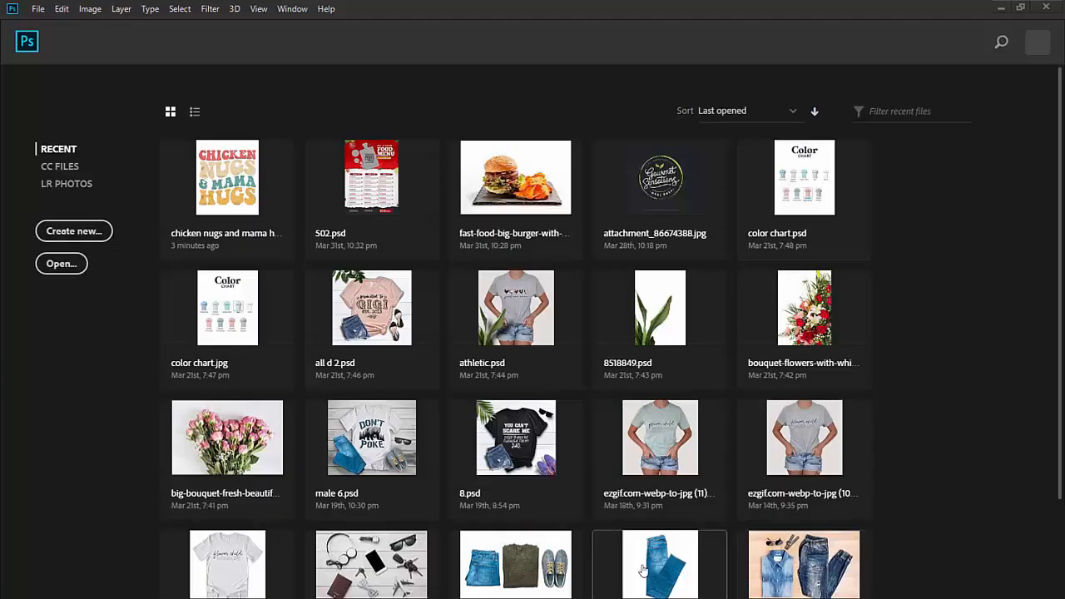
# Step: Create a new blank 1920×1080 document with a white background
pyautogui.click(74, 230)
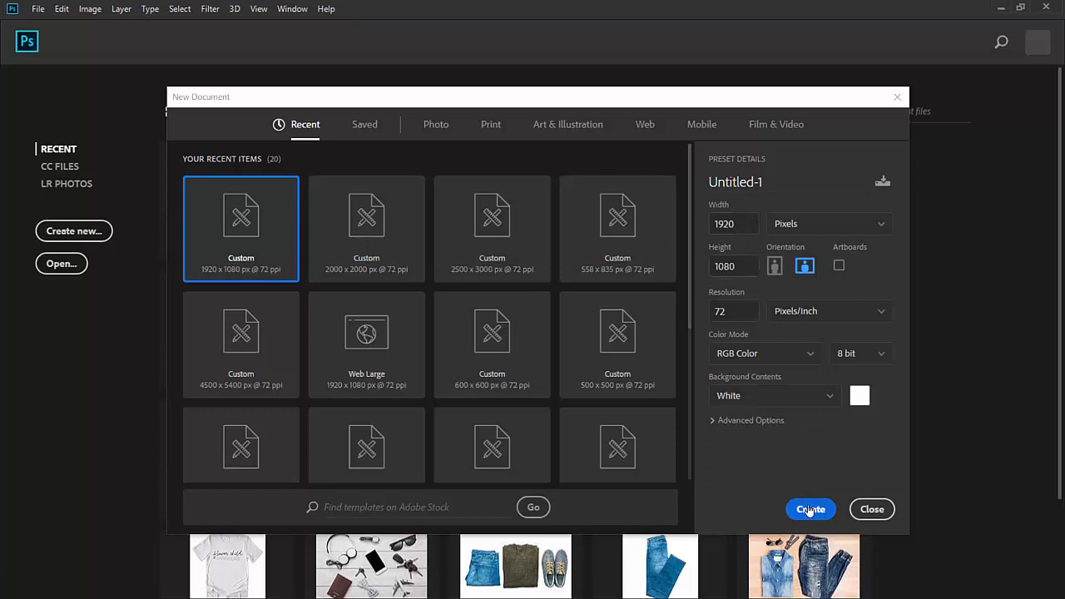
pyautogui.click(808, 509)
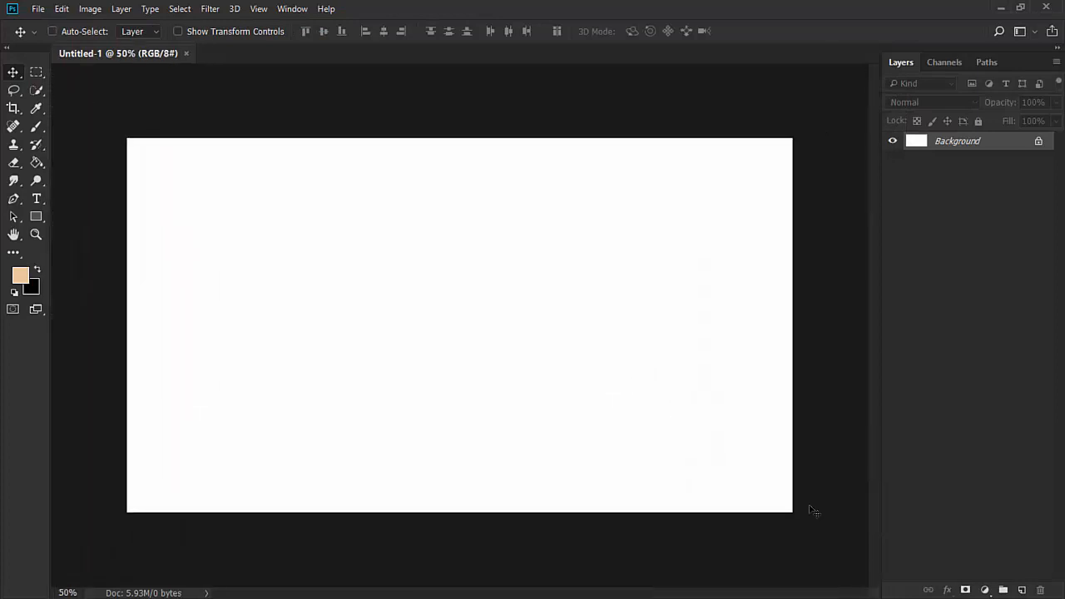
pyautogui.moveTo(216, 246)
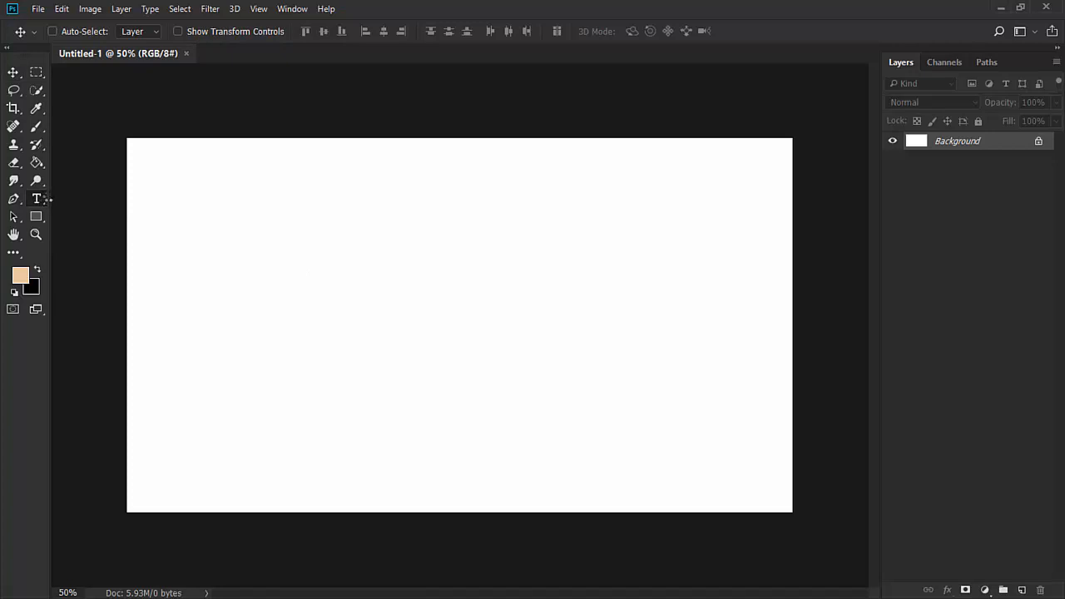
# Step: Add the word 'Retro' in black Retrow Mentho script and scale it up to fill the canvas centre
pyautogui.click(37, 200)
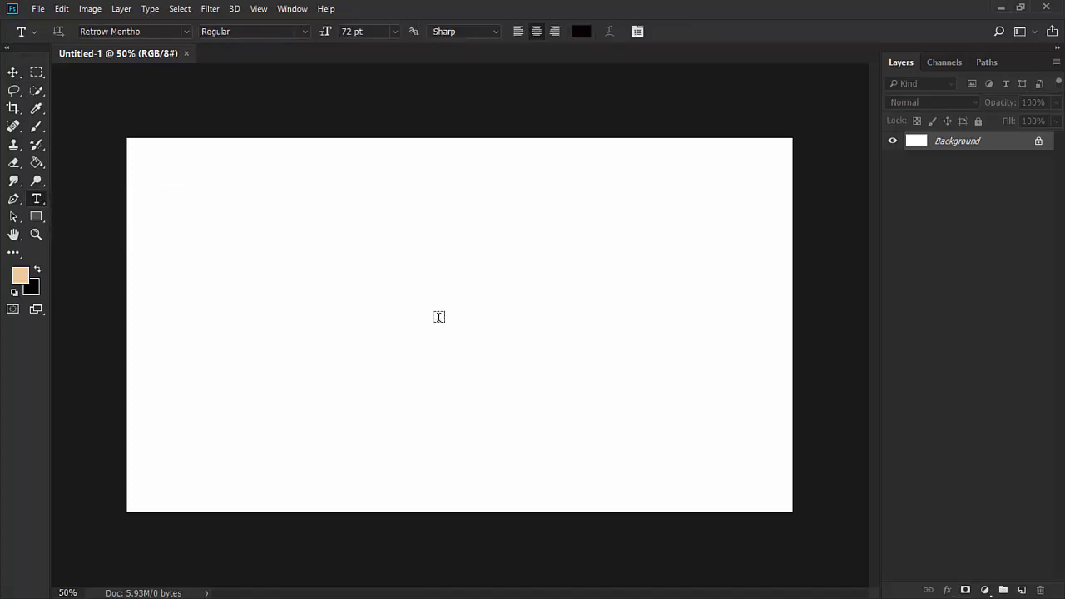
pyautogui.click(379, 311)
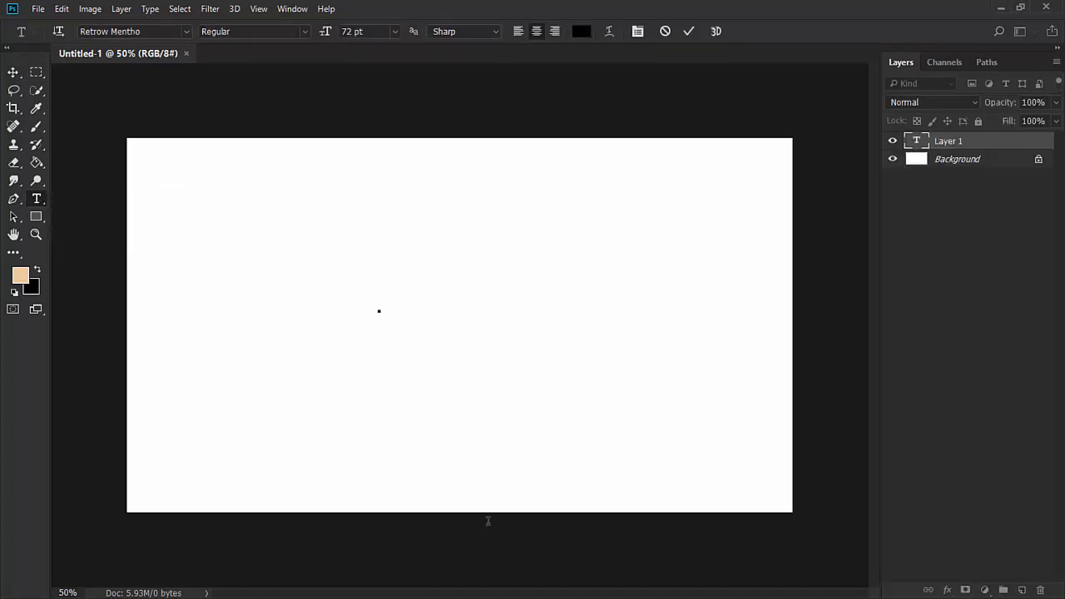
pyautogui.click(379, 312)
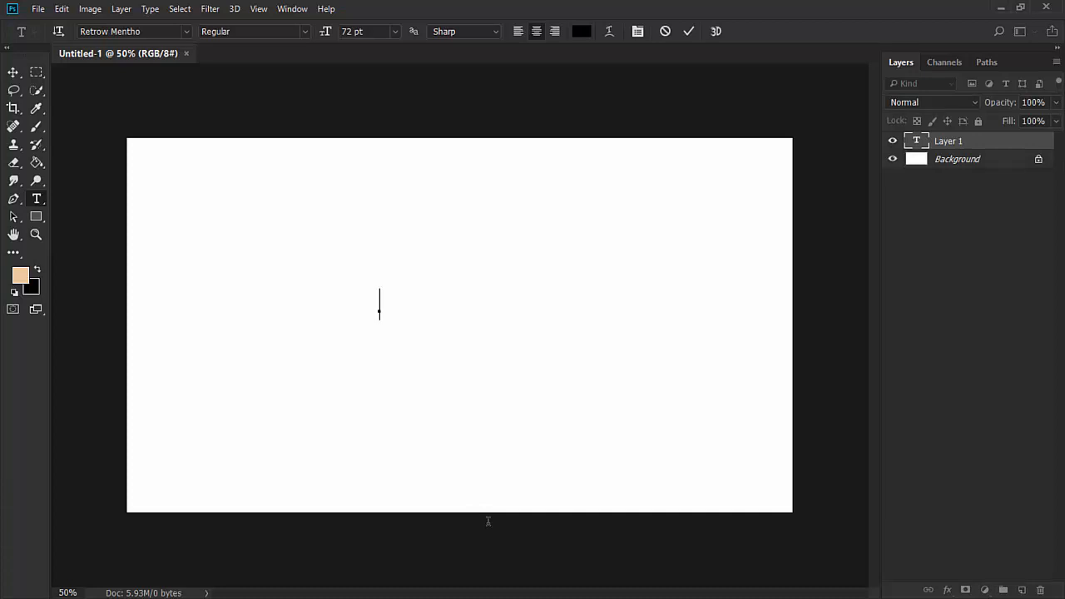
pyautogui.write('Retr')
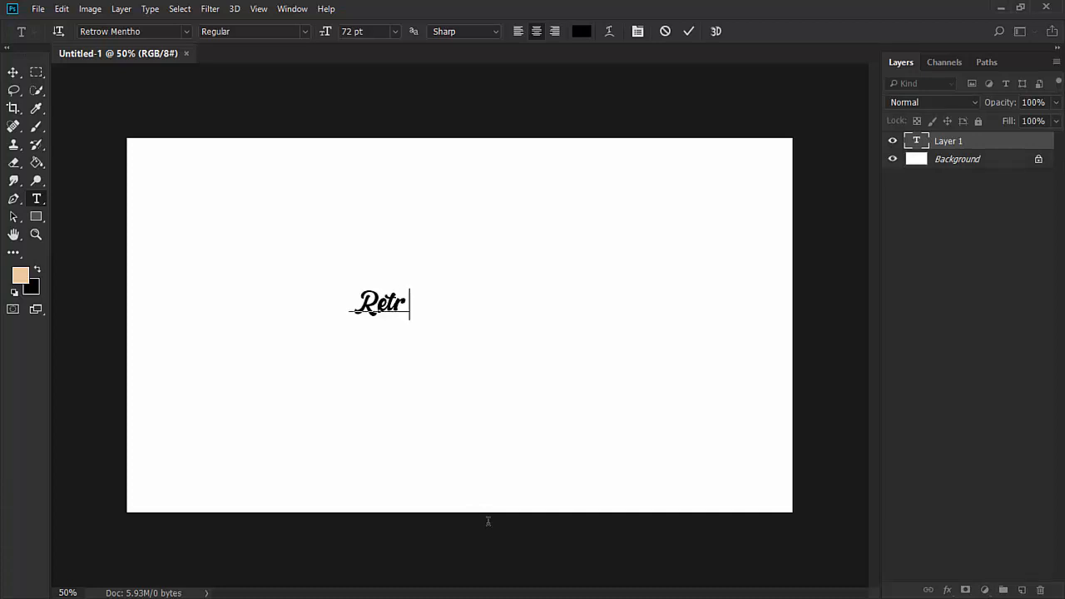
pyautogui.write('o')
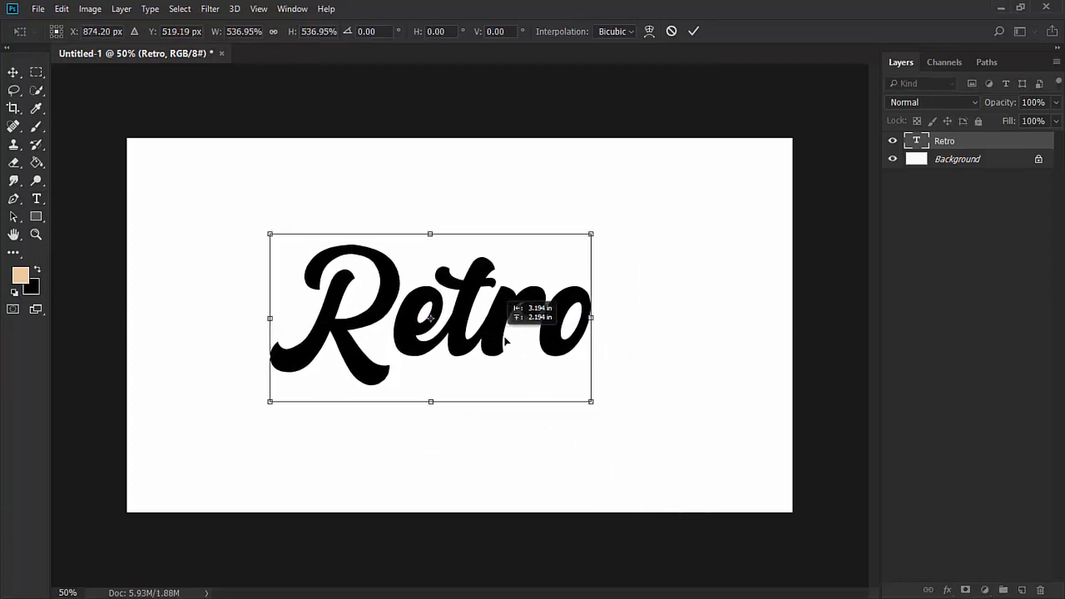
pyautogui.moveTo(429, 317); pyautogui.dragTo(459, 324)
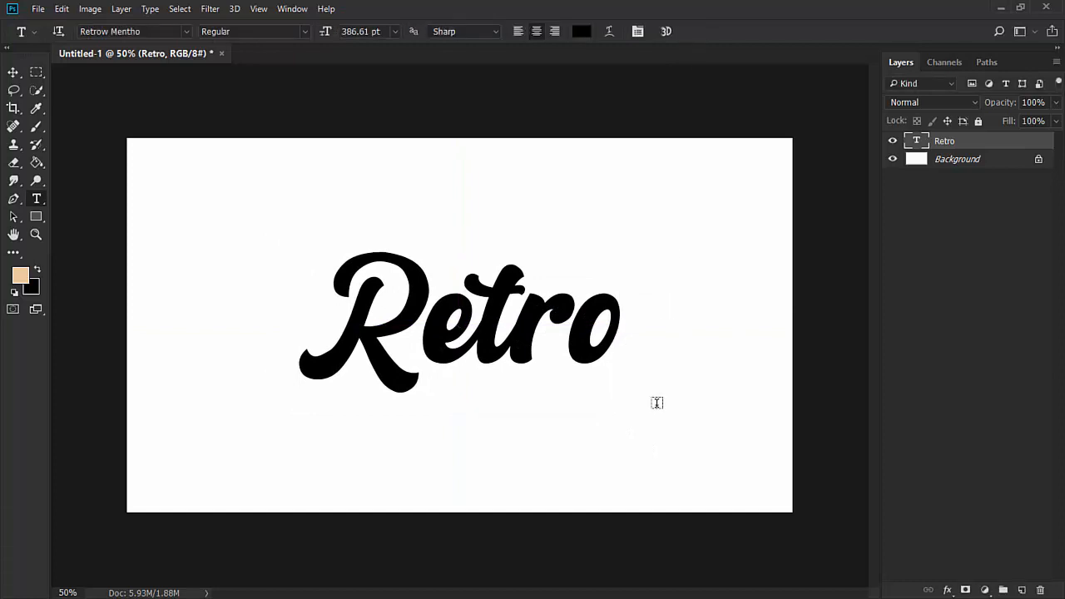
pyautogui.moveTo(799, 253)
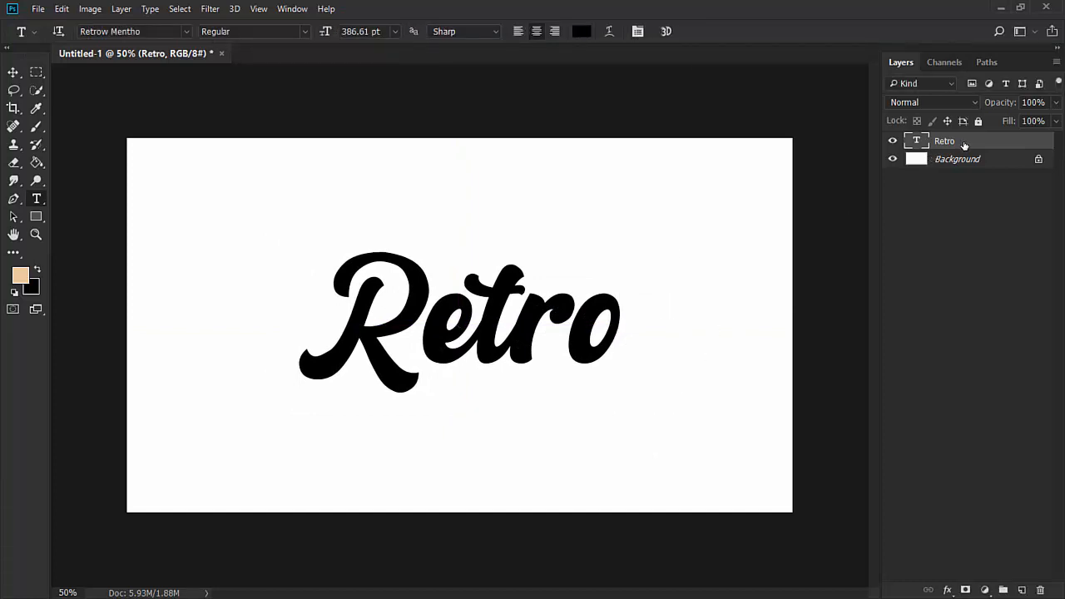
# Step: Convert the Retro text layer into a smart object from the Layers panel
pyautogui.rightClick(946, 140)
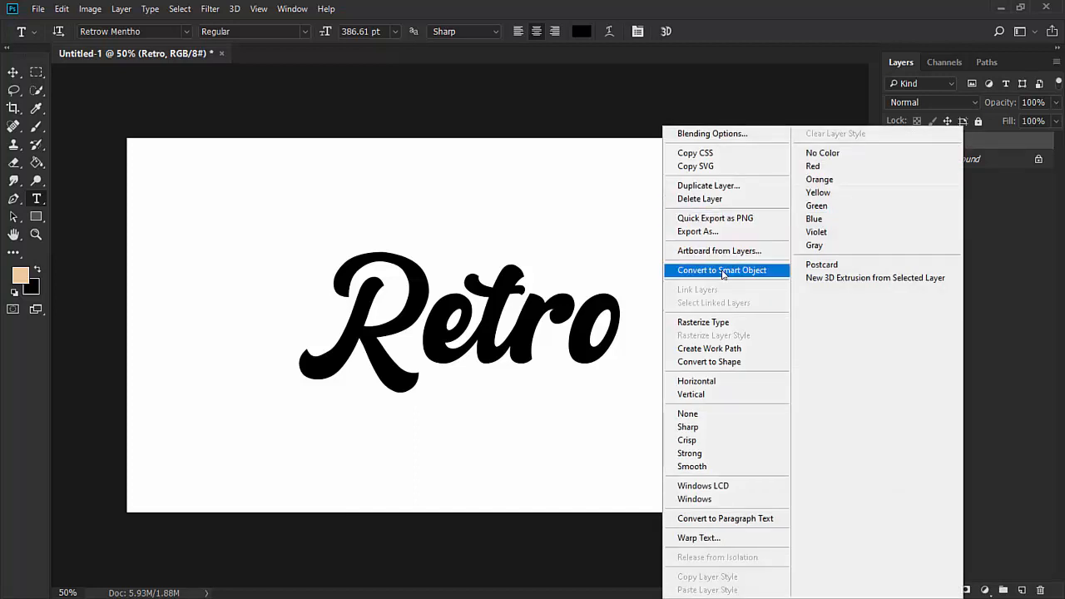
pyautogui.click(722, 269)
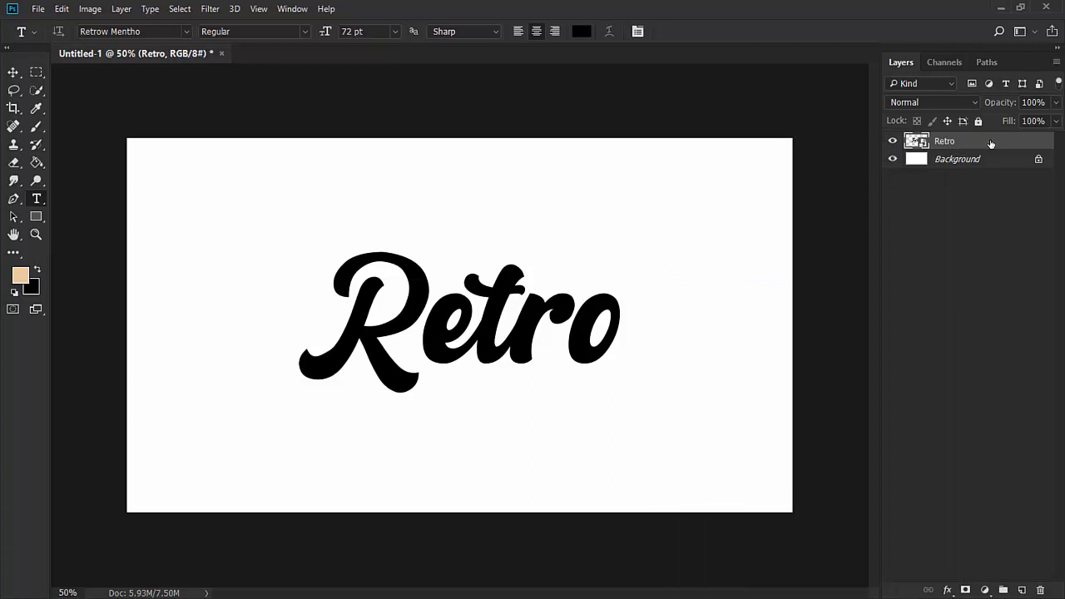
pyautogui.moveTo(1032, 143)
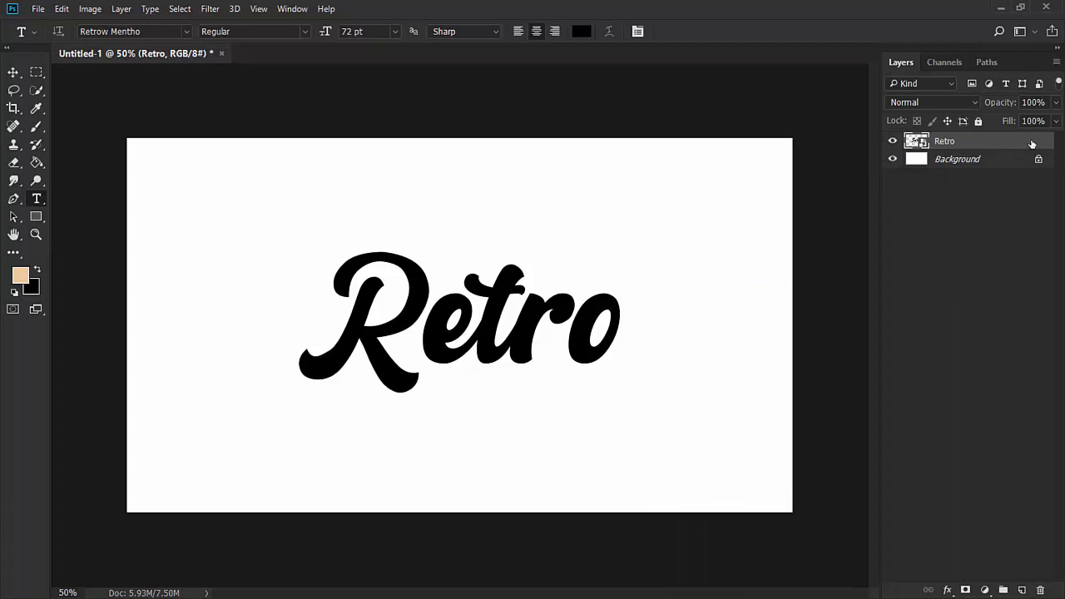
pyautogui.rightClick(945, 140)
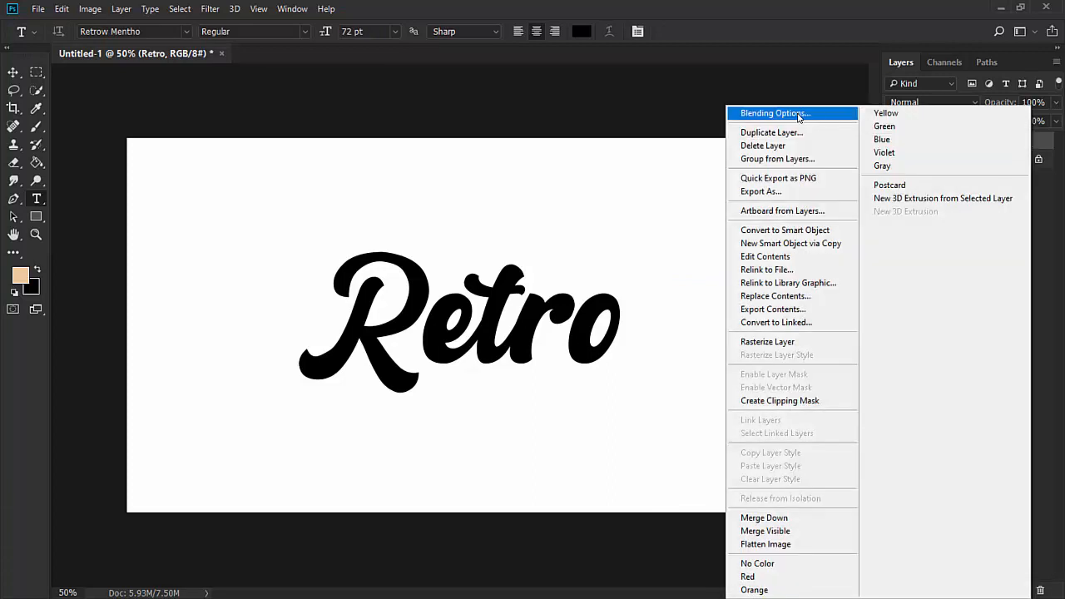
# Step: Give the Retro smart object a Color Overlay in pink-red #db6666
pyautogui.click(772, 113)
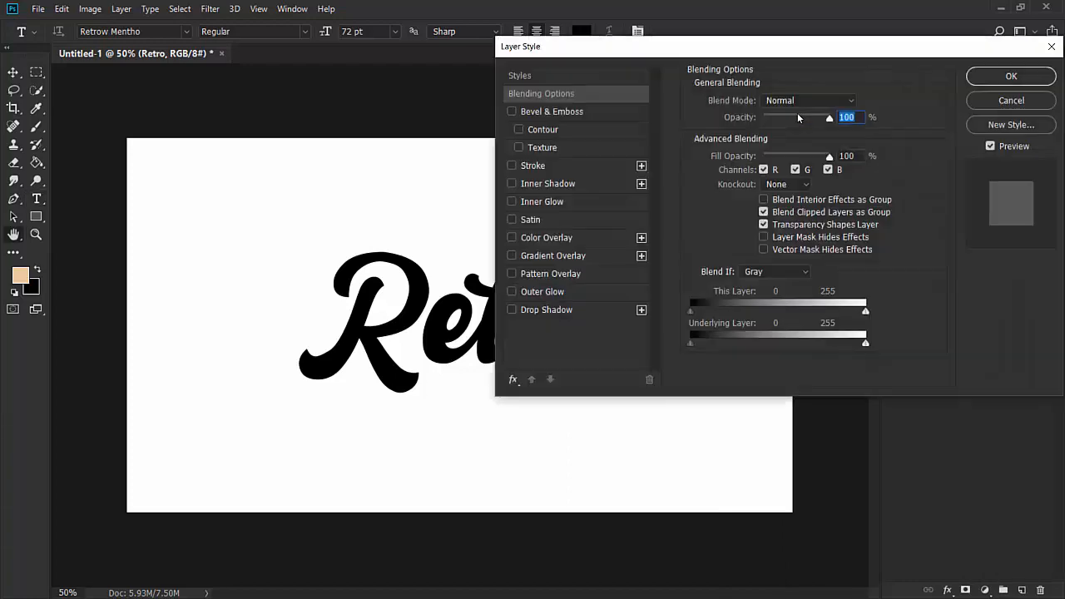
pyautogui.moveTo(519, 47); pyautogui.dragTo(593, 123)
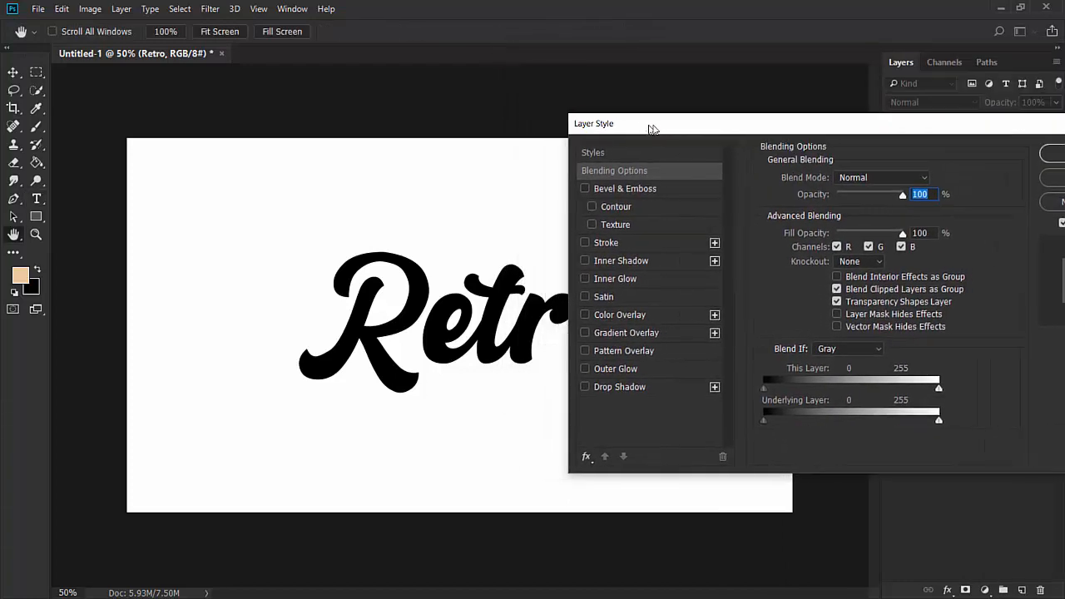
pyautogui.moveTo(592, 123); pyautogui.dragTo(649, 130)
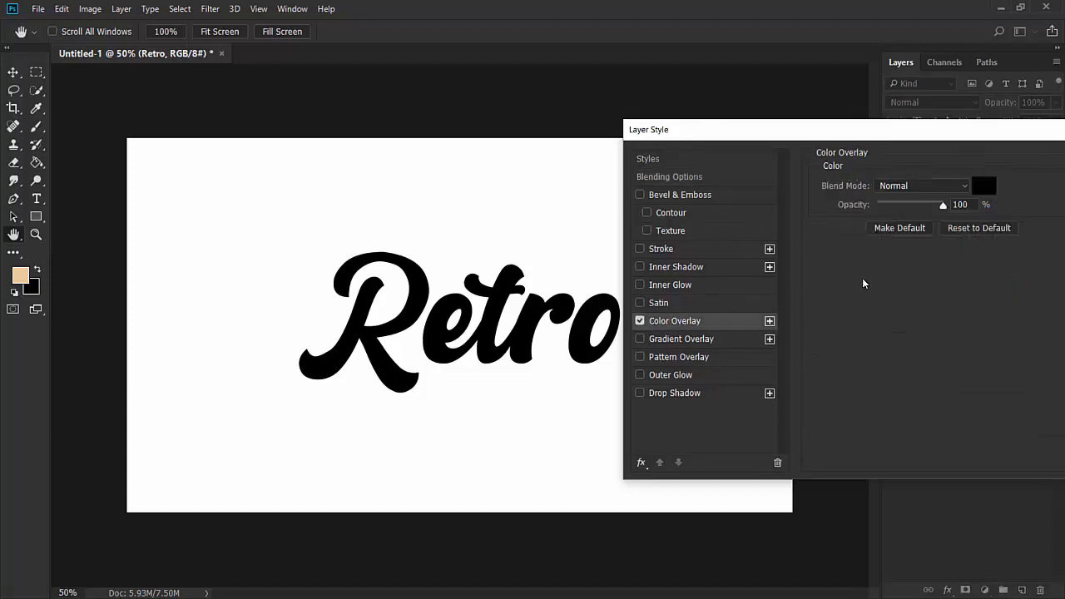
pyautogui.click(983, 186)
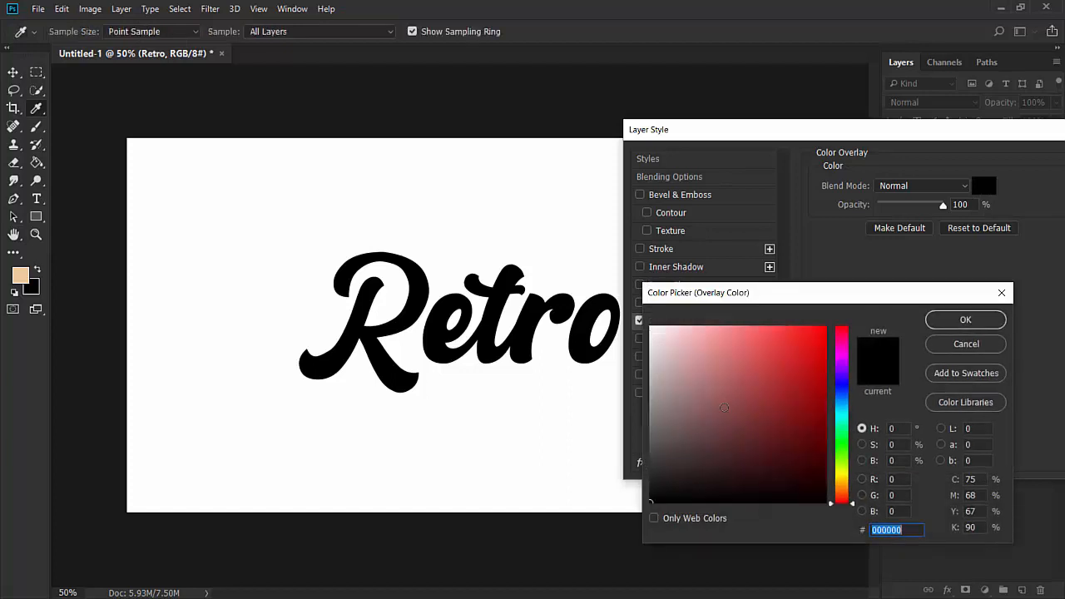
pyautogui.click(744, 349)
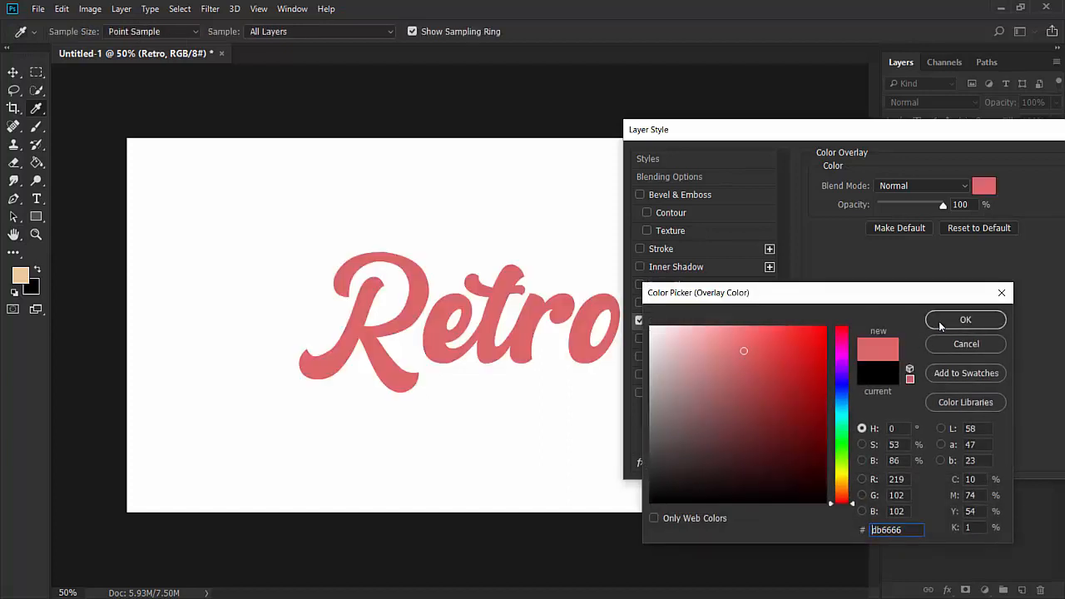
pyautogui.click(965, 319)
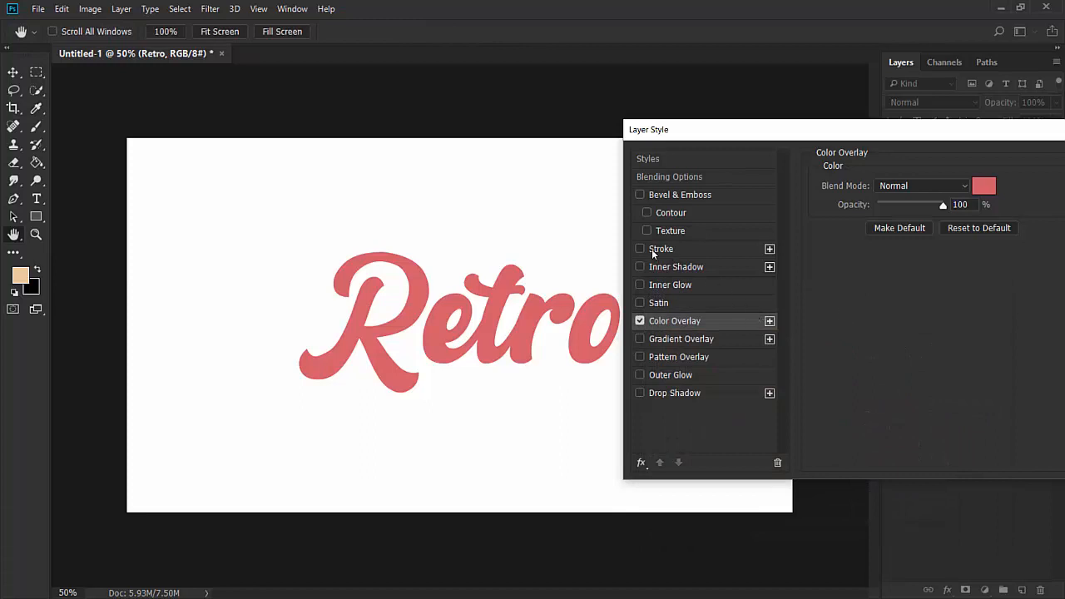
# Step: Add an 8 px black (#000000) Outside stroke and apply both layer styles
pyautogui.click(639, 250)
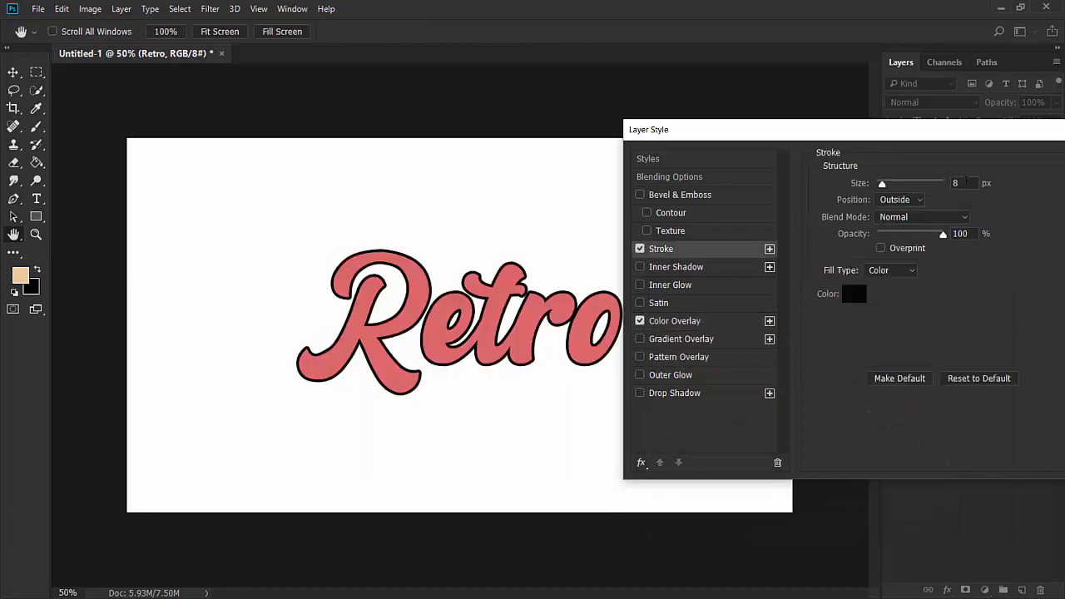
pyautogui.tripleClick(962, 183)
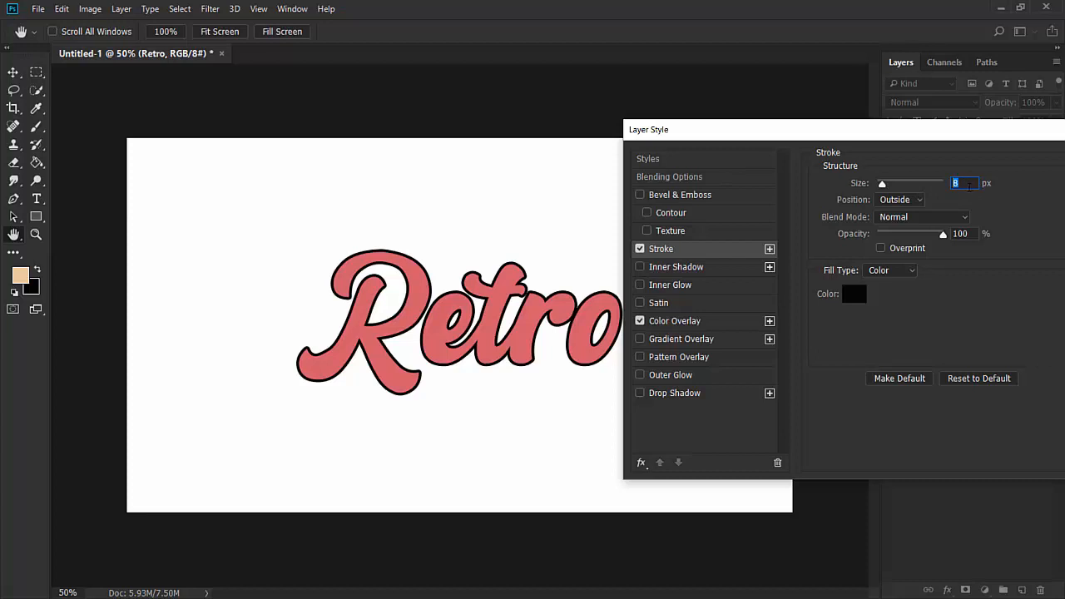
pyautogui.click(899, 200)
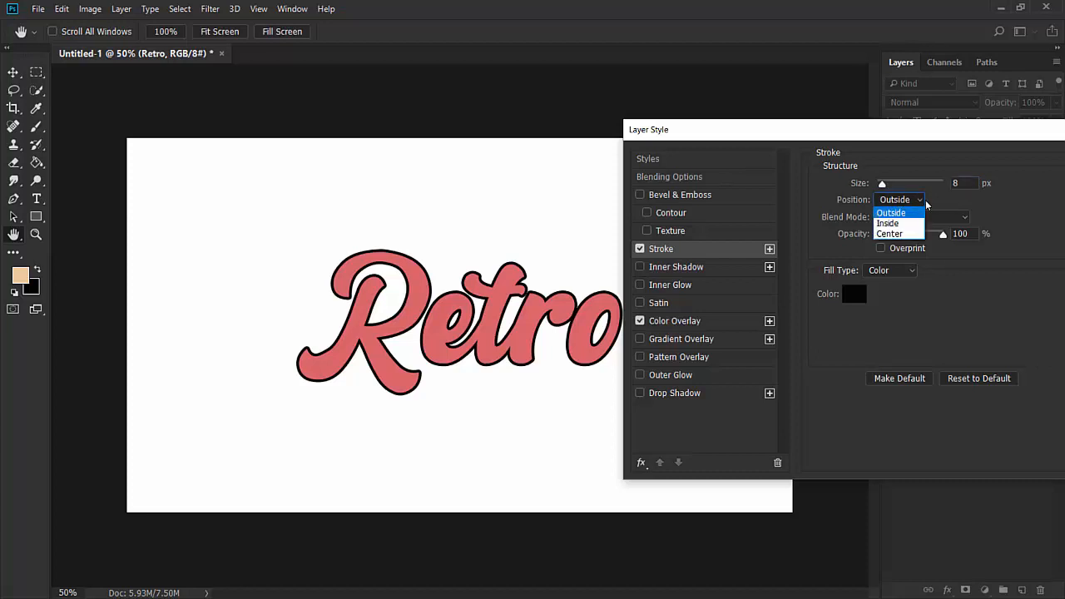
pyautogui.click(892, 213)
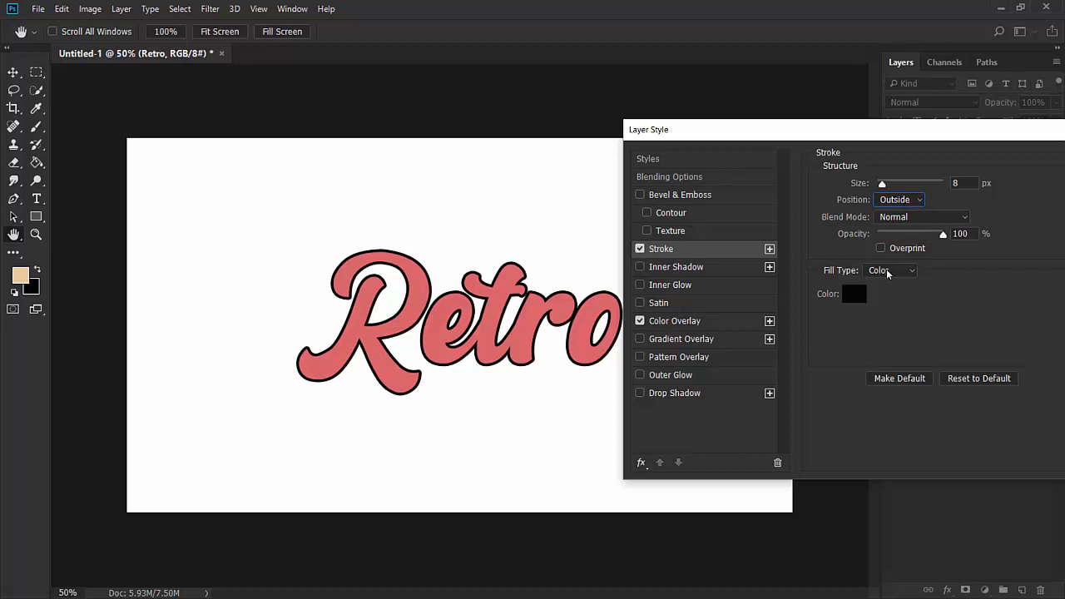
pyautogui.click(854, 293)
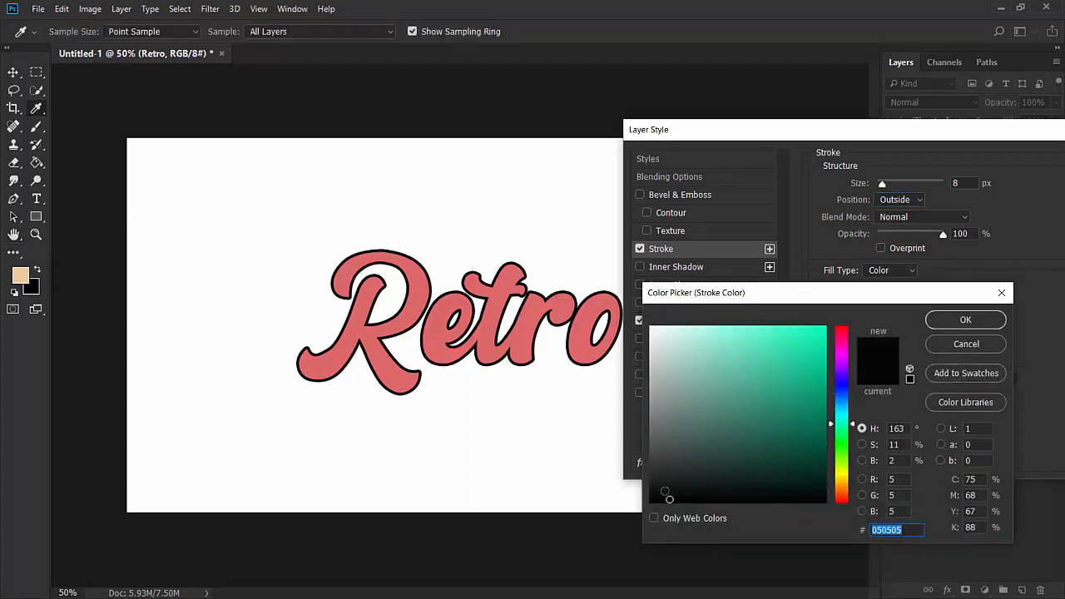
pyautogui.click(688, 482)
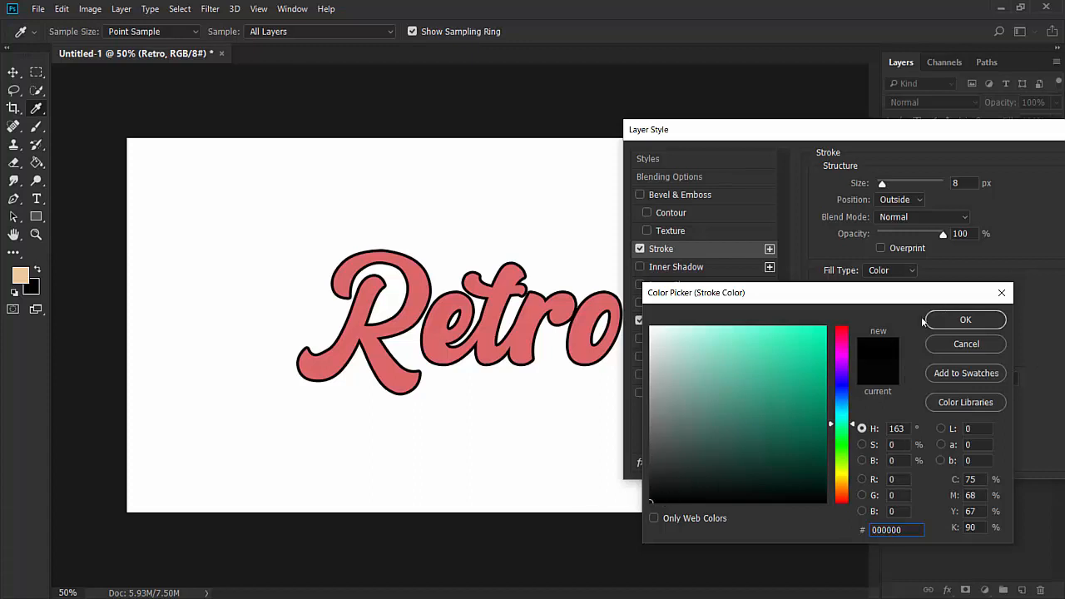
pyautogui.click(966, 320)
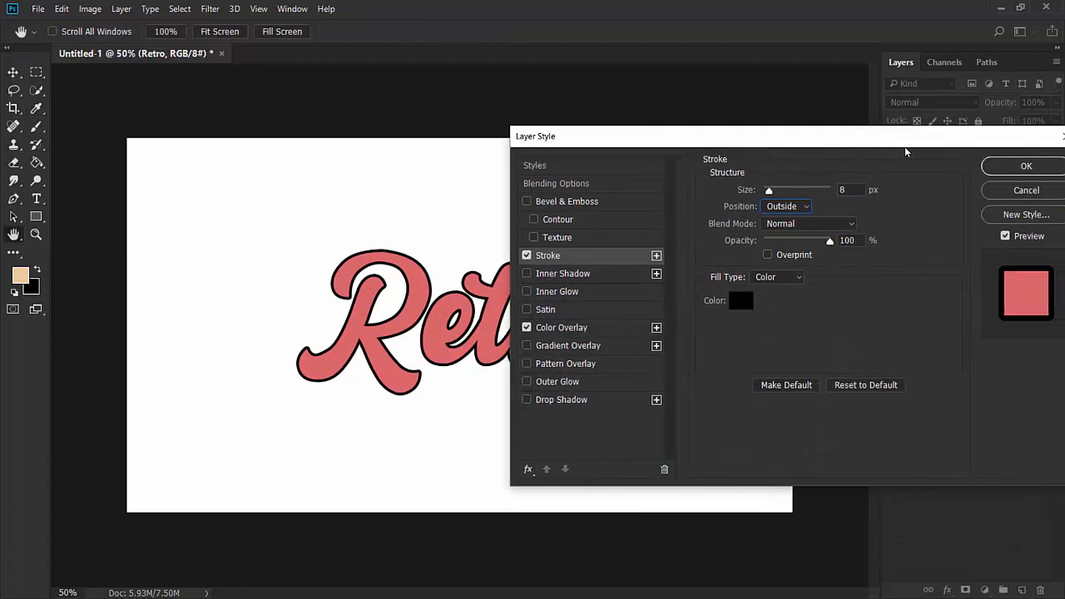
pyautogui.click(1025, 166)
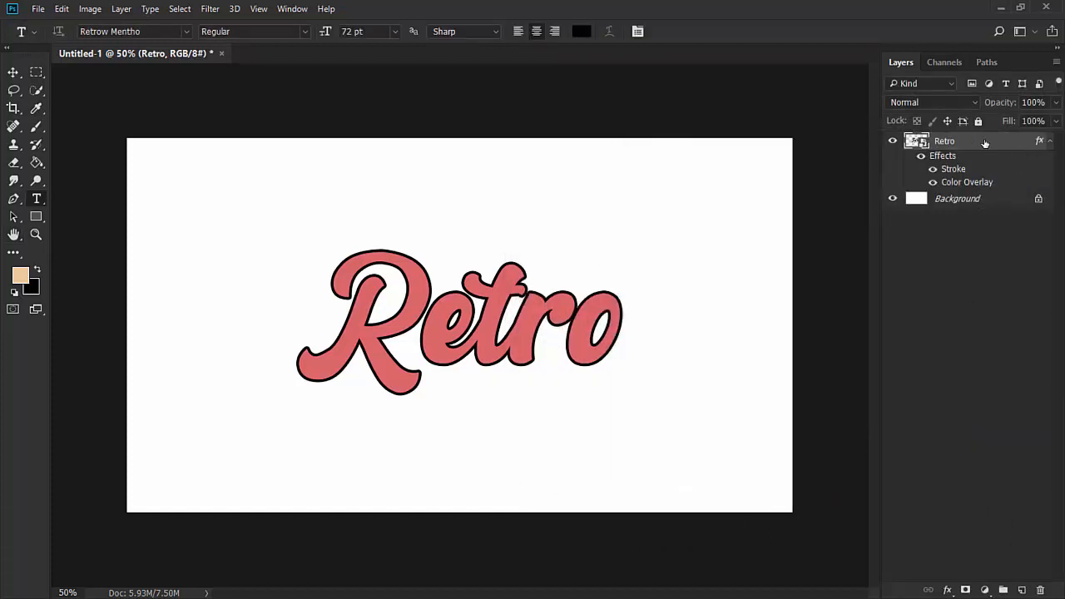
# Step: Duplicate the styled Retro layer with Ctrl+J to make Retro copy
pyautogui.press('Ctrl+j')
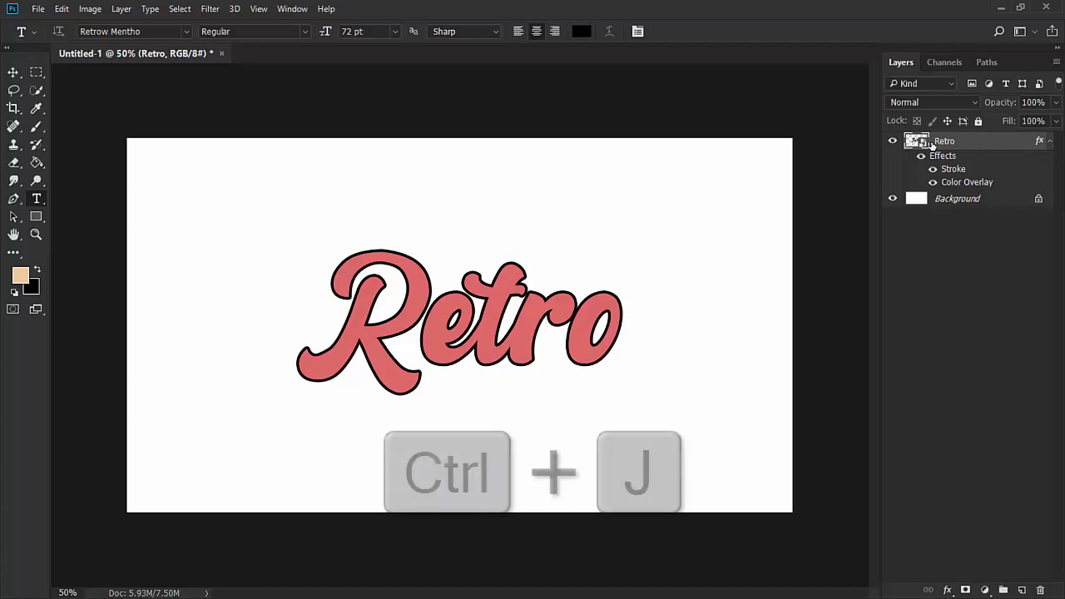
pyautogui.press('ctrl+j')
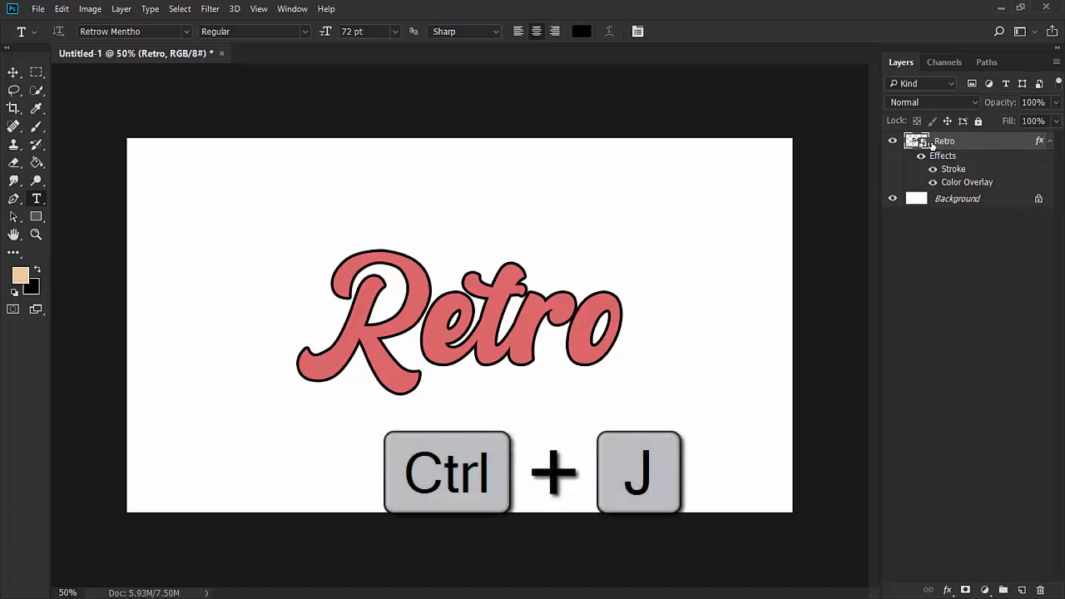
pyautogui.press('ctrl+j')
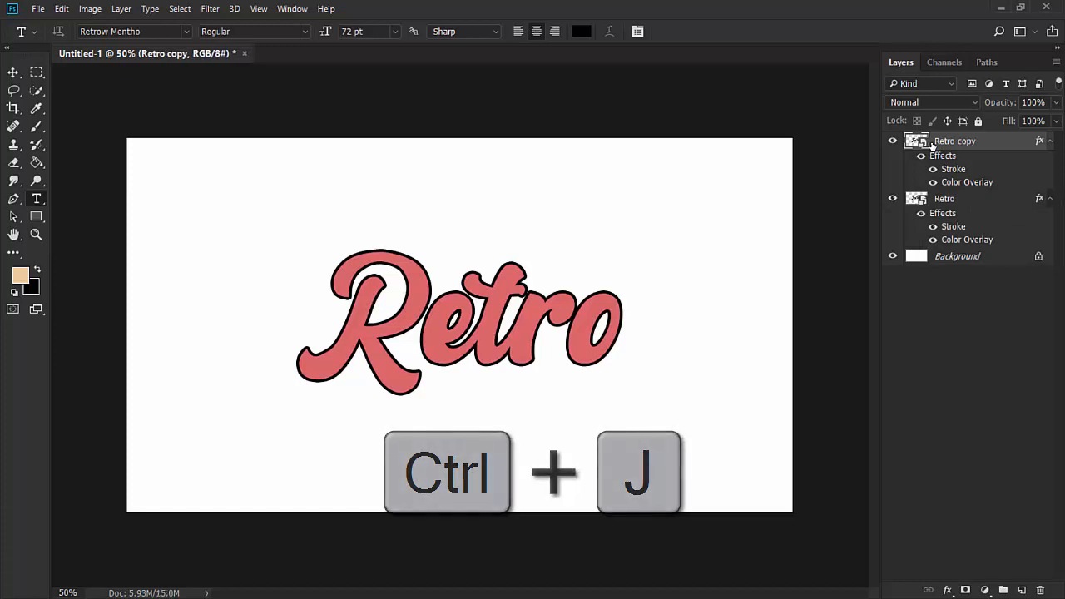
pyautogui.press('ctrl+j')
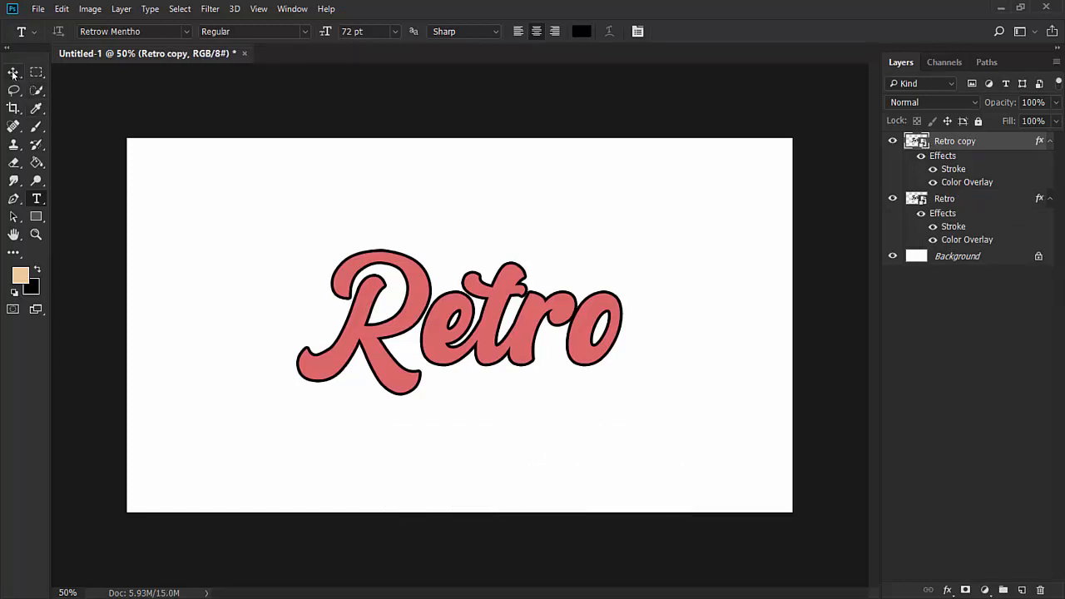
pyautogui.moveTo(13, 73)
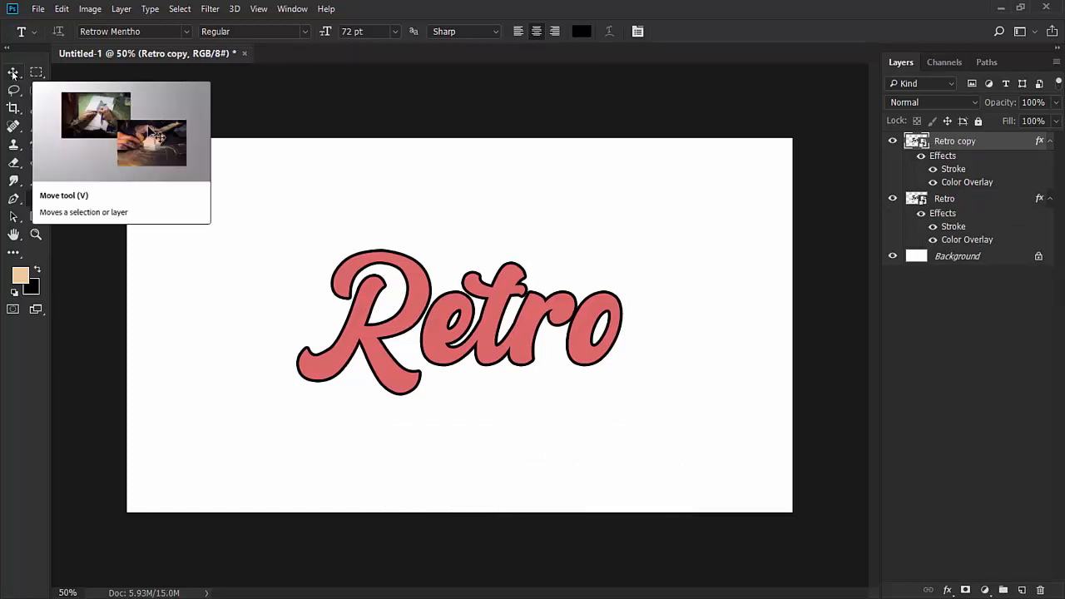
# Step: Nudge the copies down-right with the Move tool and duplicate again toward Retro copy 2–4
pyautogui.click(13, 74)
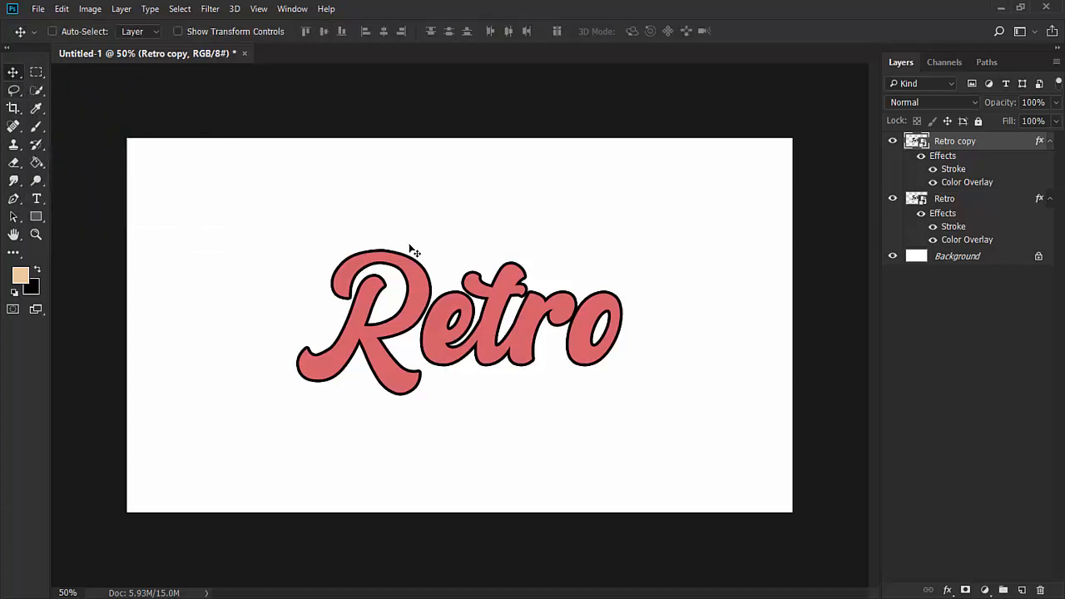
pyautogui.moveTo(432, 259)
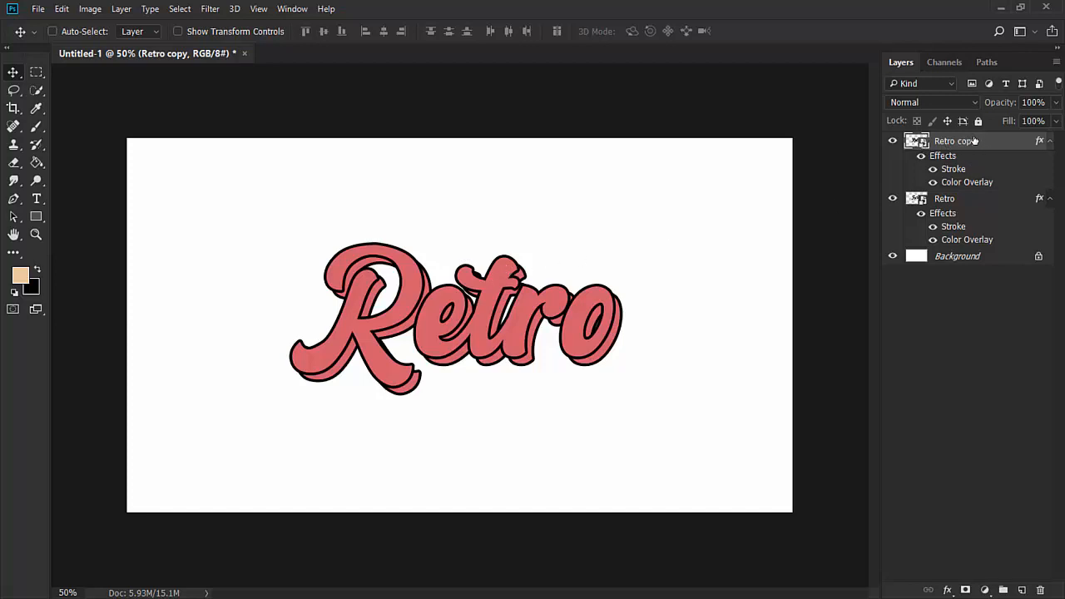
pyautogui.click(53, 30)
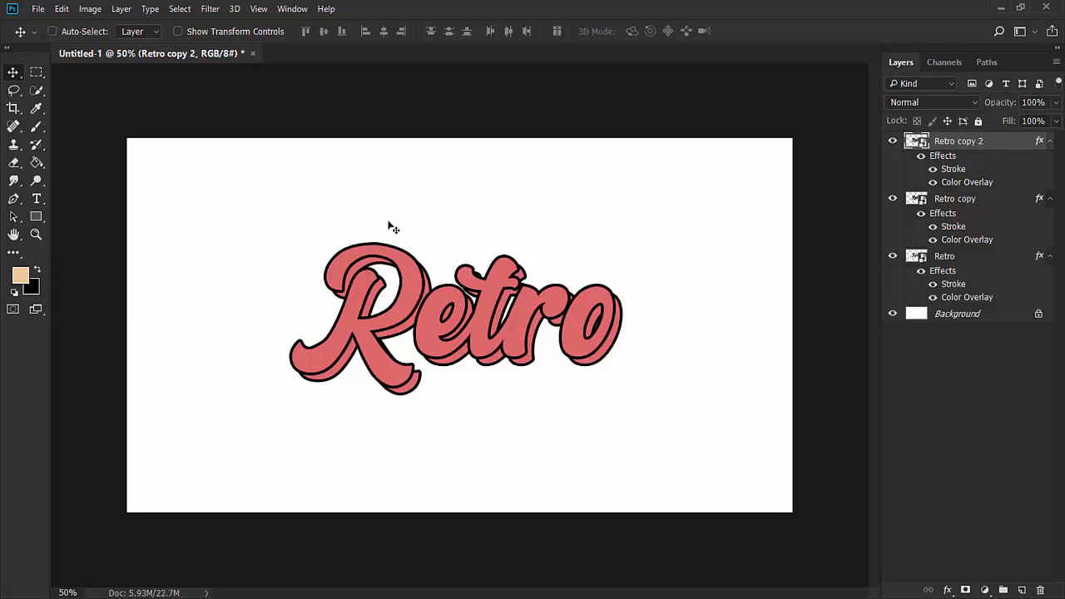
pyautogui.moveTo(491, 239)
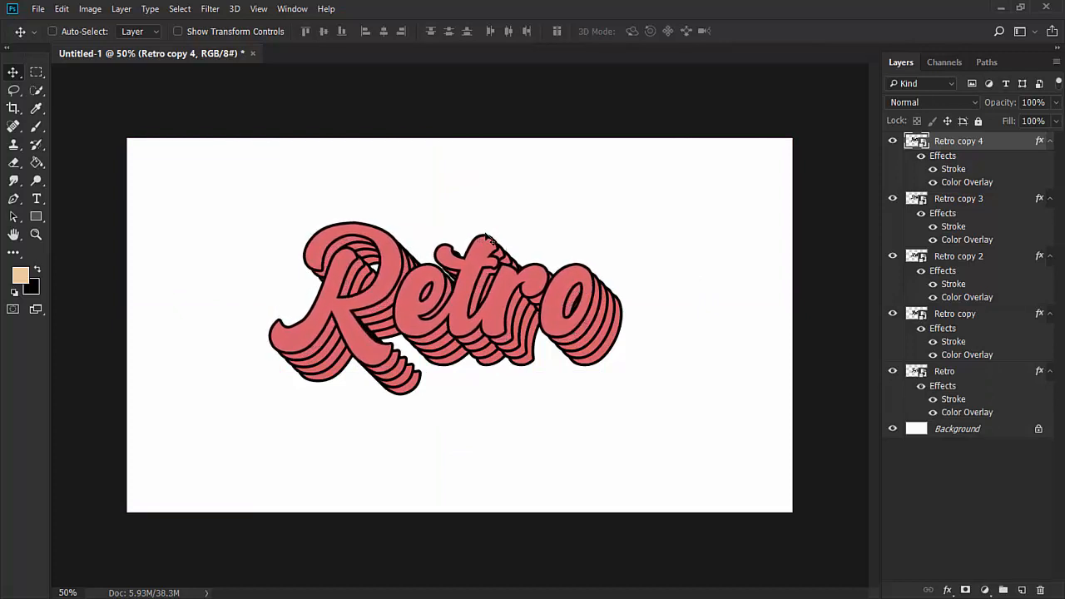
pyautogui.moveTo(930, 499)
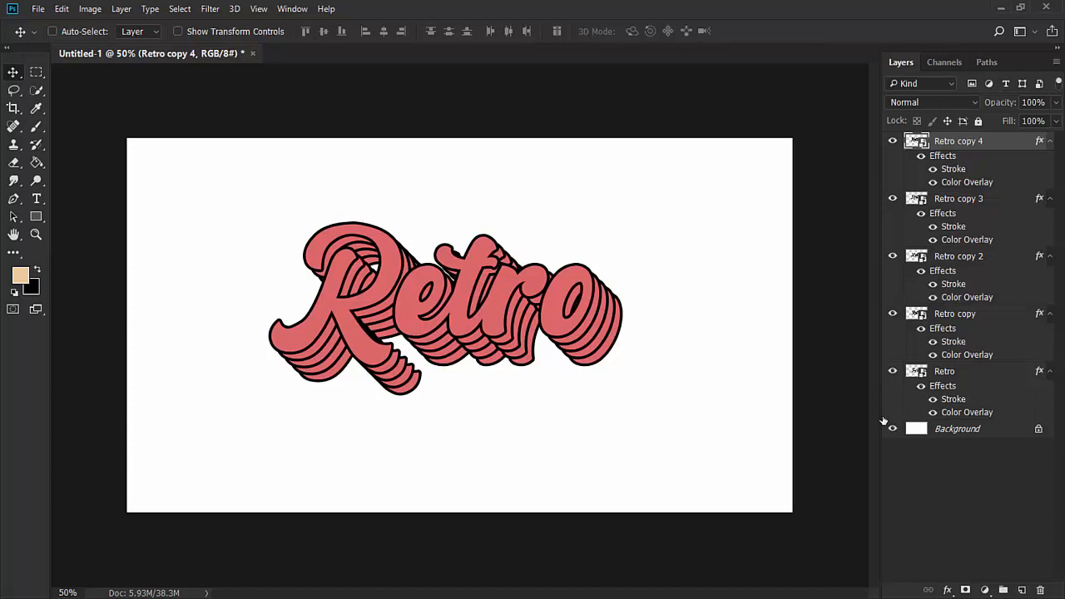
pyautogui.moveTo(646, 432)
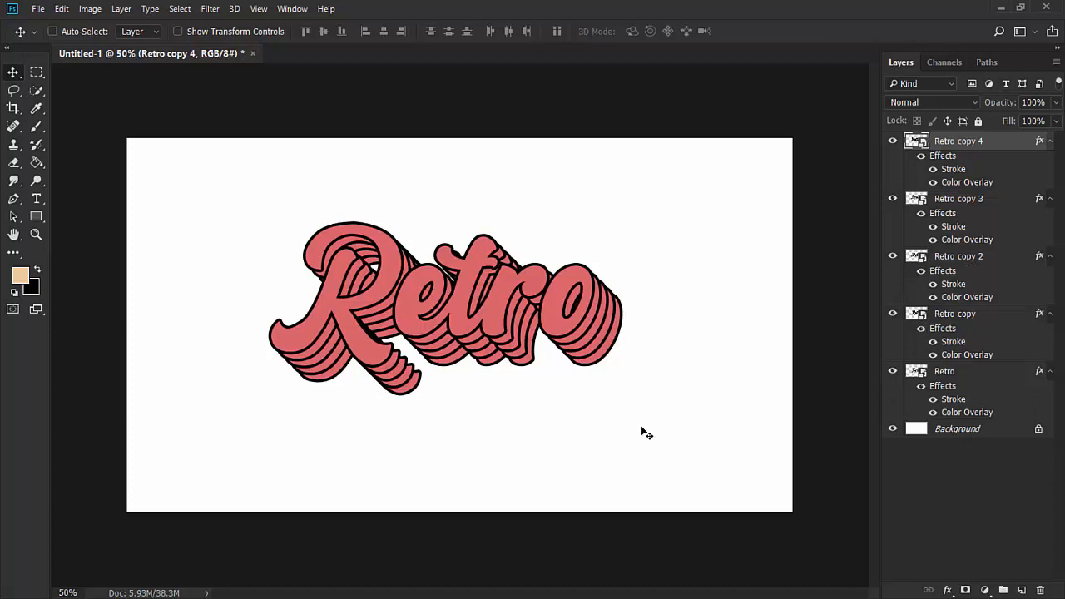
pyautogui.moveTo(419, 570)
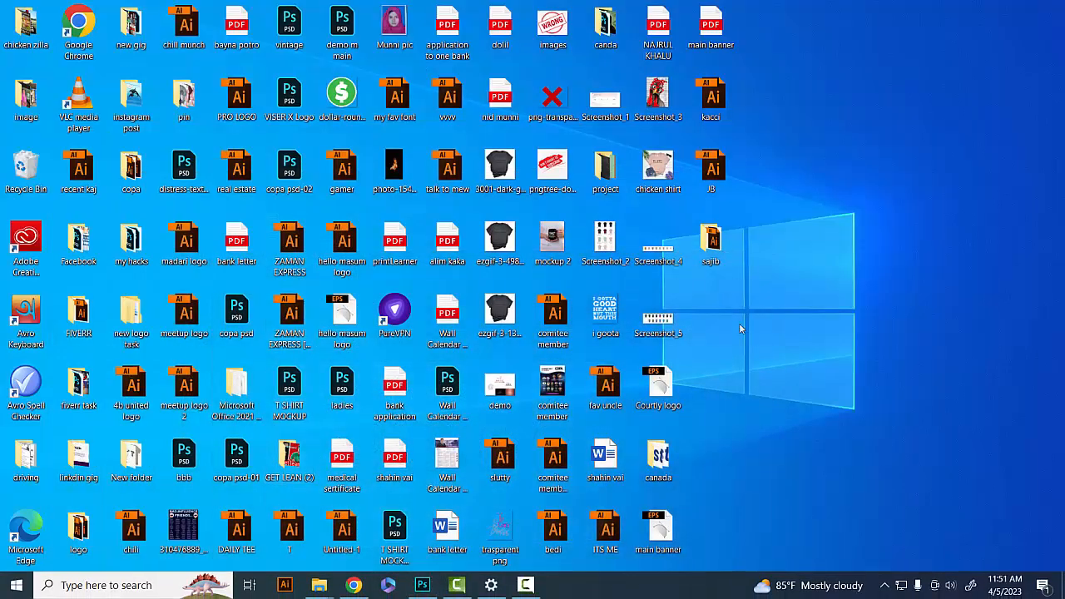
pyautogui.moveTo(657, 363)
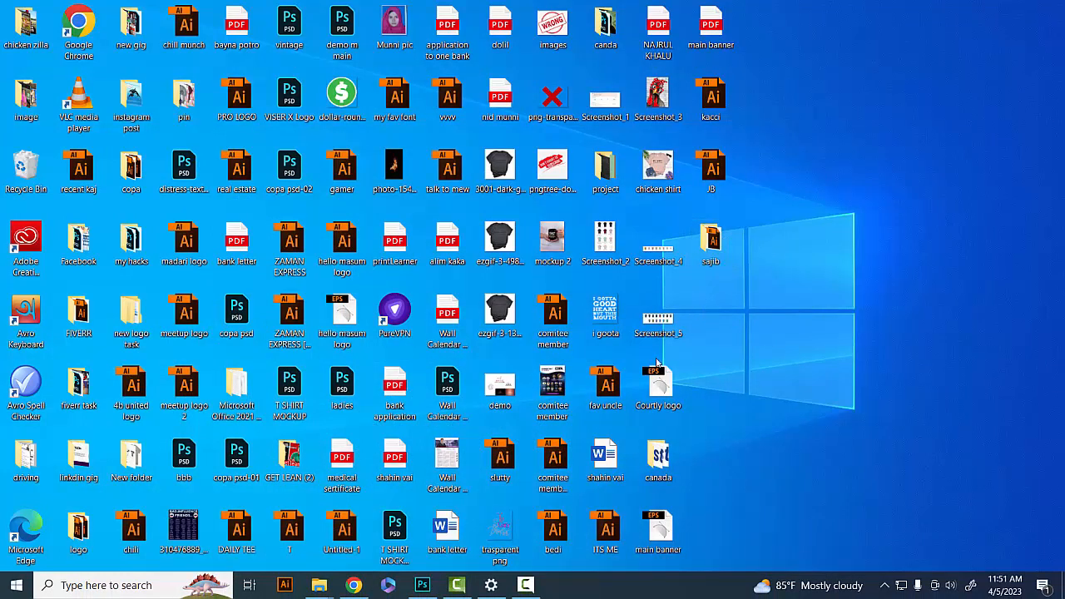
pyautogui.moveTo(753, 453)
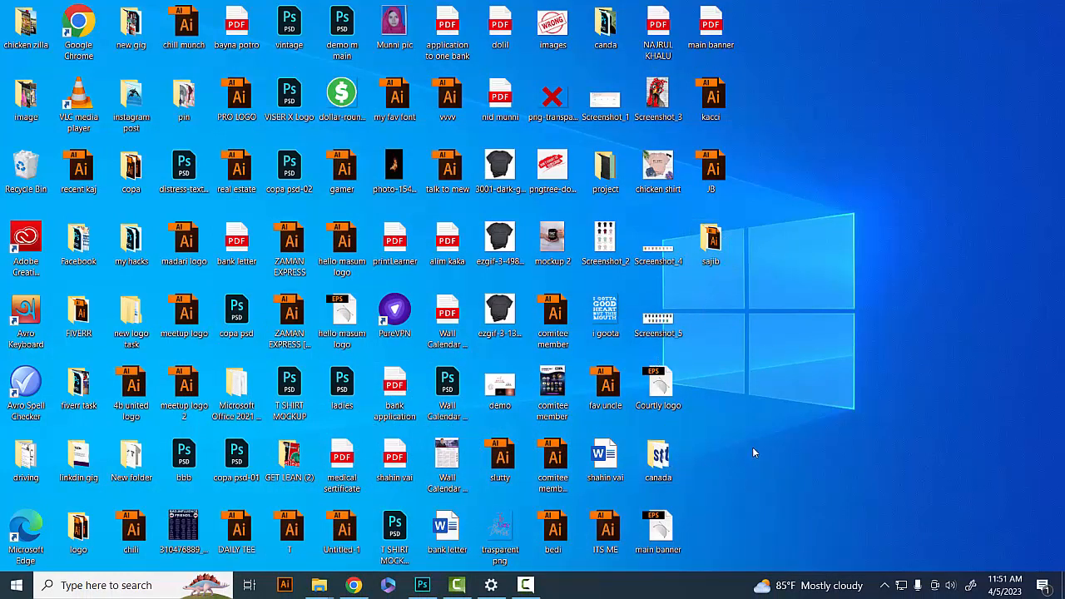
pyautogui.moveTo(131, 242)
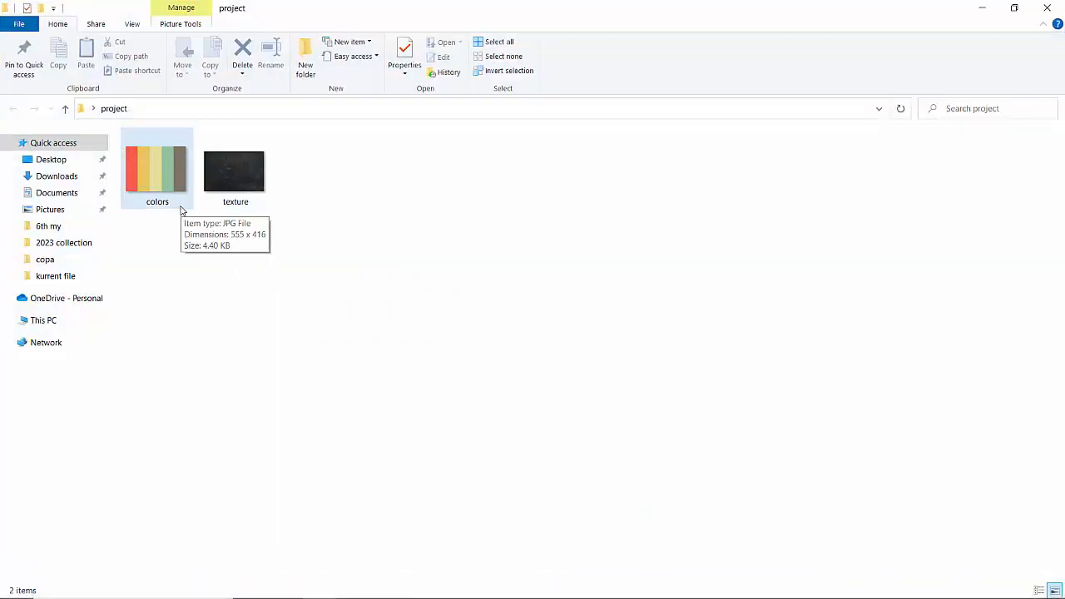
pyautogui.moveTo(186, 271)
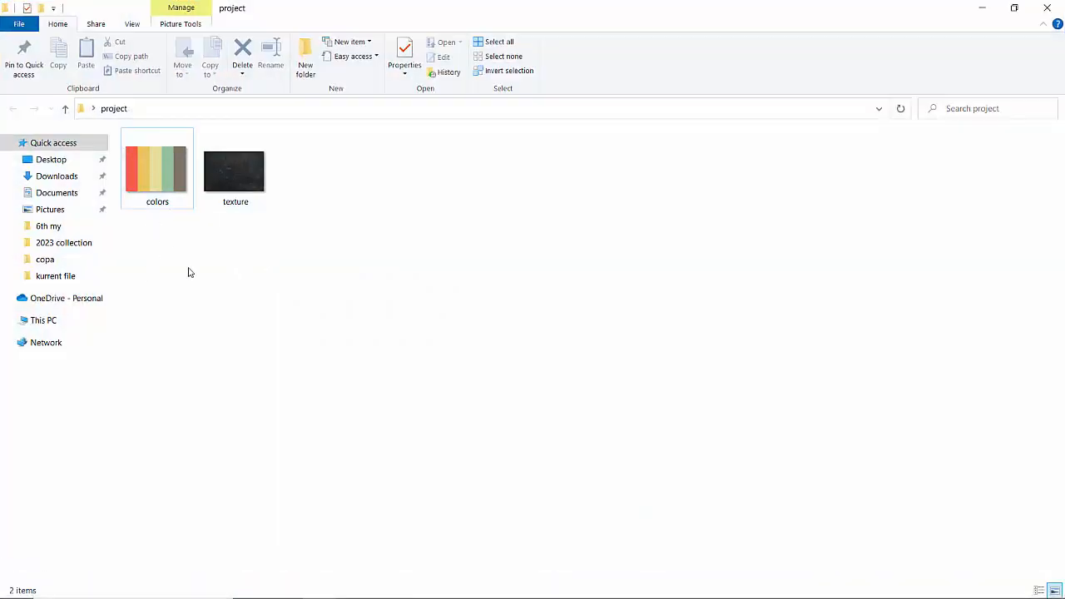
# Step: Pick the colors palette image from the project folder to bring into Photoshop
pyautogui.click(157, 166)
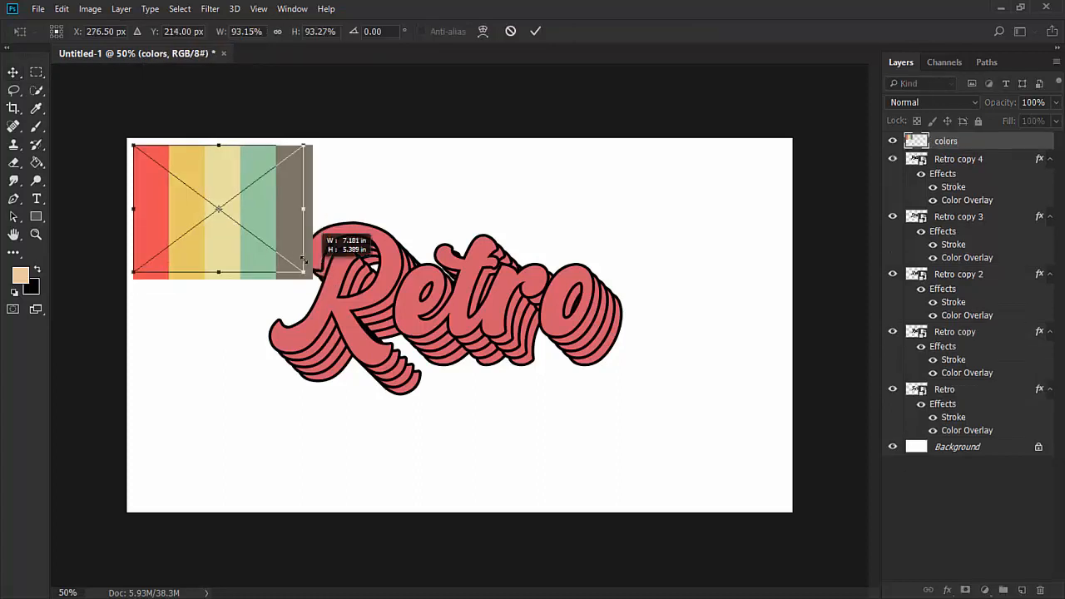
# Step: Commit the colors palette placement in the top-left corner and select Retro copy 4's overlay settings
pyautogui.click(536, 32)
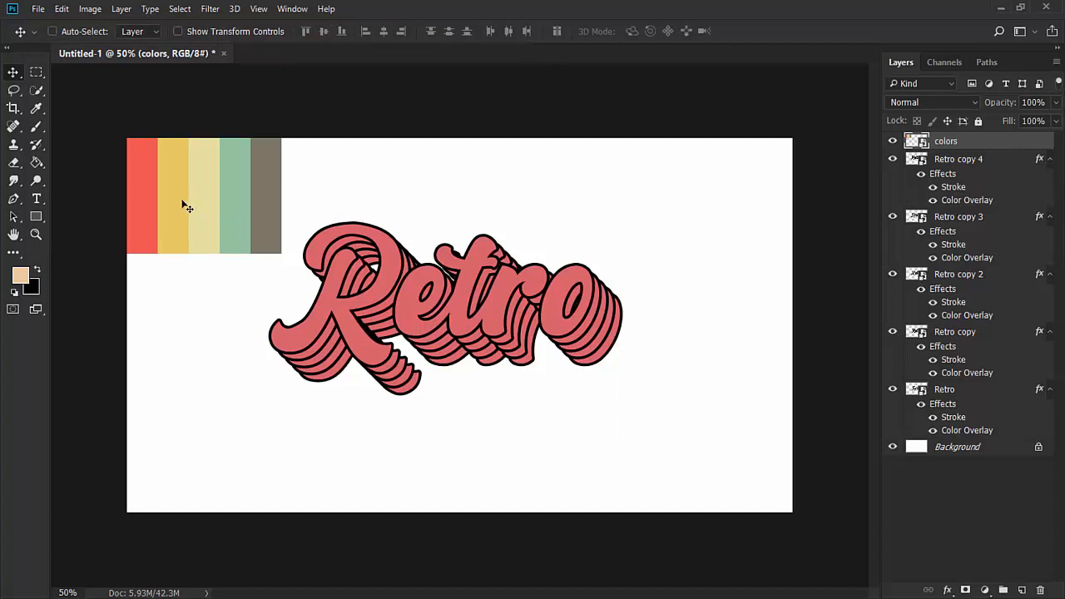
pyautogui.moveTo(216, 313)
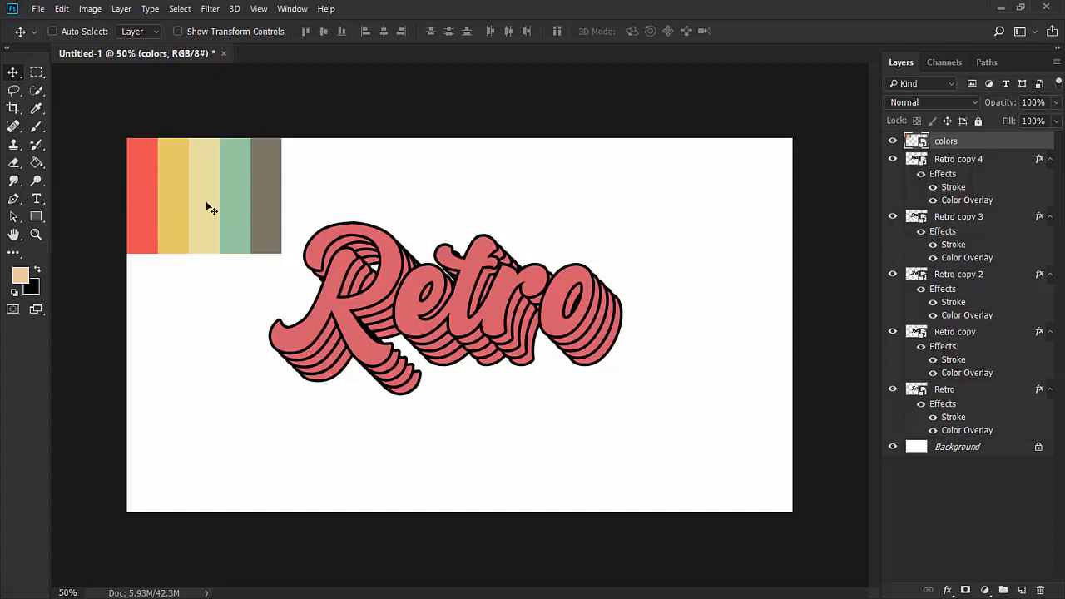
pyautogui.moveTo(365, 303)
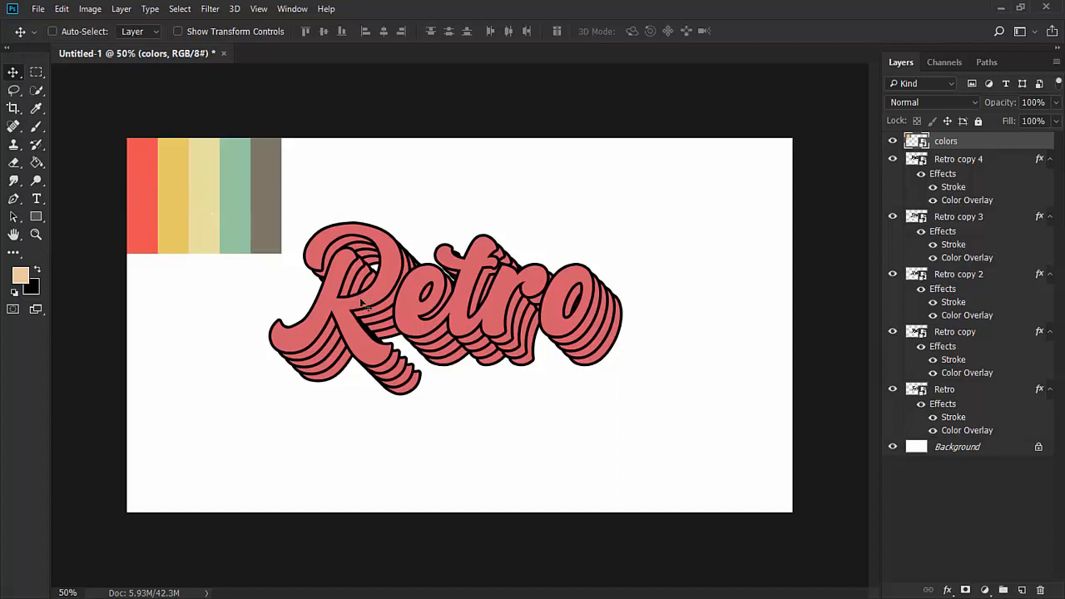
pyautogui.moveTo(782, 236)
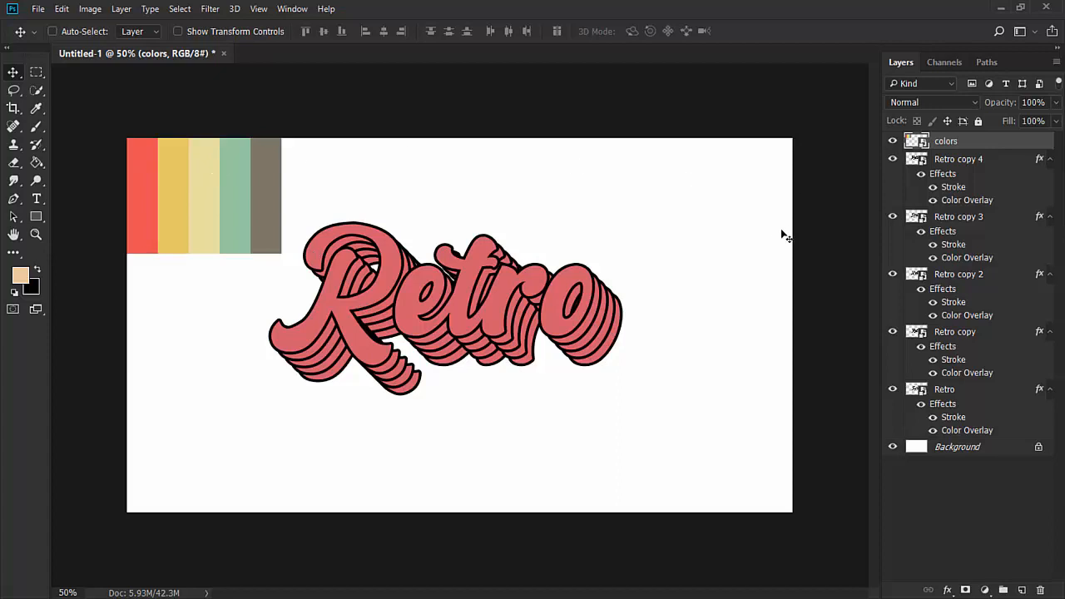
pyautogui.click(959, 160)
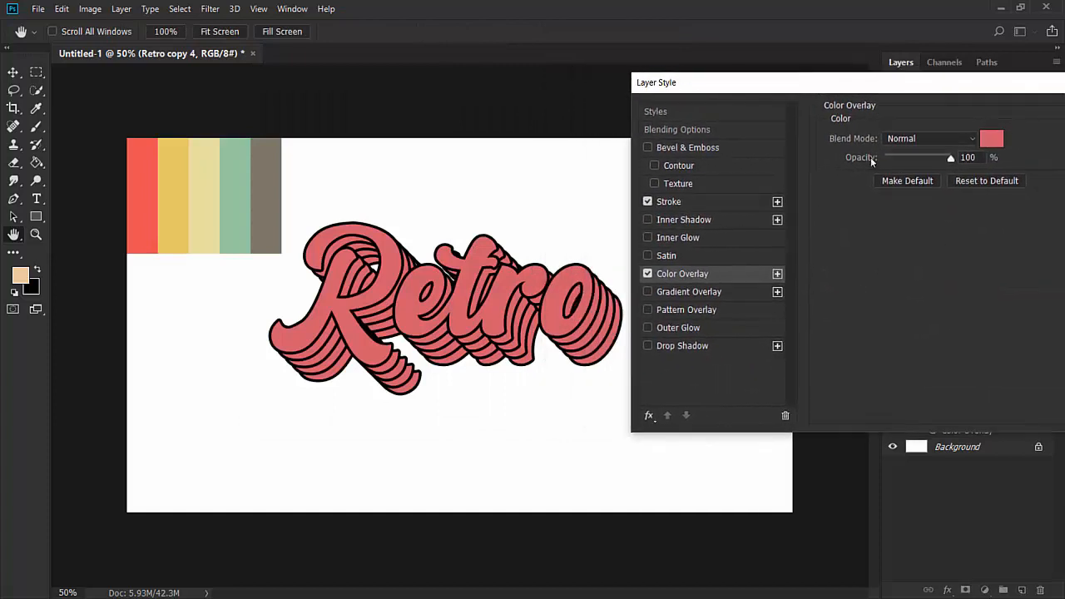
# Step: Recolour Retro copy 4's overlay to the pale yellow sampled from the palette and apply the style
pyautogui.click(992, 138)
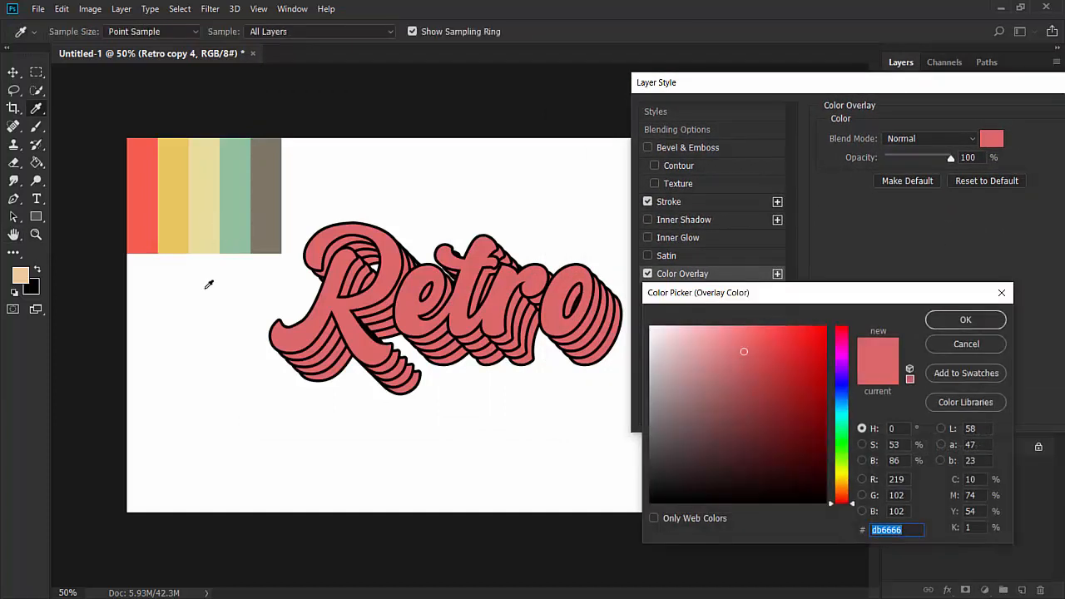
pyautogui.moveTo(203, 196)
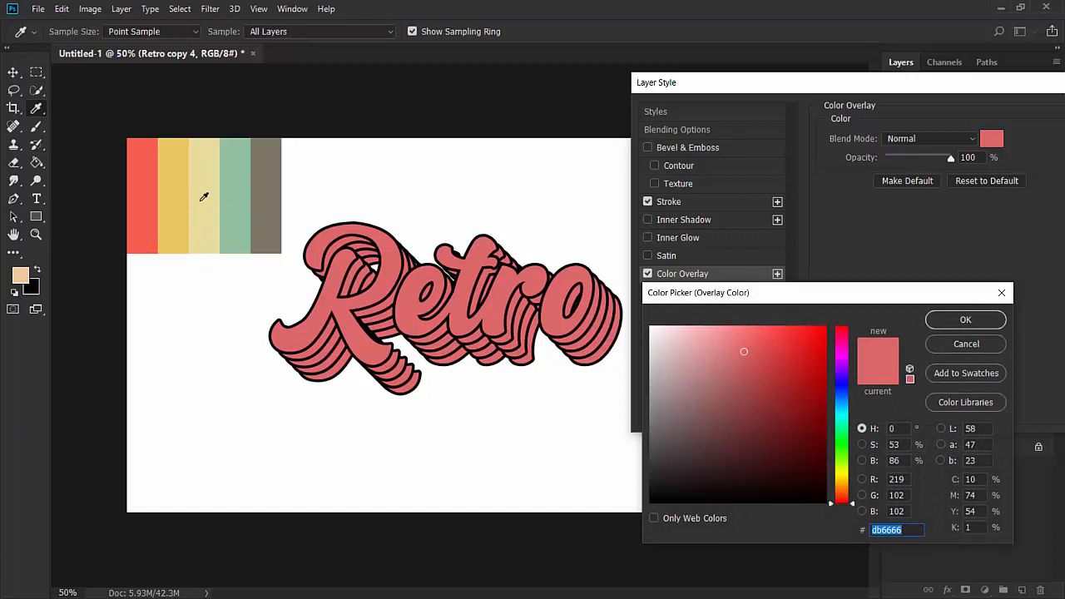
pyautogui.click(707, 343)
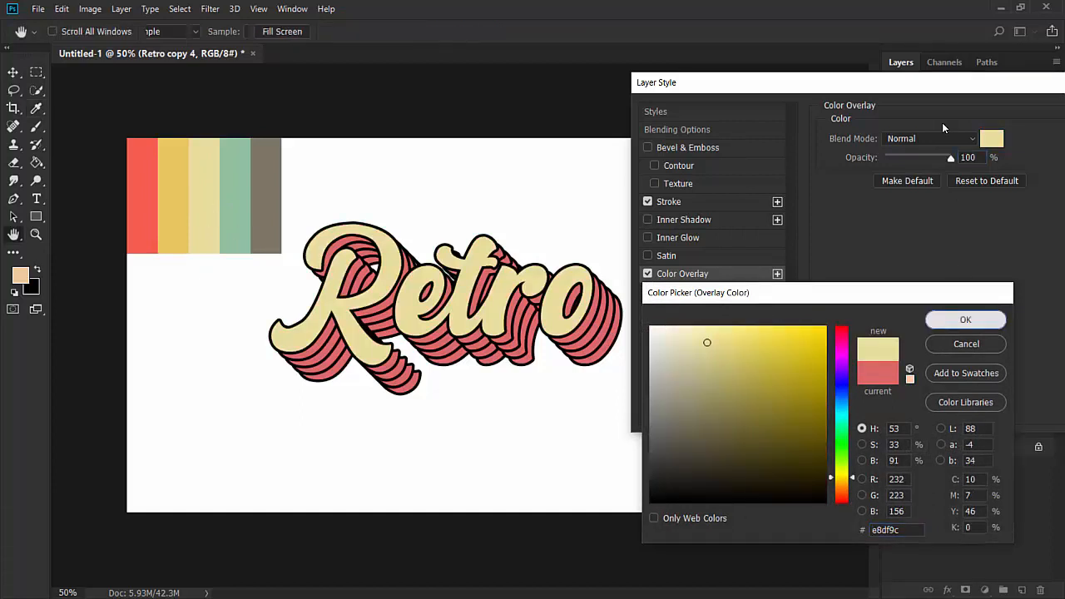
pyautogui.click(966, 319)
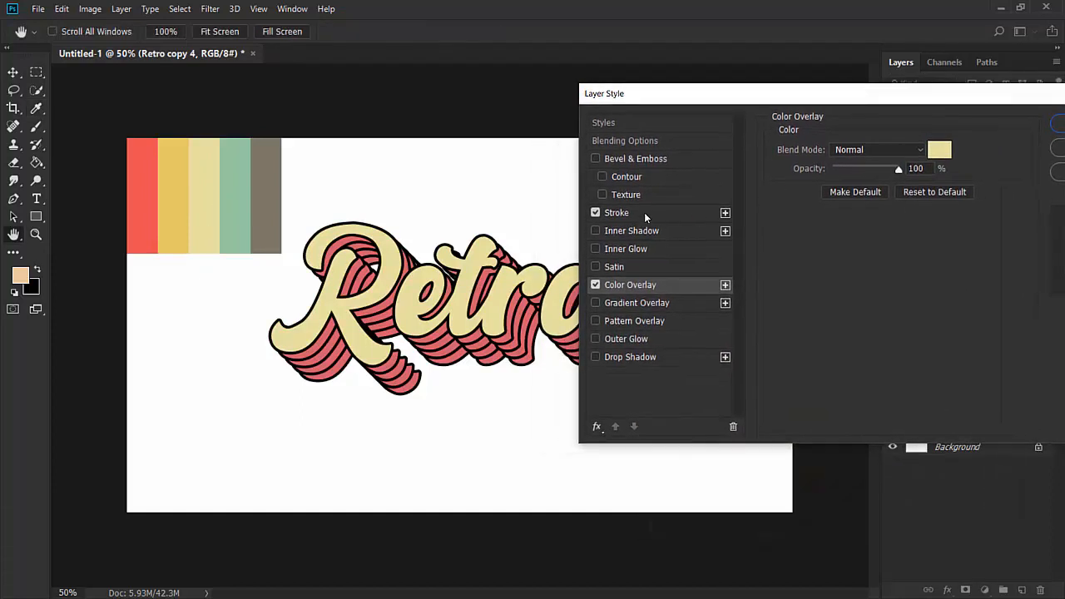
pyautogui.click(615, 213)
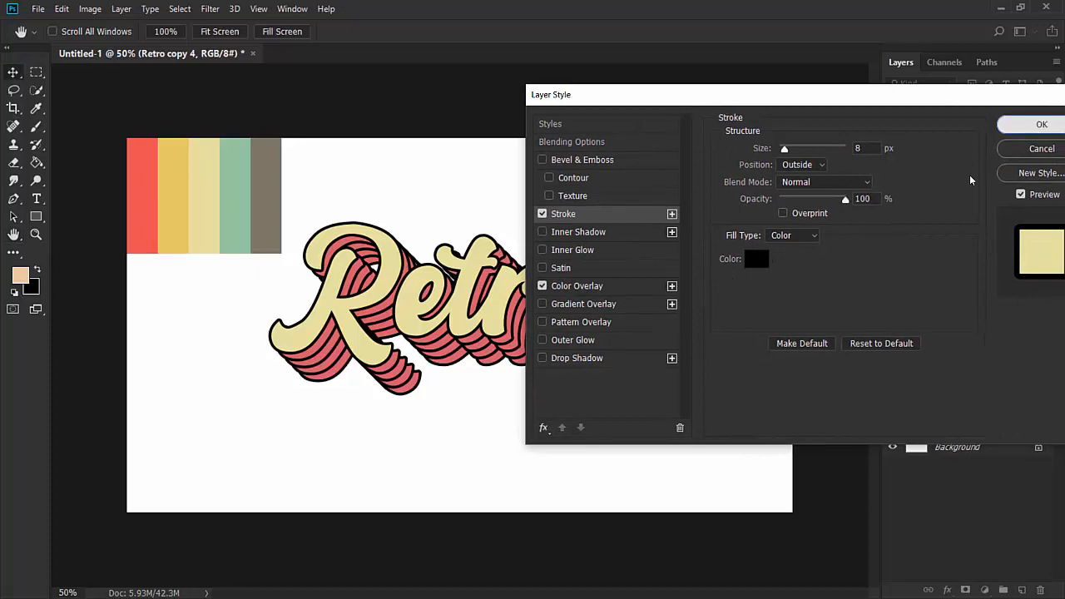
pyautogui.click(1042, 123)
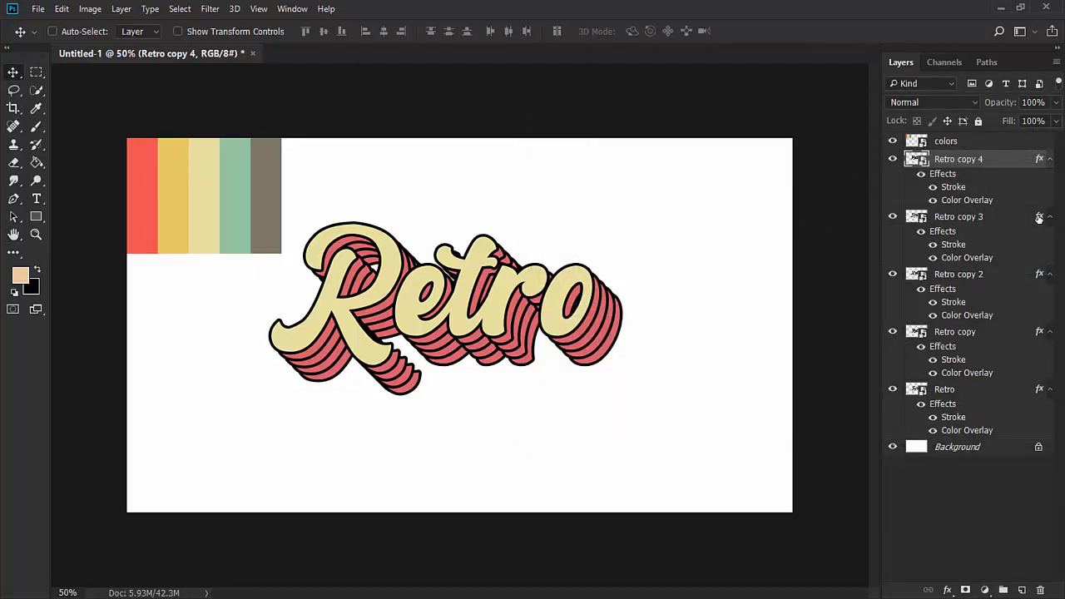
# Step: Recolour Retro copy 3 with a sampled yellow overlay, then move on to the colours swatch layer
pyautogui.doubleClick(1038, 216)
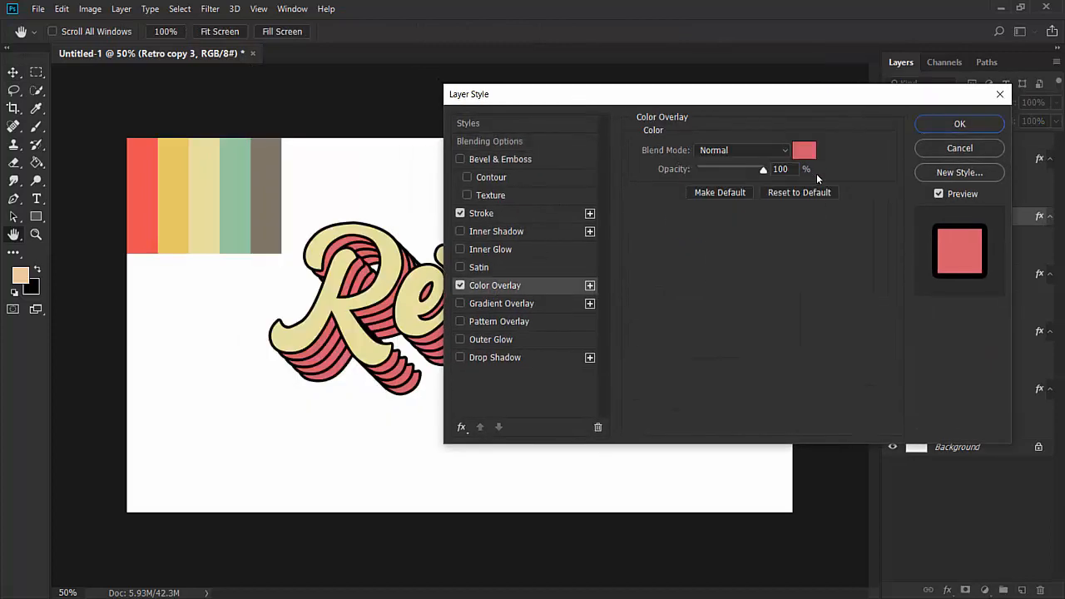
pyautogui.click(804, 150)
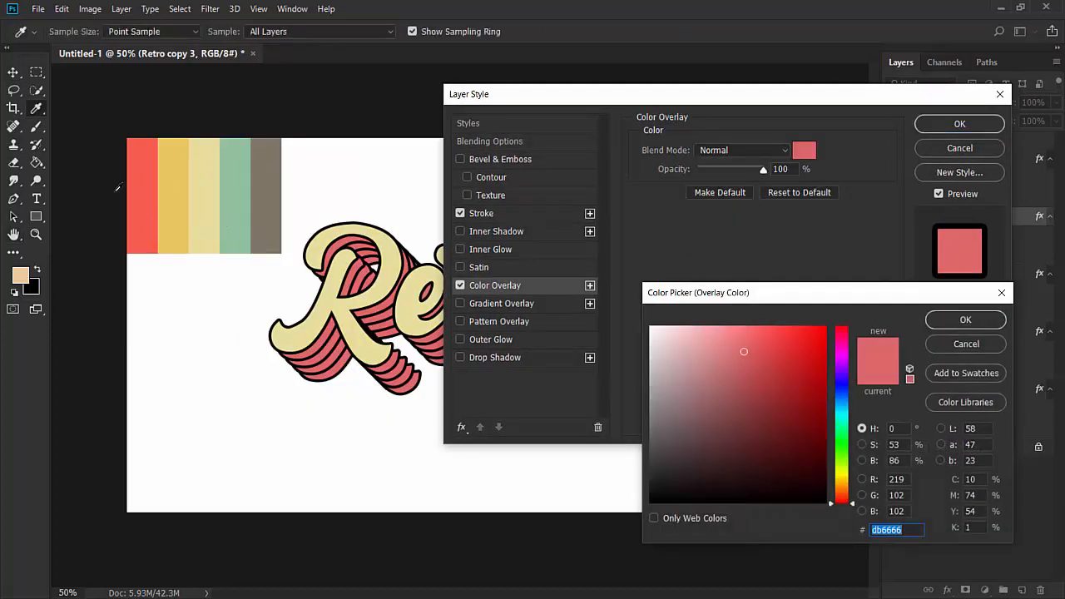
pyautogui.moveTo(188, 186)
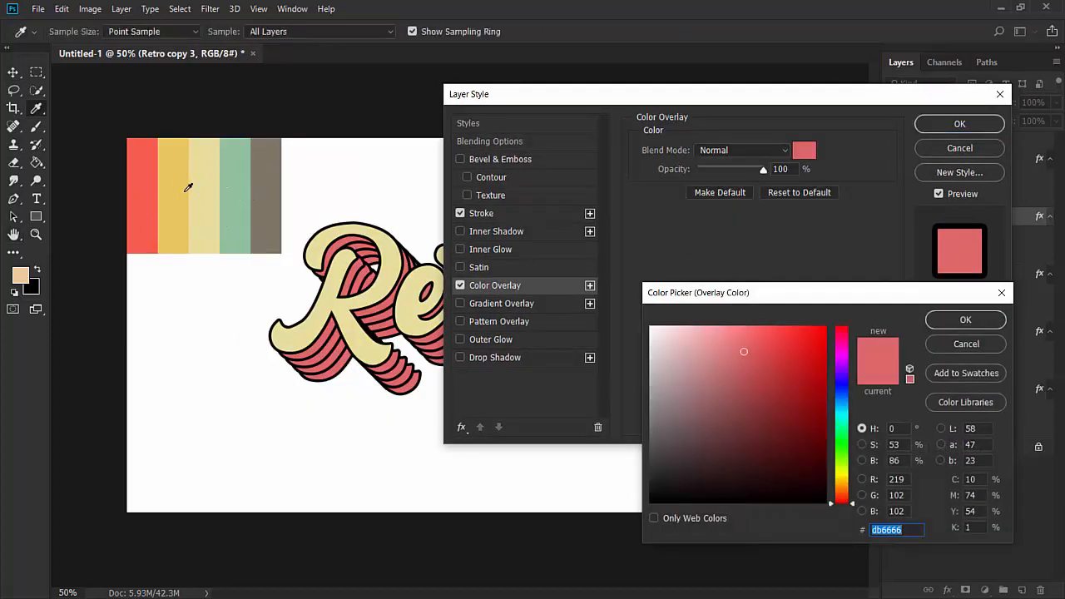
pyautogui.moveTo(240, 183)
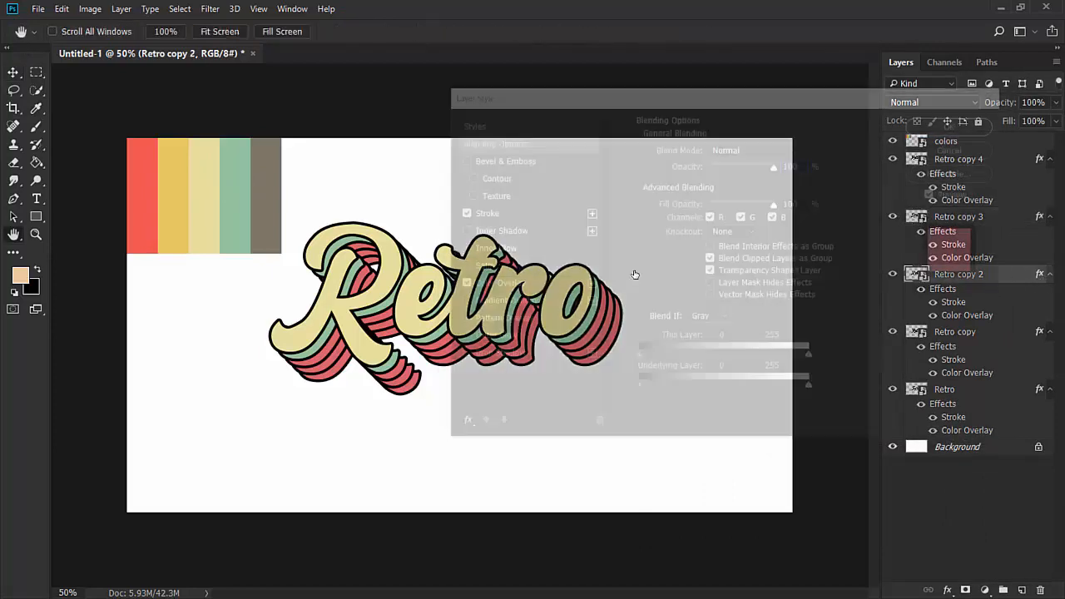
pyautogui.click(806, 150)
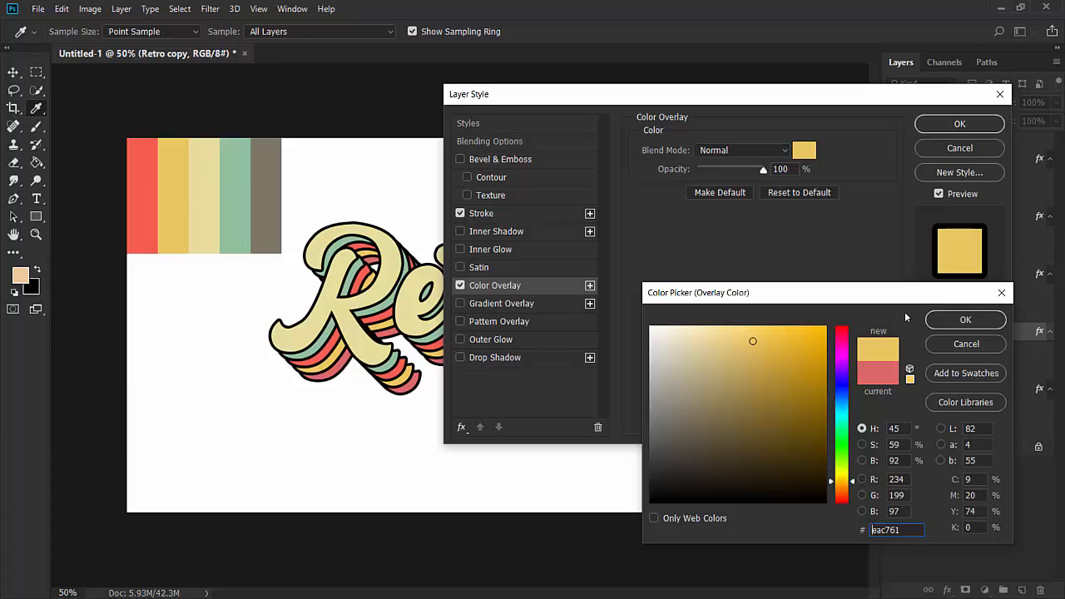
pyautogui.click(742, 351)
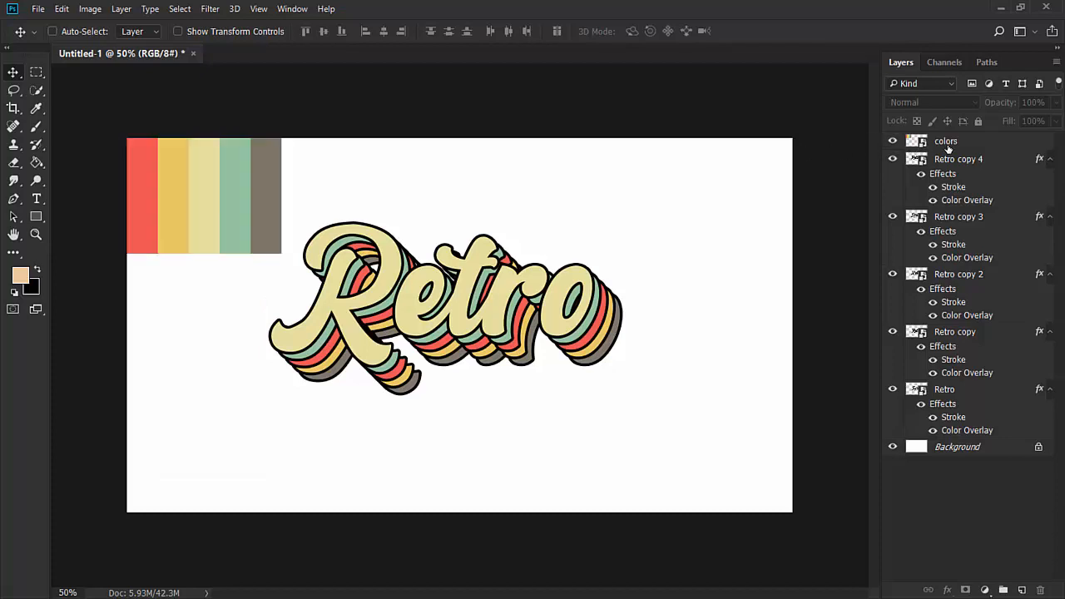
pyautogui.click(945, 140)
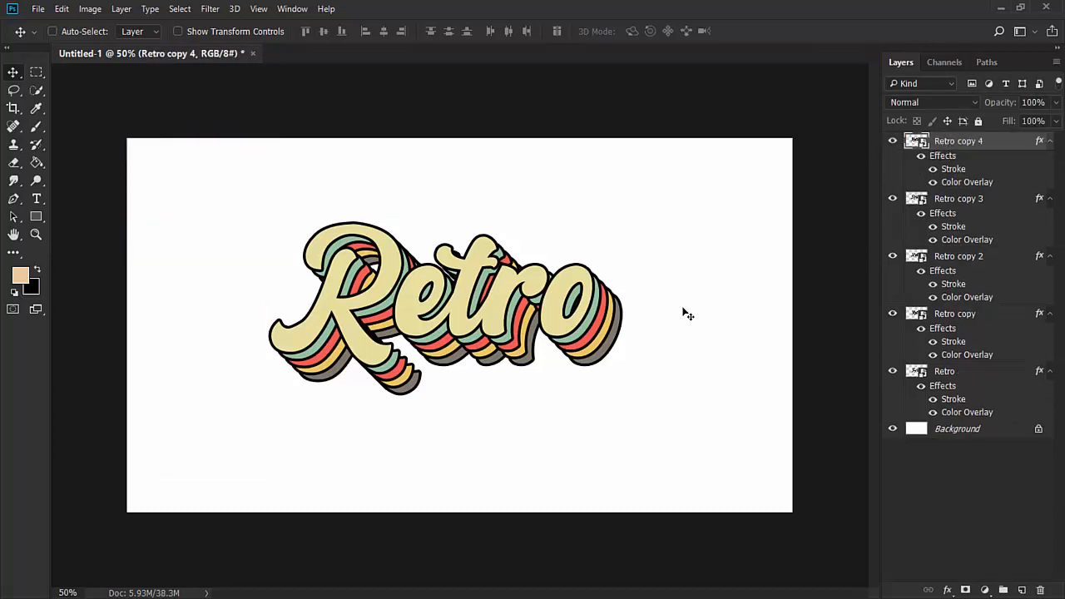
pyautogui.moveTo(503, 376)
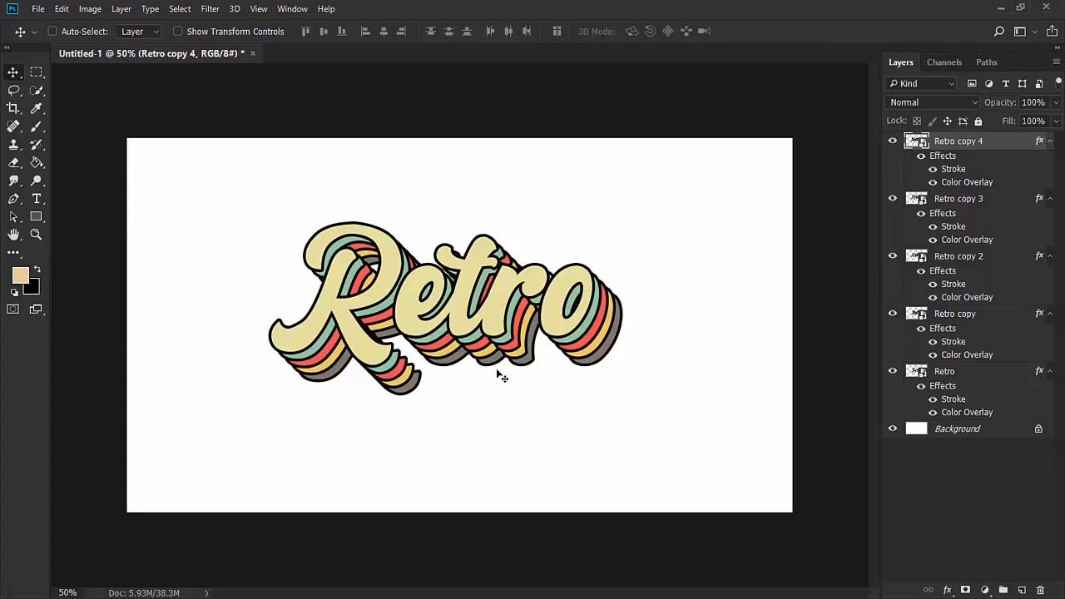
pyautogui.moveTo(450, 406)
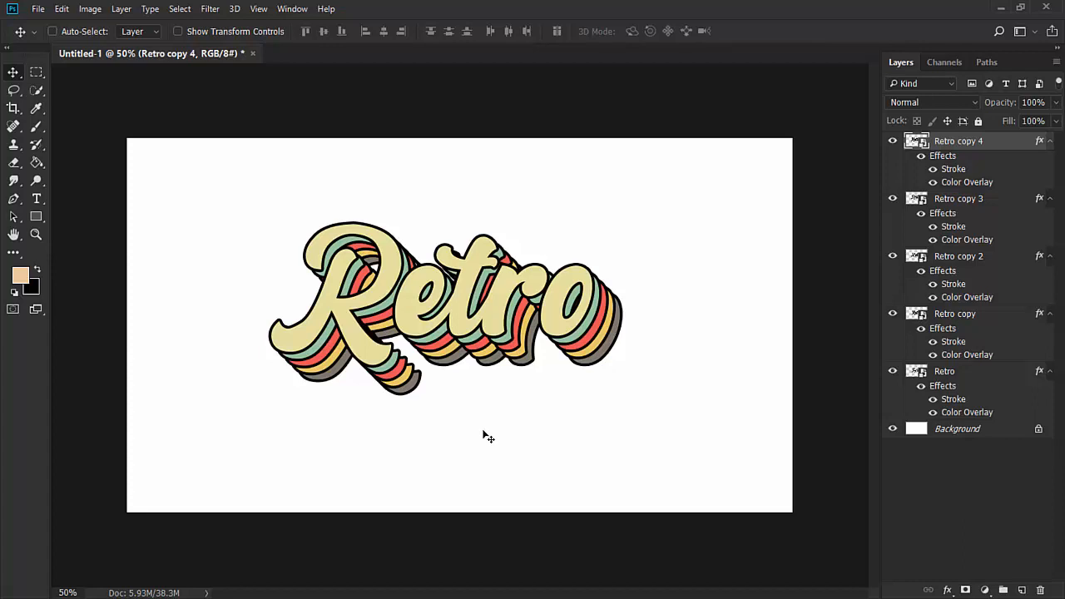
pyautogui.moveTo(759, 414)
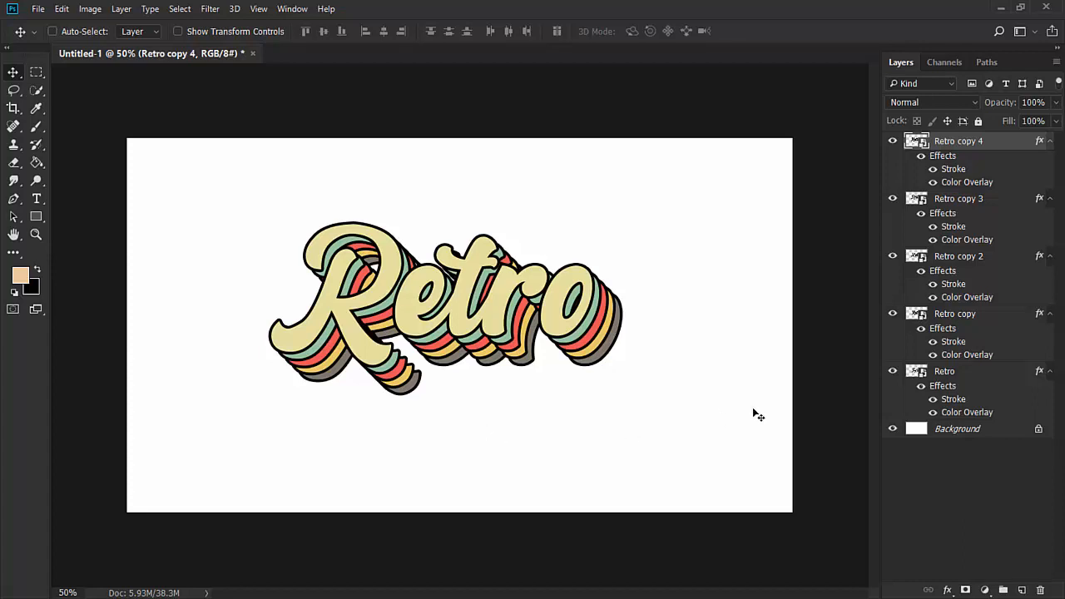
pyautogui.moveTo(979, 376)
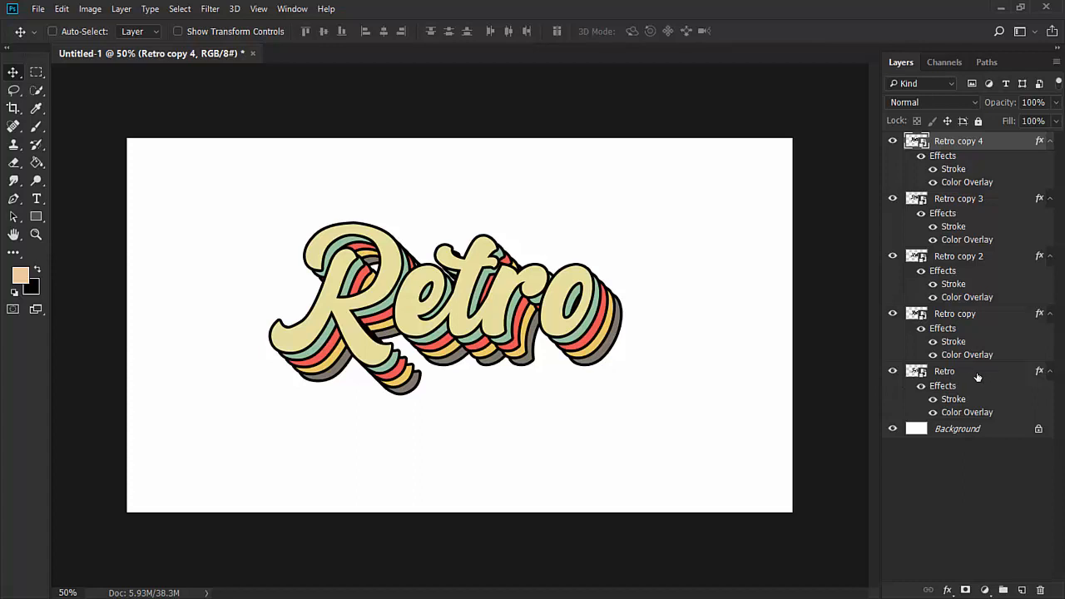
# Step: Select the bottom Retro layer to duplicate it as the shadow layer
pyautogui.click(945, 372)
pyautogui.write('shadow')
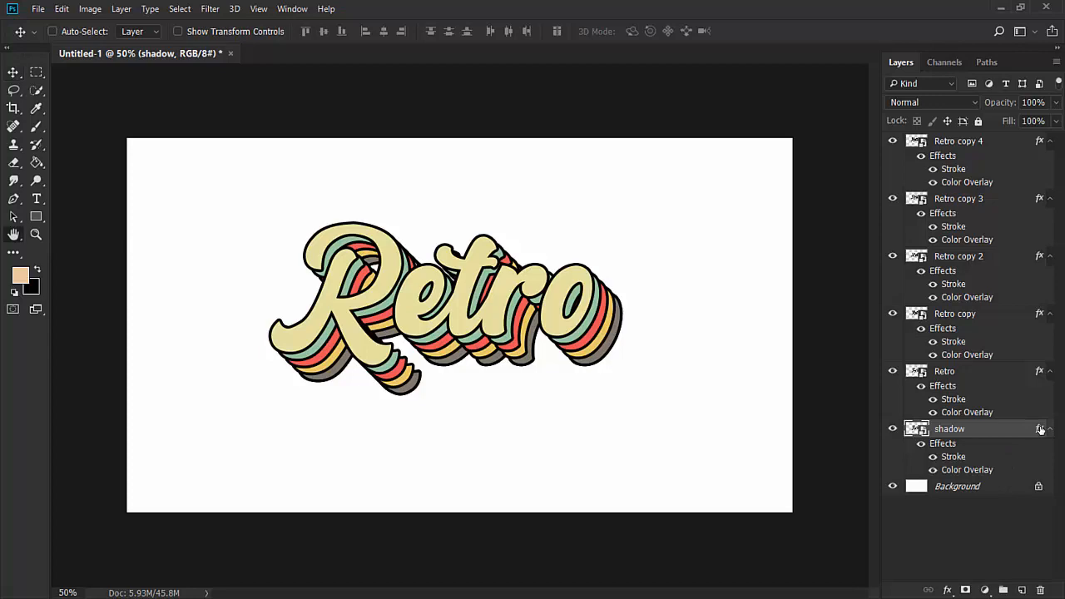
# Step: Disable the shadow layer's stroke and set its colour overlay to near-black #040404
pyautogui.doubleClick(1040, 430)
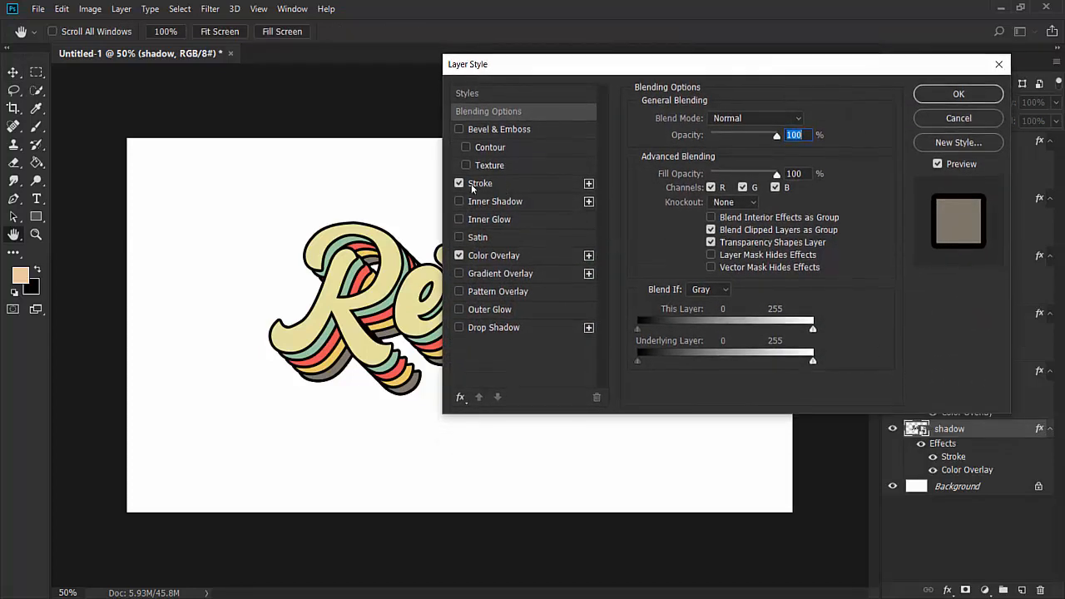
pyautogui.click(459, 183)
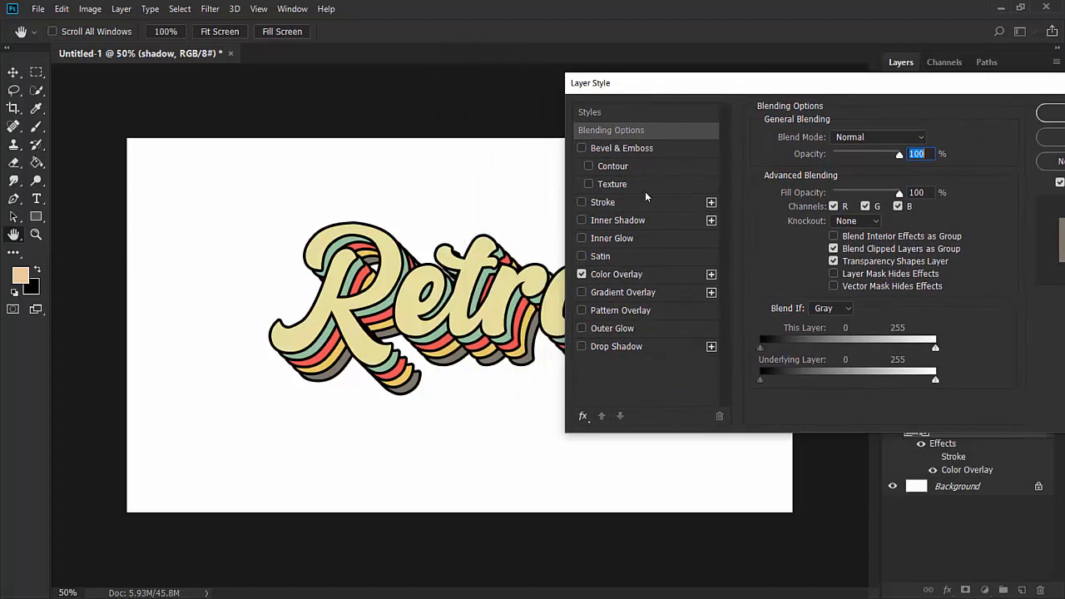
pyautogui.click(615, 273)
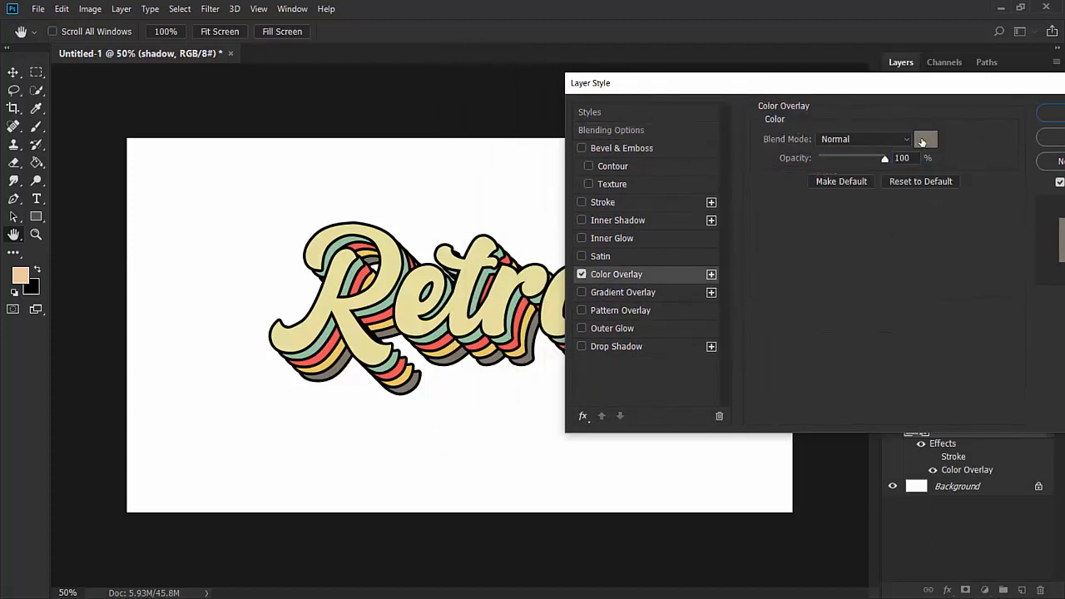
pyautogui.click(925, 140)
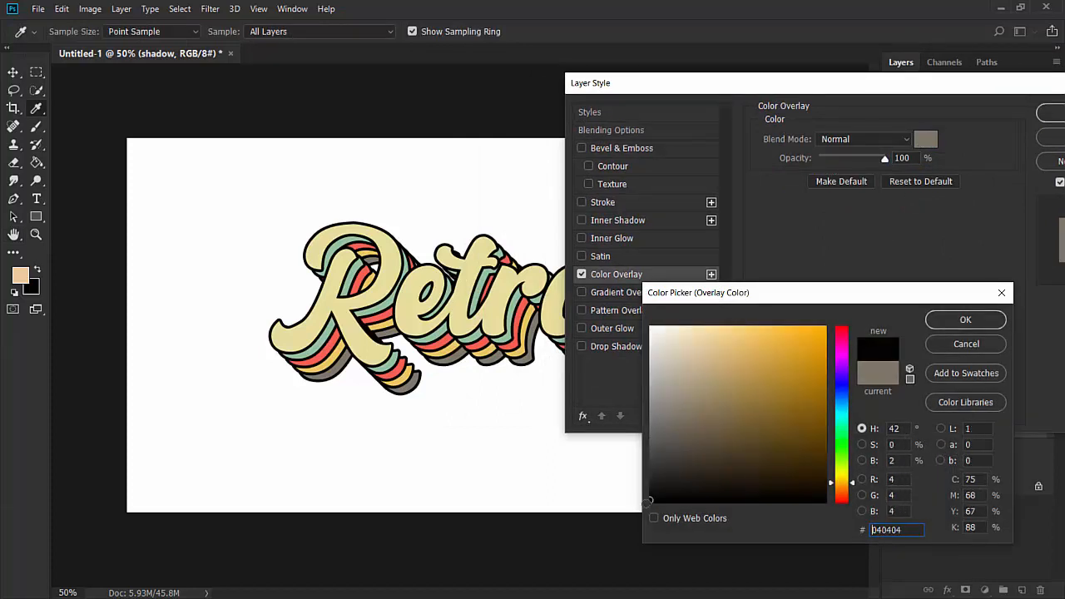
pyautogui.click(741, 399)
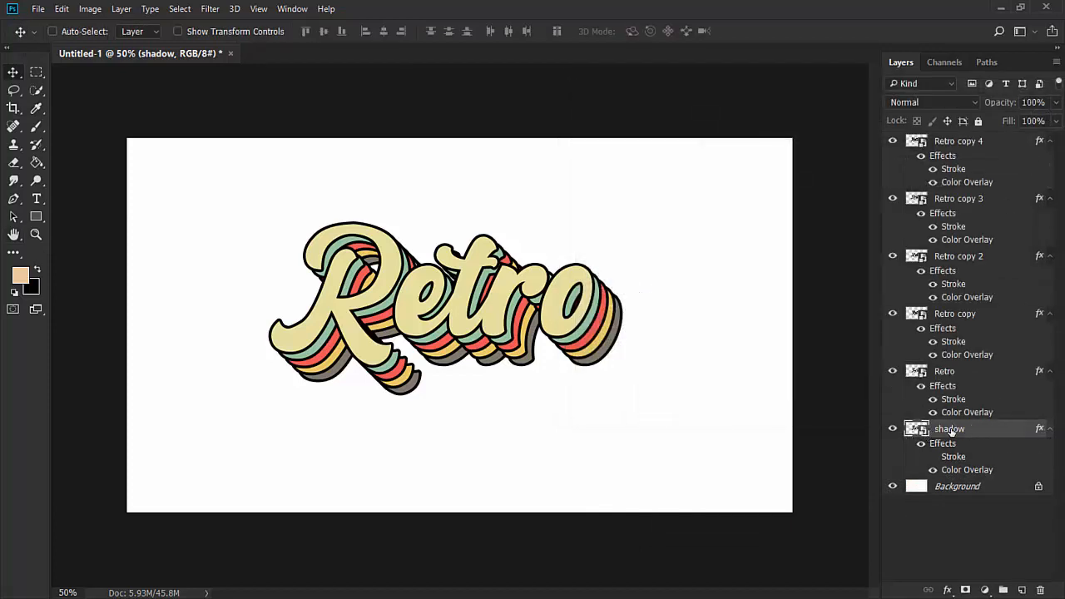
# Step: Apply a 45°, 100 px Motion Blur to the shadow layer
pyautogui.click(209, 8)
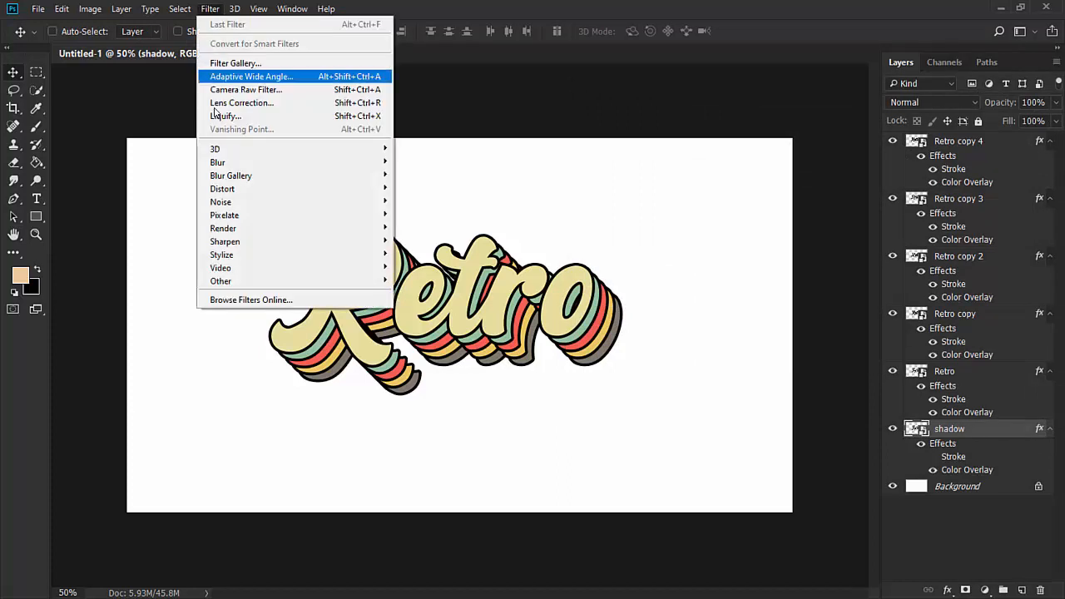
pyautogui.moveTo(216, 164)
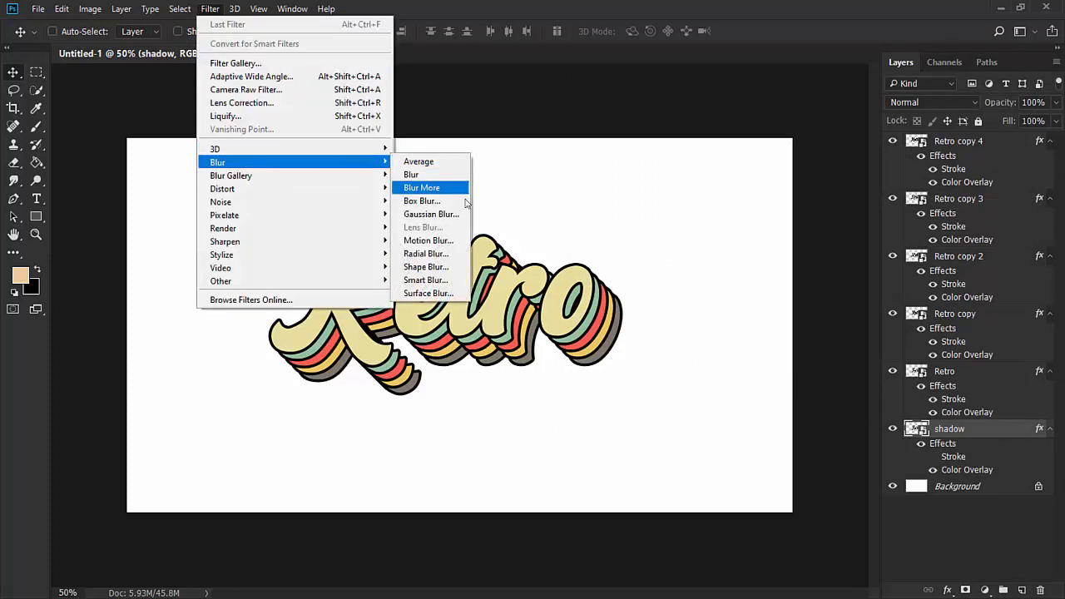
pyautogui.click(429, 240)
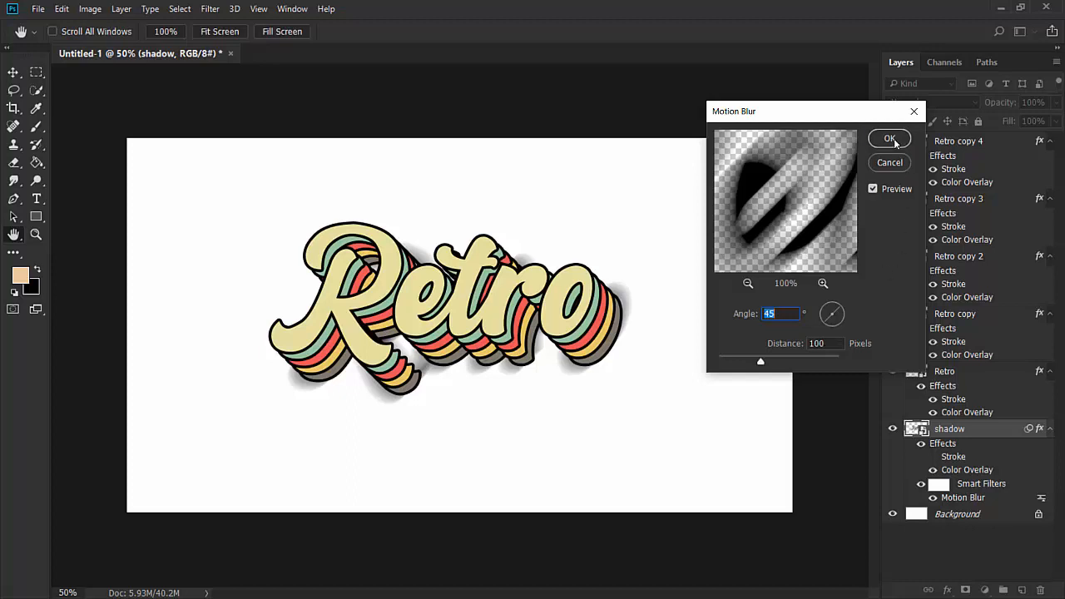
pyautogui.click(889, 138)
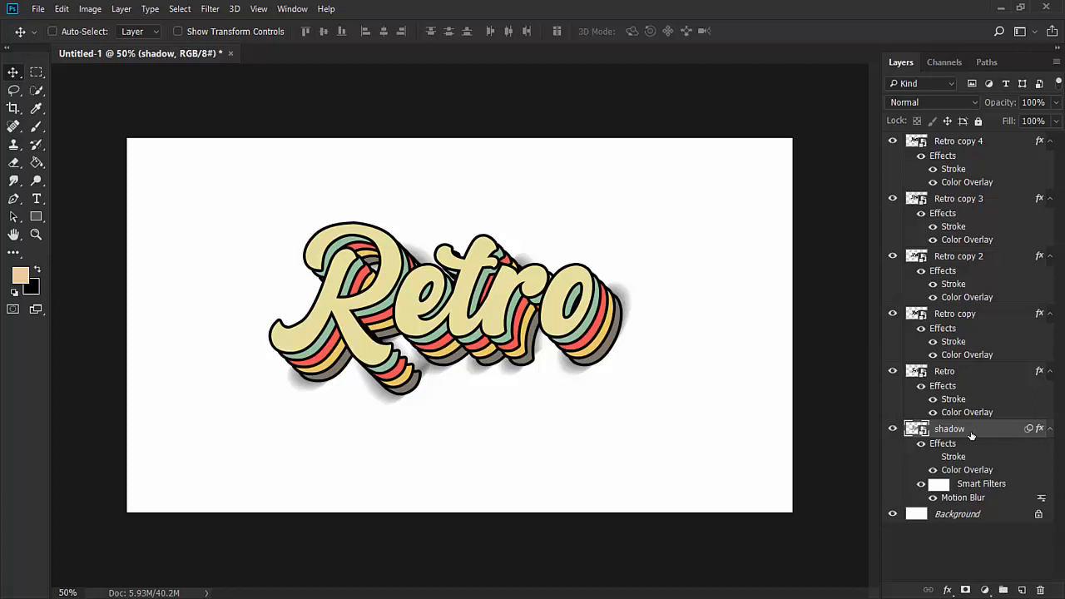
pyautogui.click(51, 30)
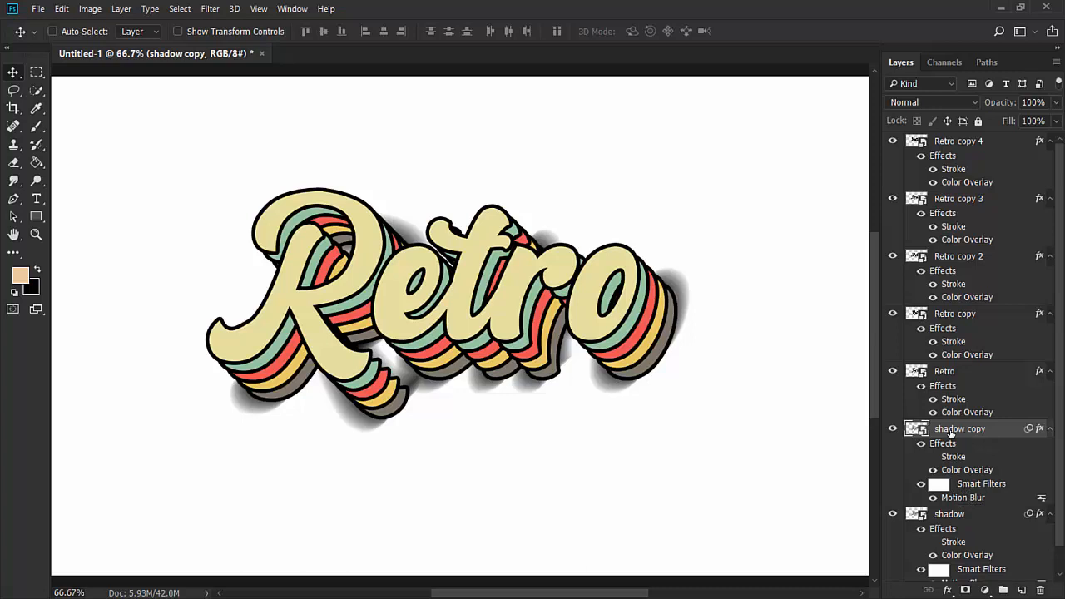
pyautogui.moveTo(959, 429)
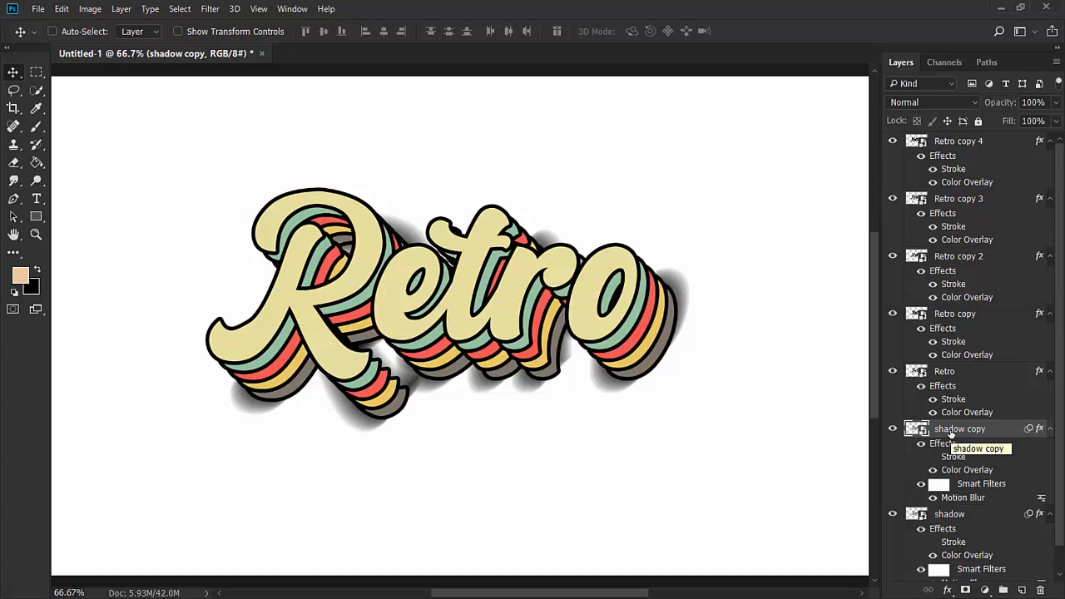
pyautogui.moveTo(962, 497)
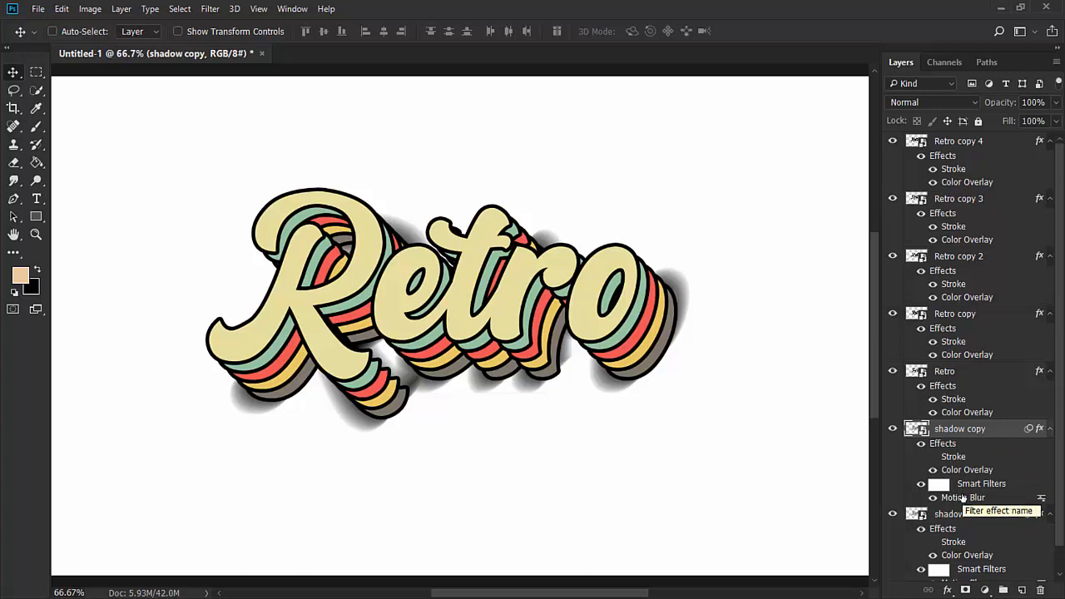
# Step: Shorten the shadow copy's Motion Blur distance to 50 px
pyautogui.doubleClick(962, 498)
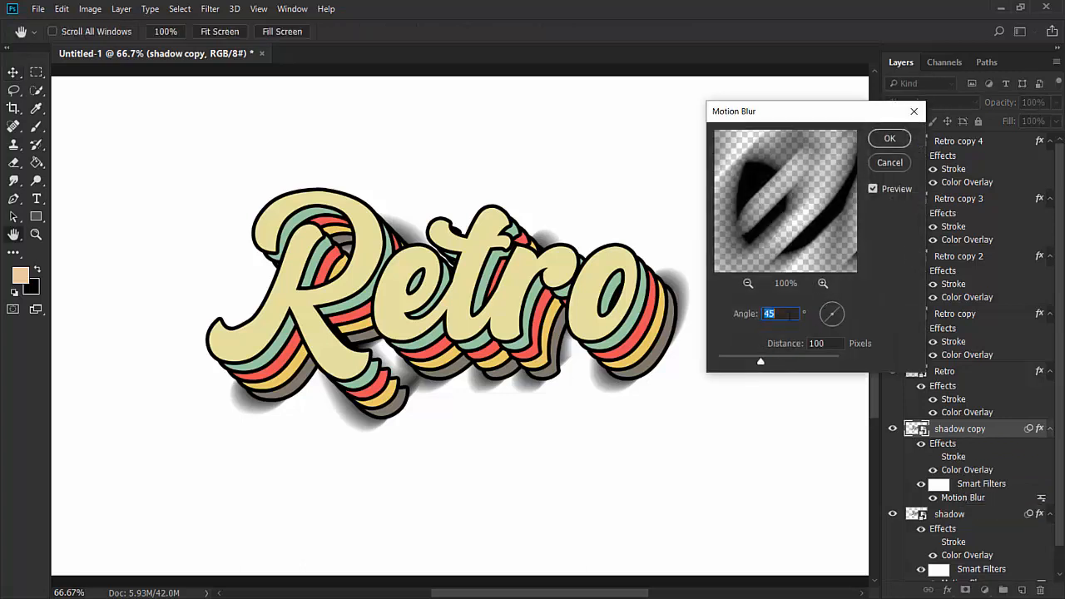
pyautogui.click(826, 343)
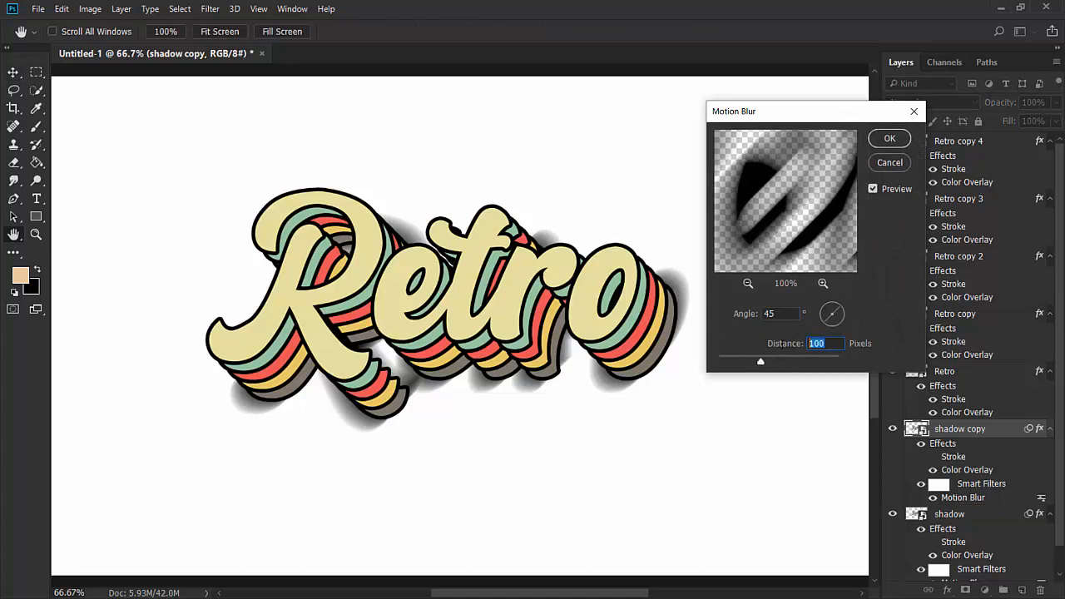
pyautogui.moveTo(759, 360); pyautogui.dragTo(722, 360)
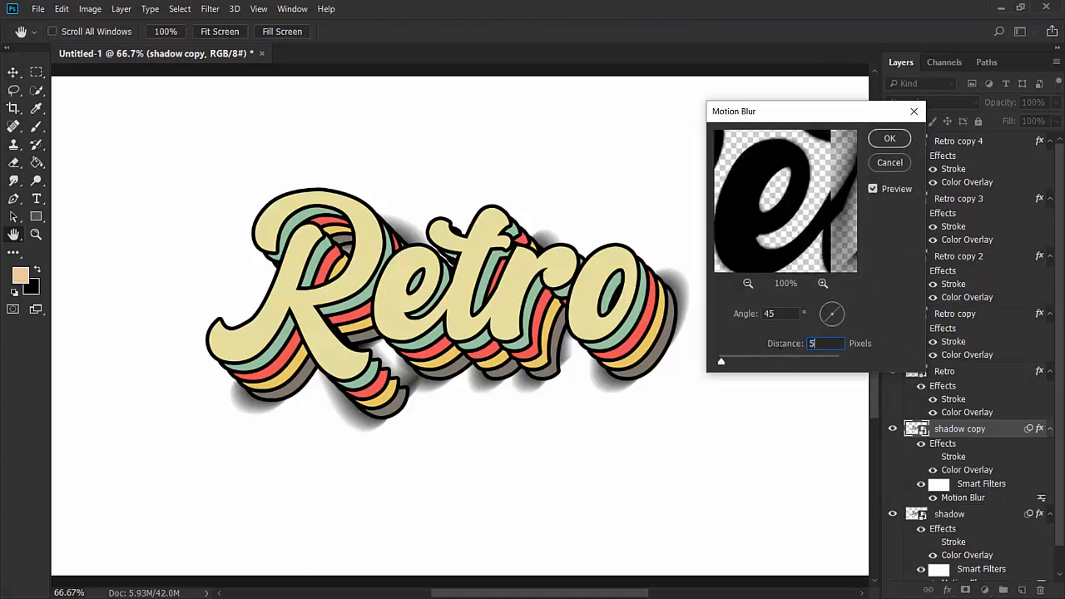
pyautogui.write('50')
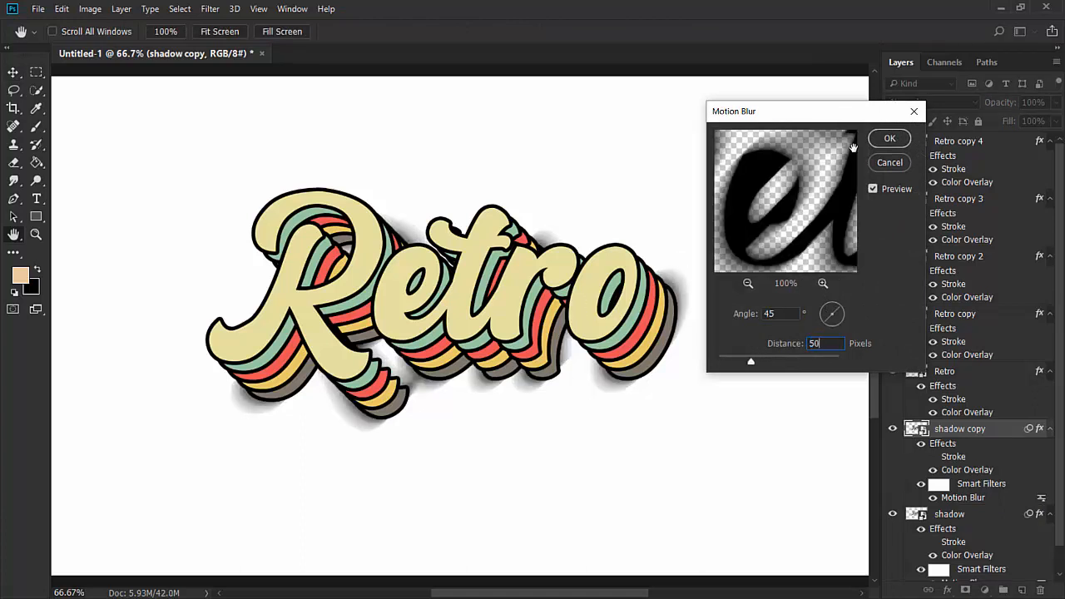
pyautogui.click(889, 138)
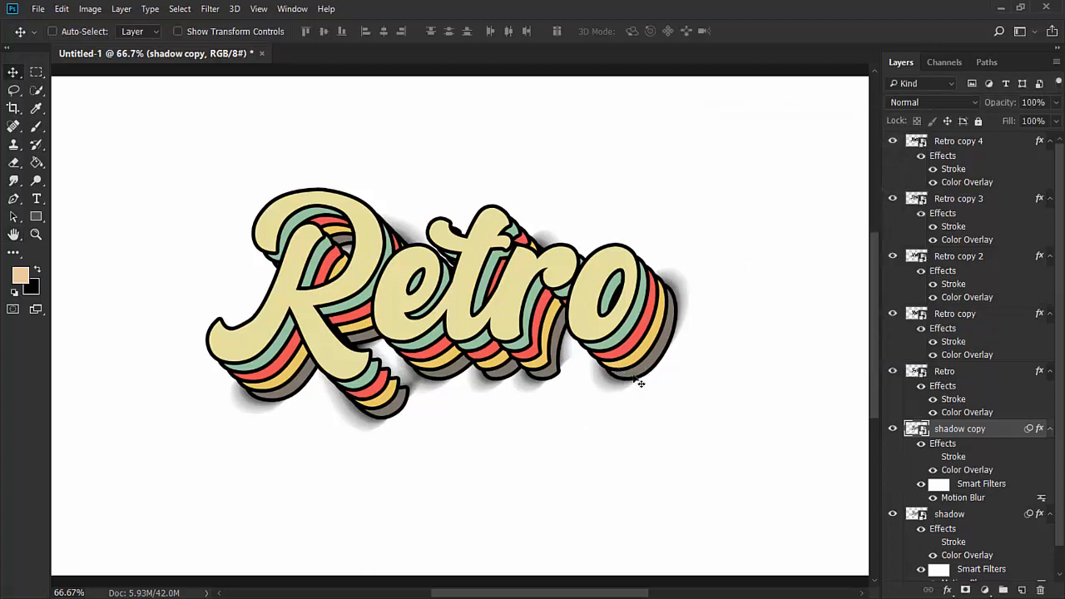
pyautogui.moveTo(602, 406)
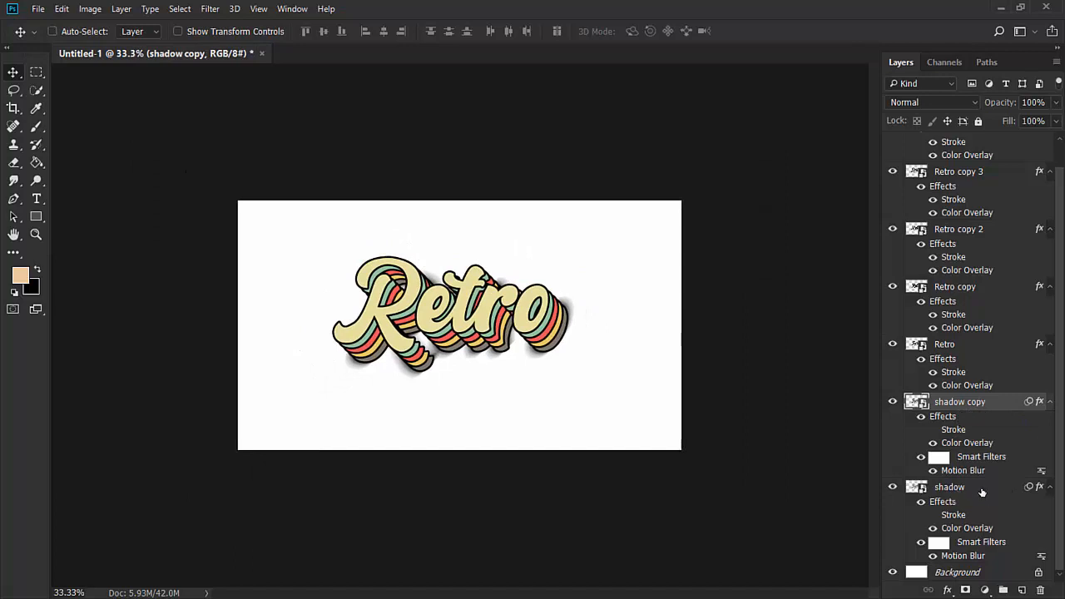
# Step: Group all text and shadow layers and rename the group 'text effect'
pyautogui.click(949, 486)
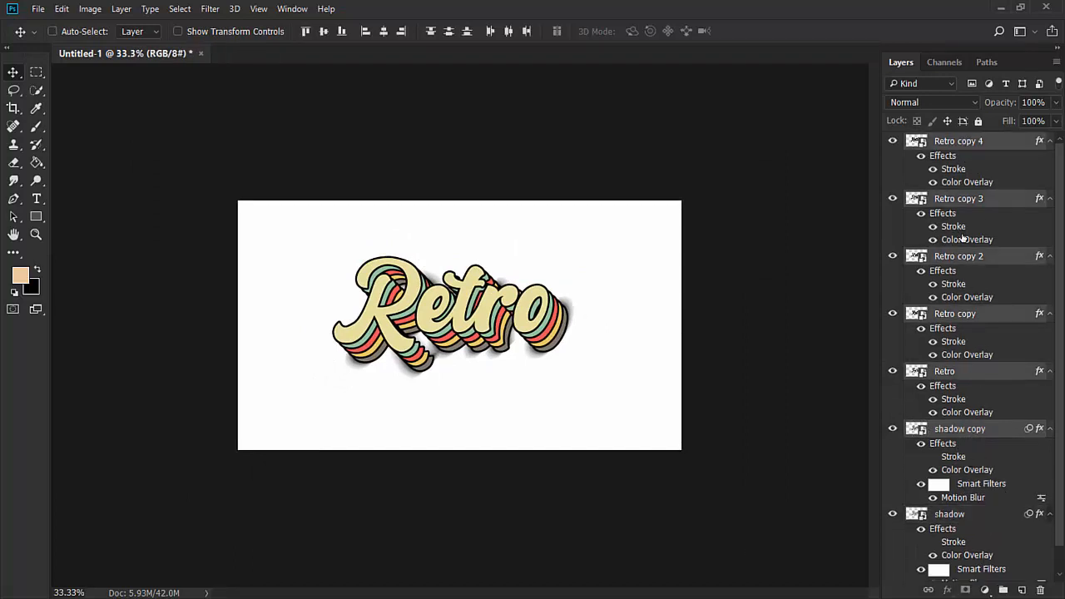
pyautogui.scroll(-3)
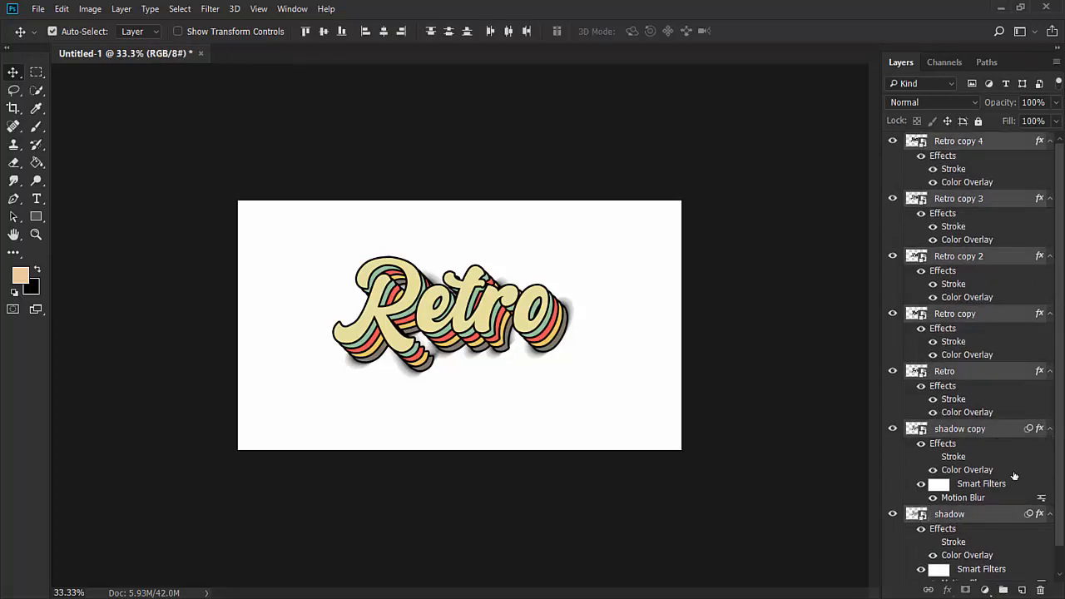
pyautogui.press('ctrl+g')
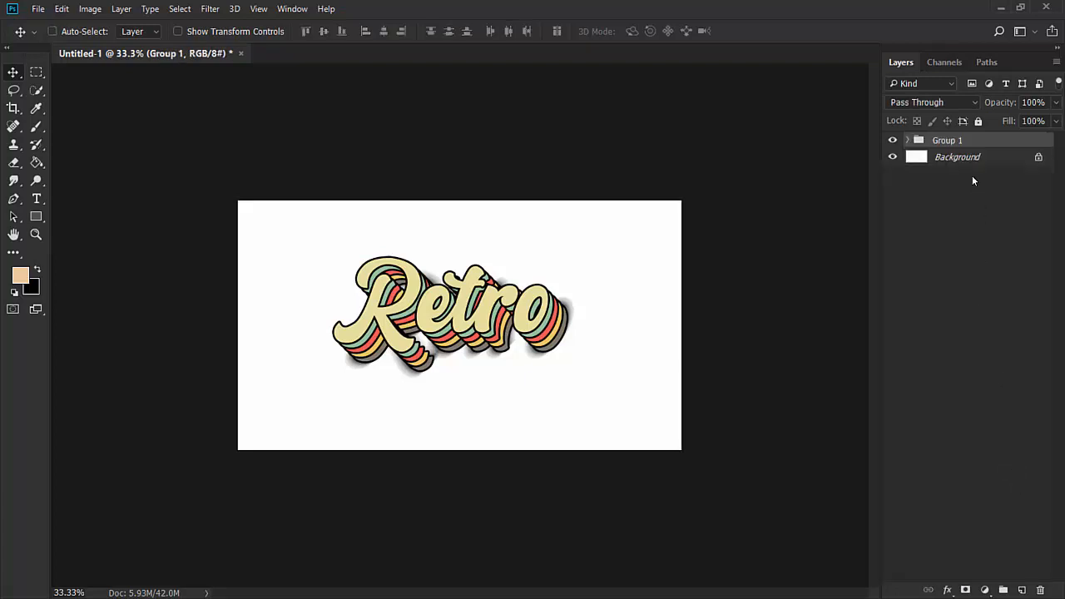
pyautogui.doubleClick(948, 140)
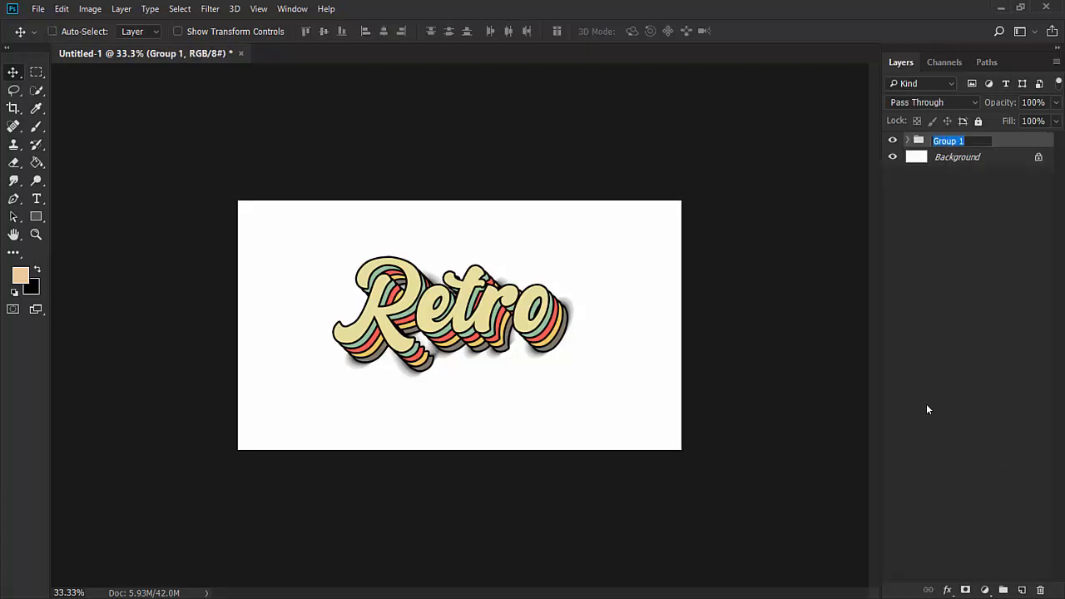
pyautogui.write('text effect')
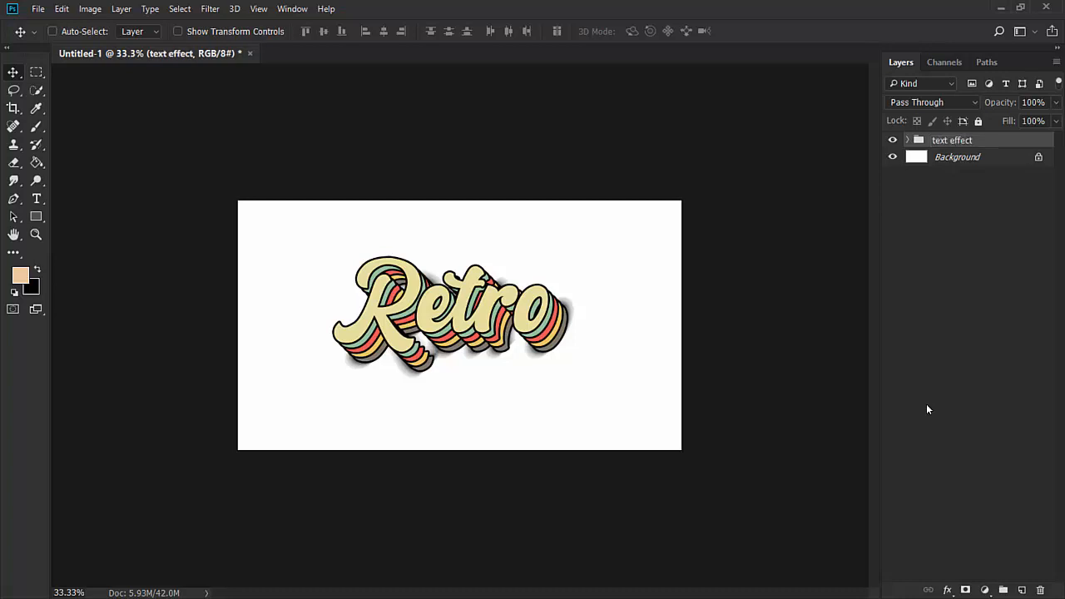
# Step: Toggle the group's visibility to check it, then delete the white Background layer
pyautogui.click(892, 139)
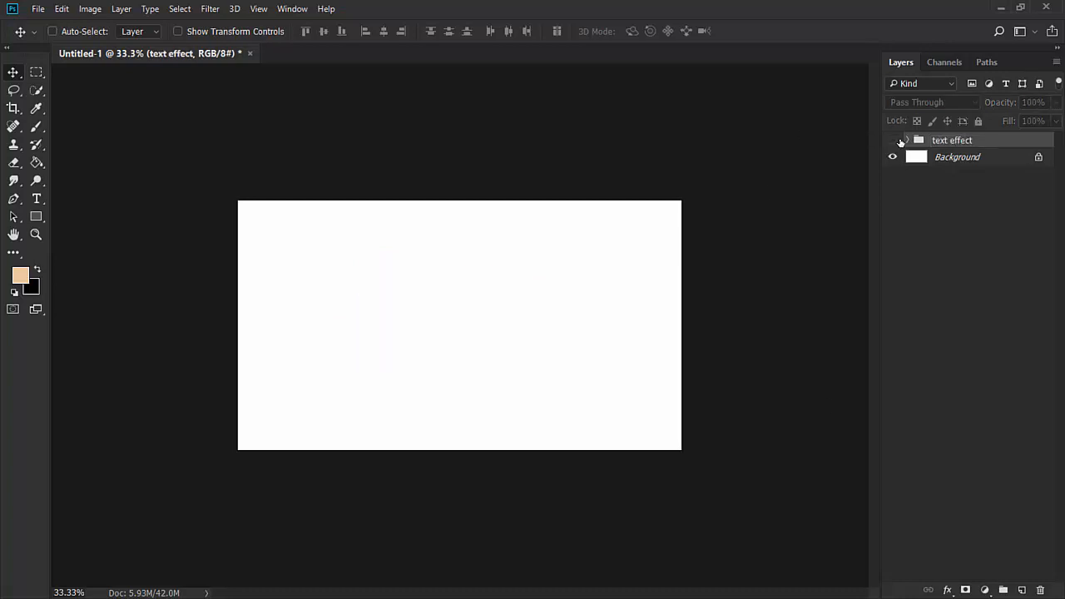
pyautogui.click(892, 140)
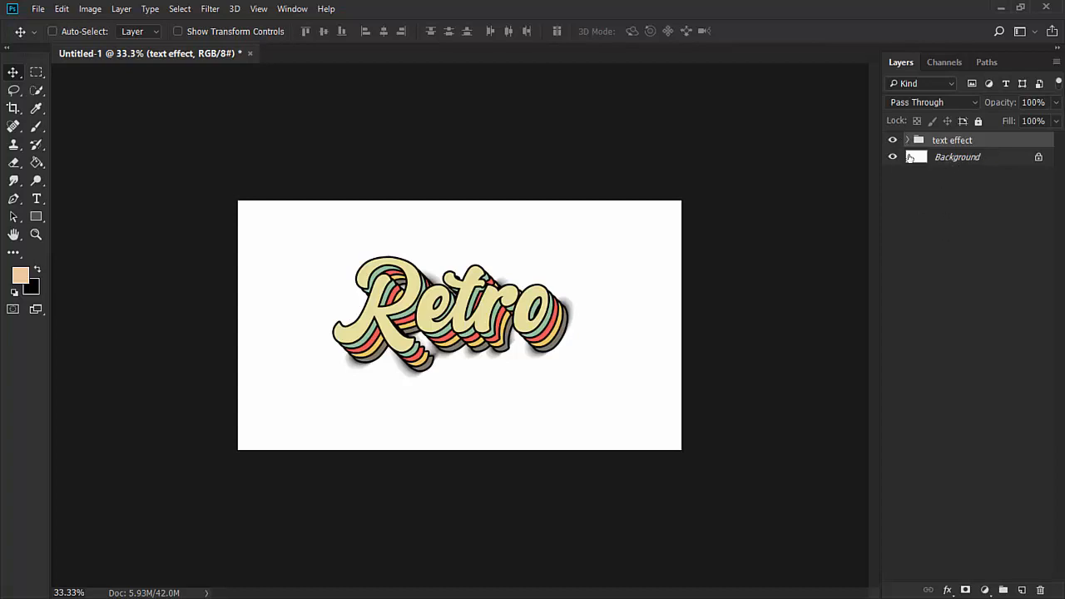
pyautogui.click(957, 157)
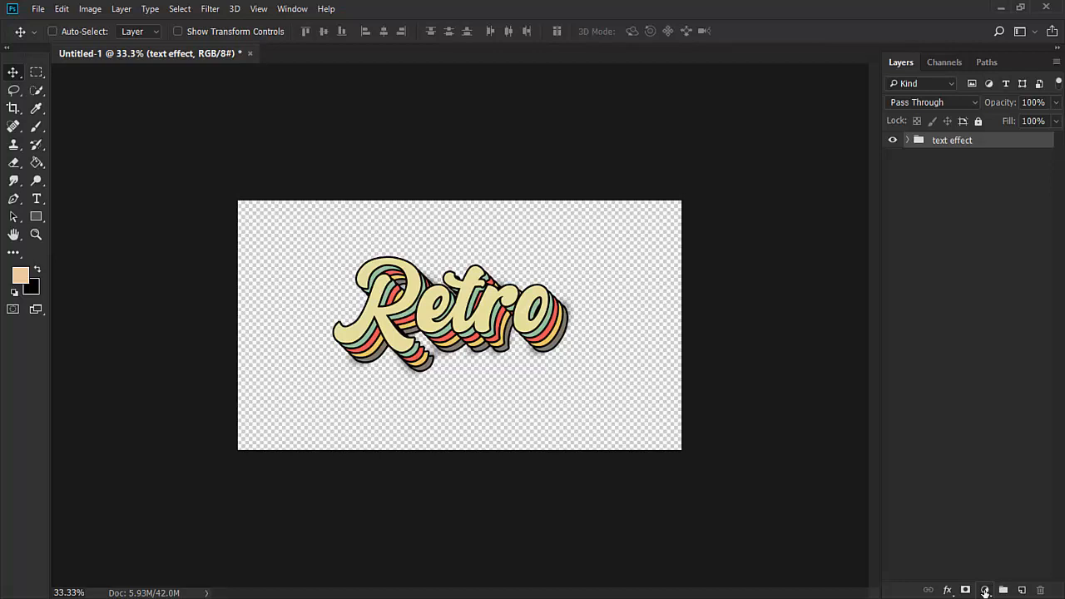
# Step: Add a Solid Color fill layer and place it below the text effect group
pyautogui.click(985, 590)
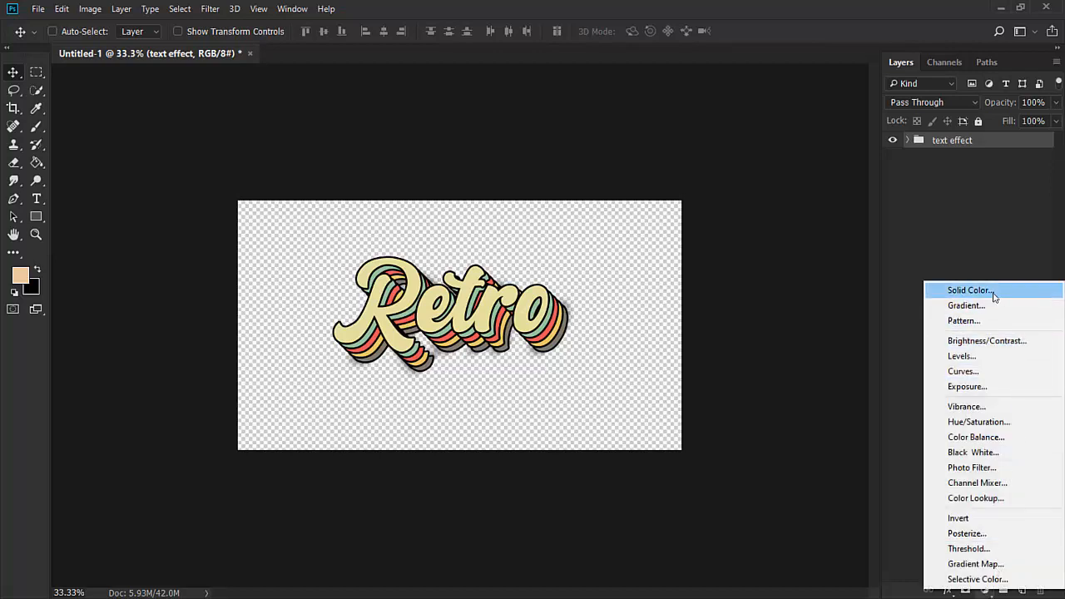
pyautogui.click(969, 290)
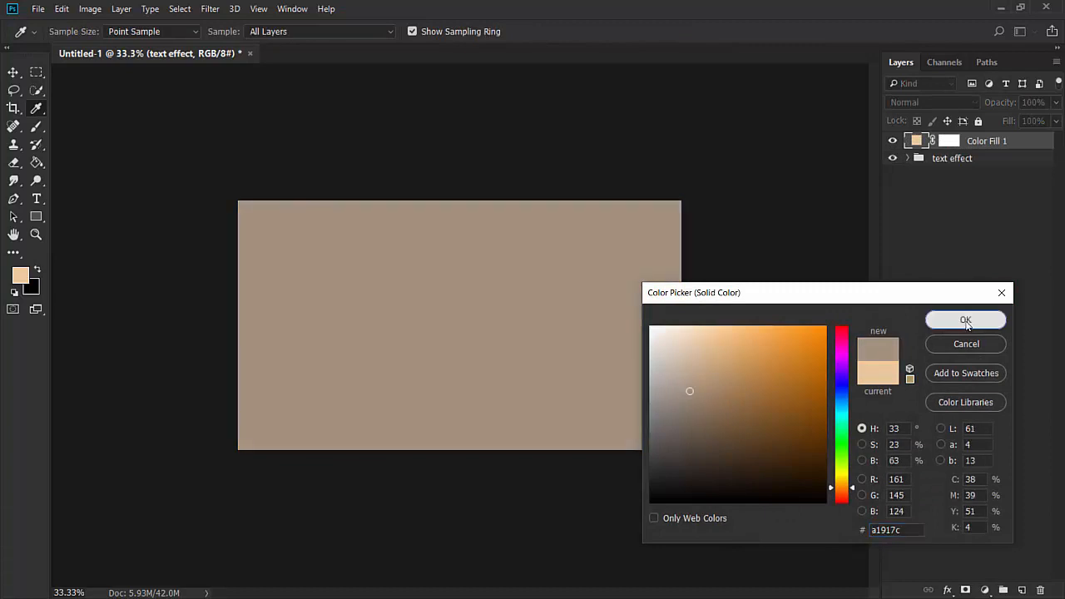
pyautogui.click(966, 320)
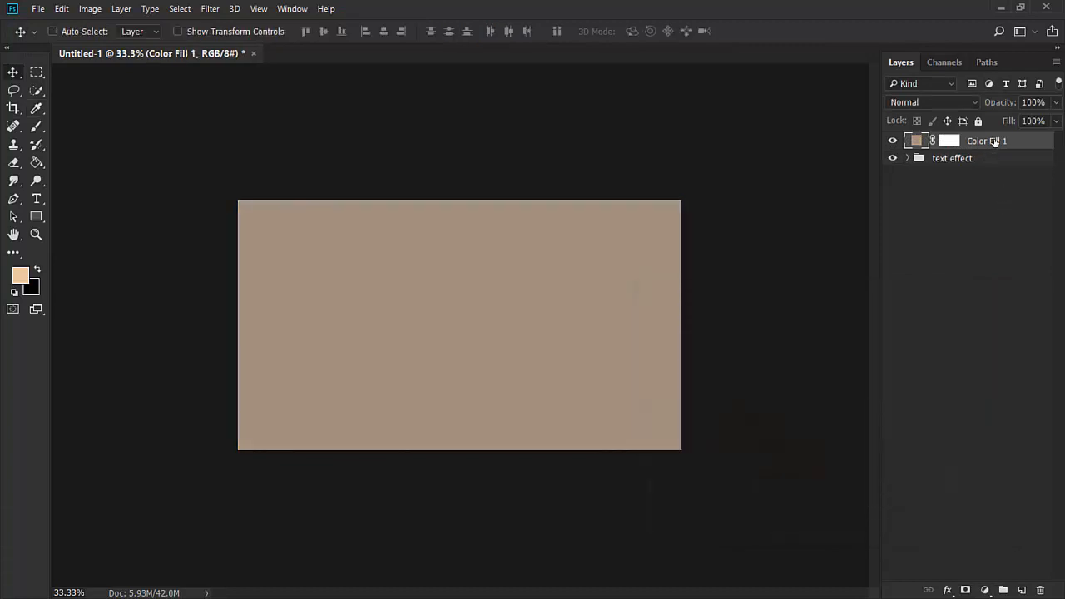
pyautogui.moveTo(986, 139); pyautogui.dragTo(986, 163)
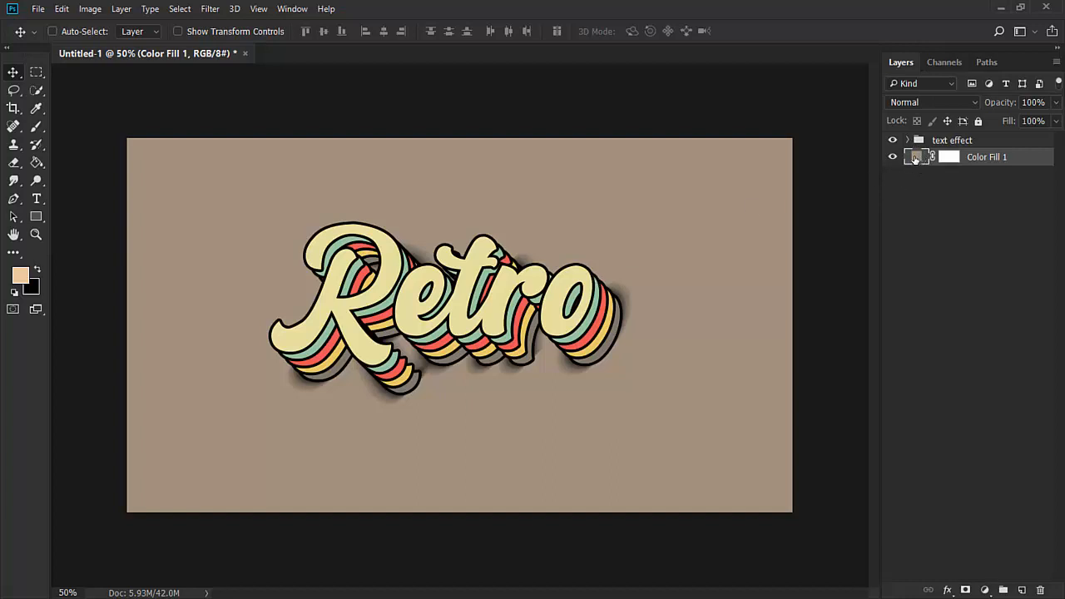
# Step: Change the fill layer's colour to mint green
pyautogui.doubleClick(918, 156)
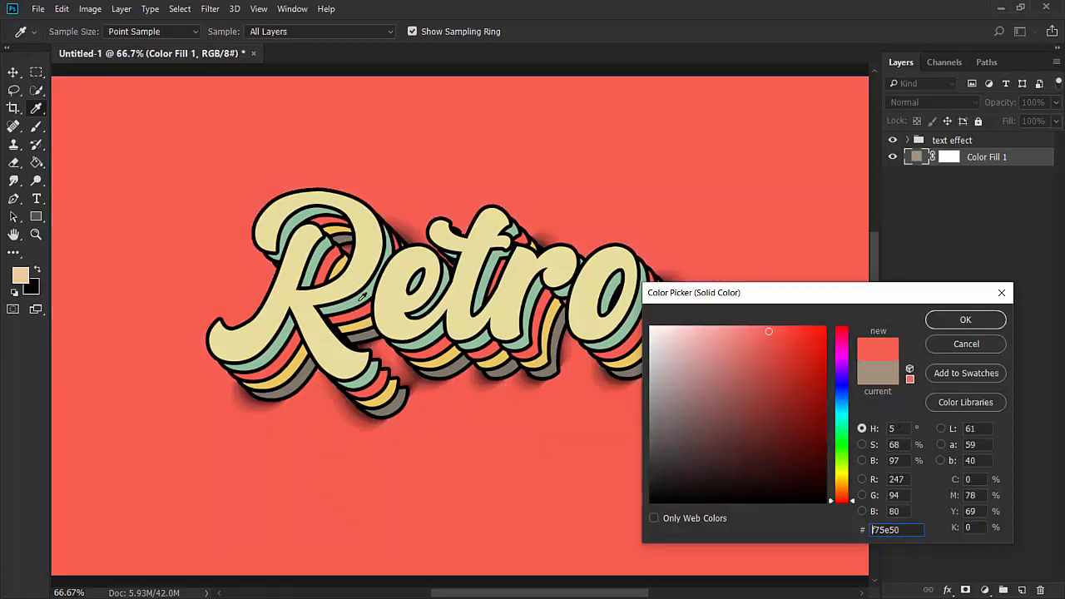
pyautogui.click(692, 369)
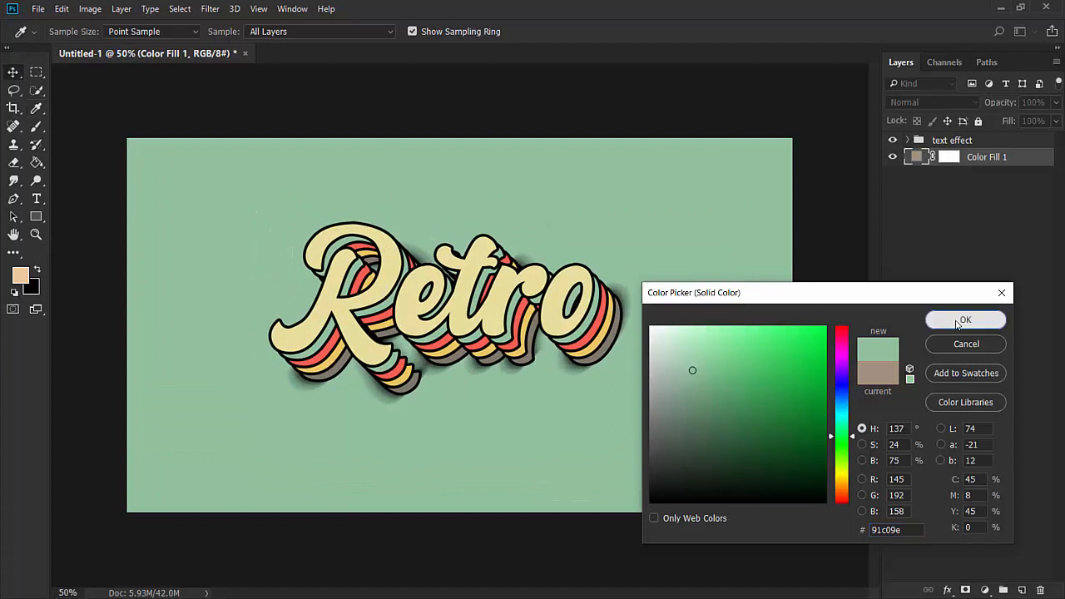
pyautogui.click(966, 320)
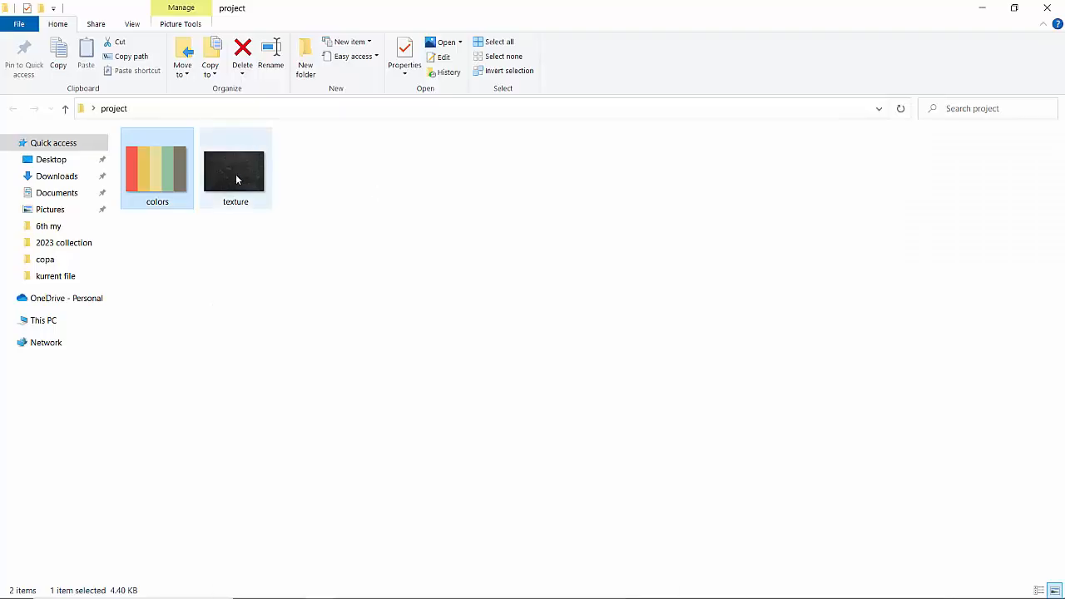
pyautogui.moveTo(263, 170)
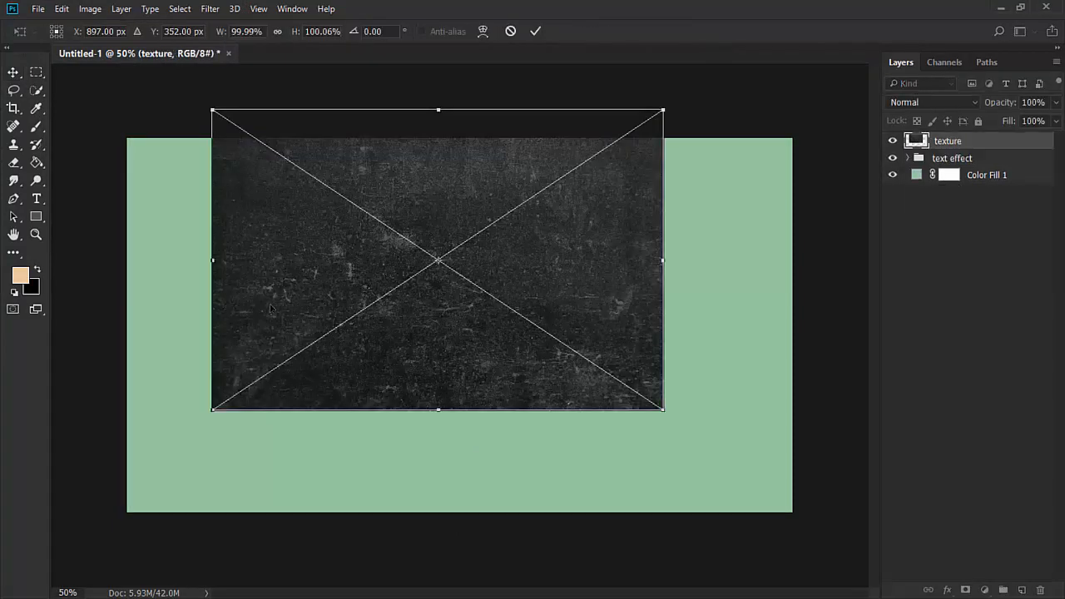
# Step: Scale the grunge texture to cover the canvas, set it to Screen and lower its Fill
pyautogui.moveTo(439, 259); pyautogui.dragTo(372, 290)
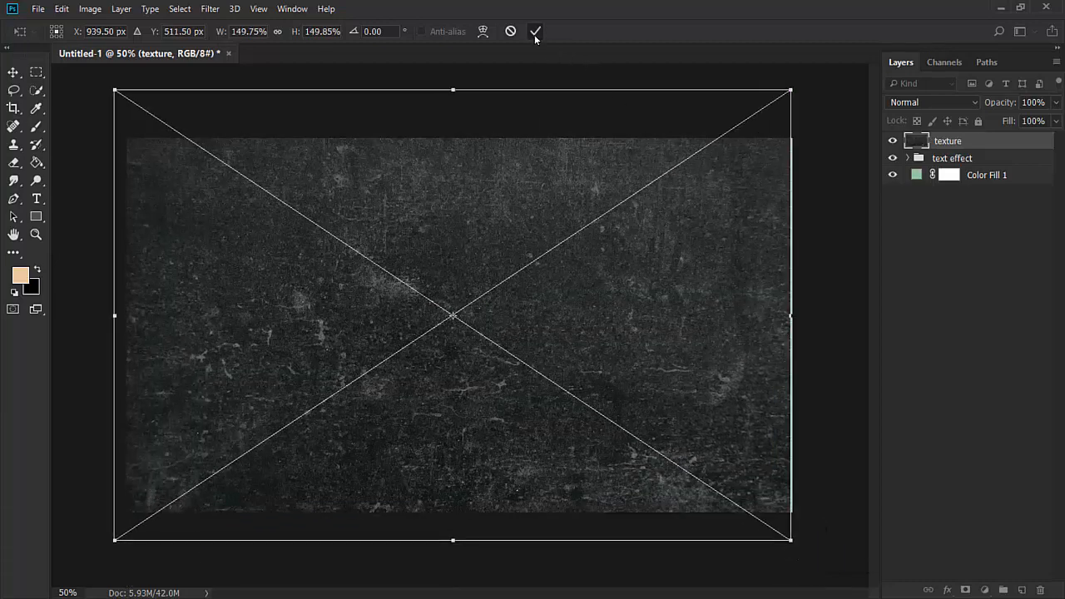
pyautogui.click(536, 30)
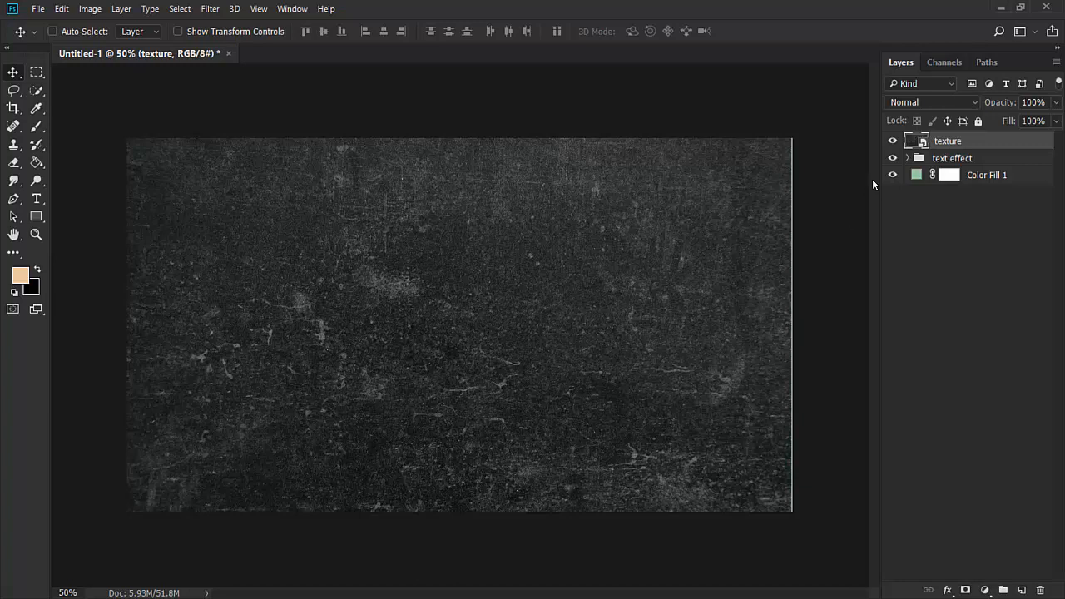
pyautogui.click(932, 102)
pyautogui.write('5')
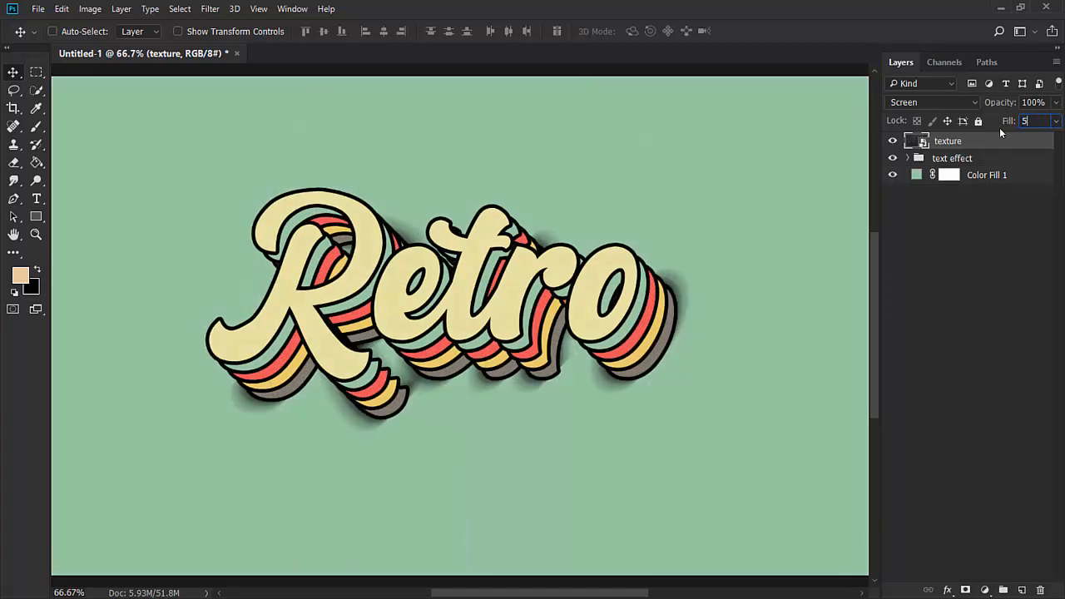
pyautogui.write('0')
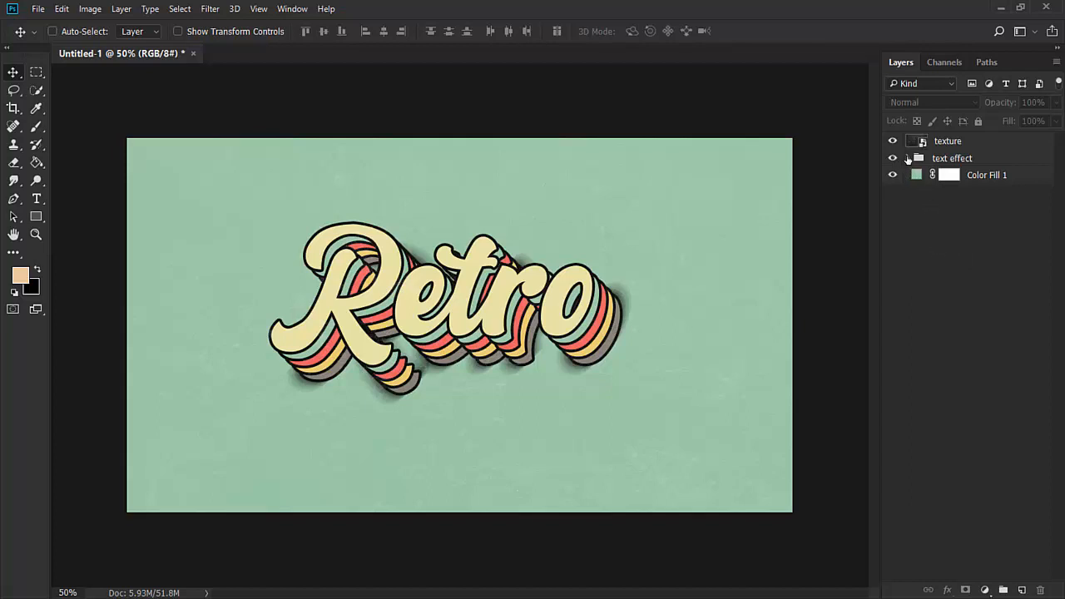
# Step: Expand the text effect group to show its Retro copies and shadow layers
pyautogui.click(909, 158)
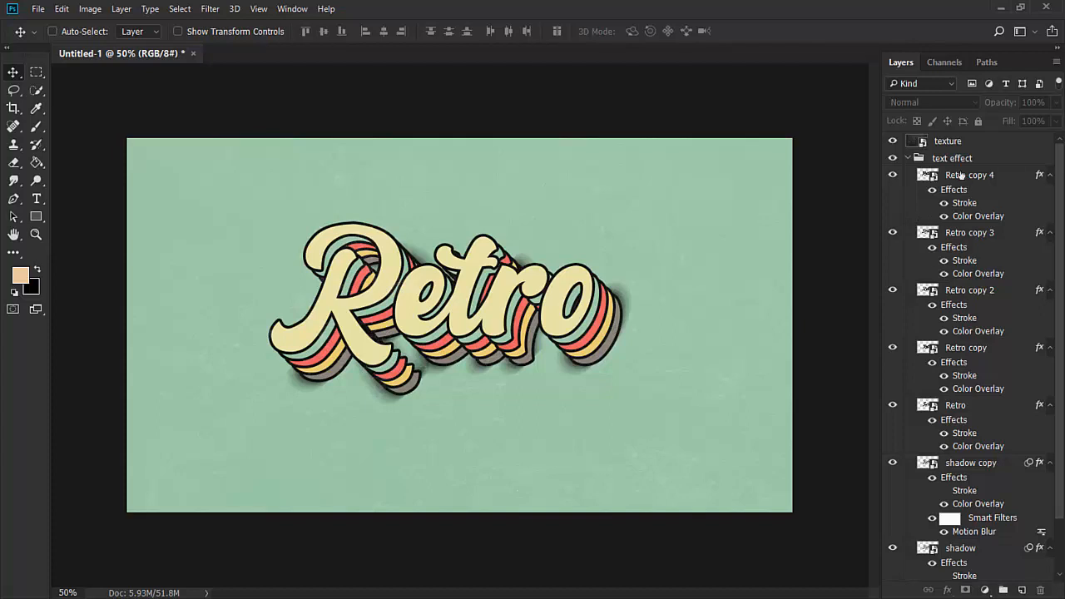
pyautogui.scroll(-3)
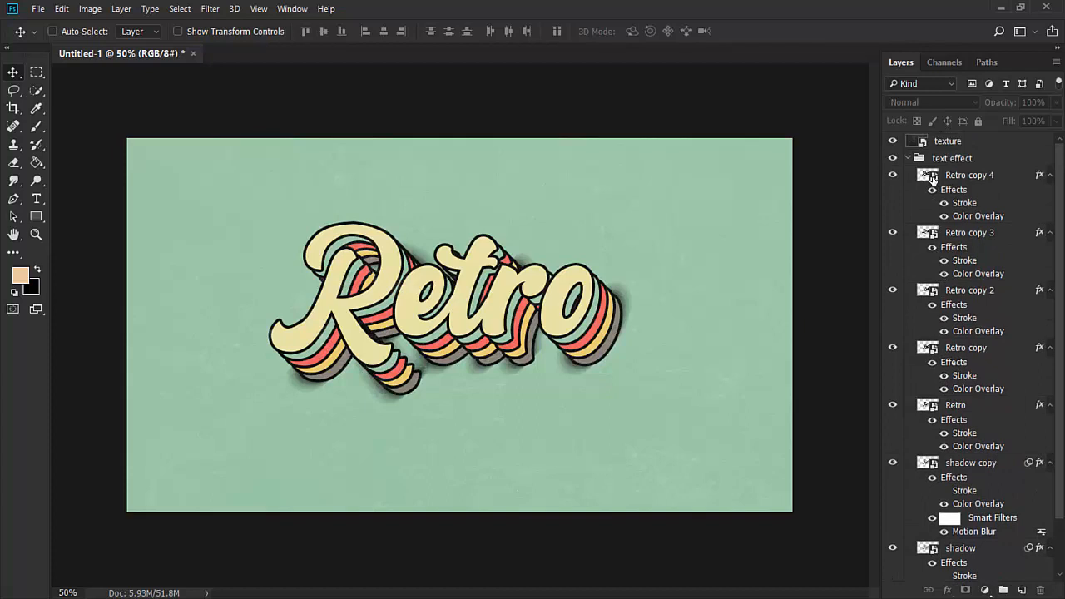
pyautogui.moveTo(941, 236)
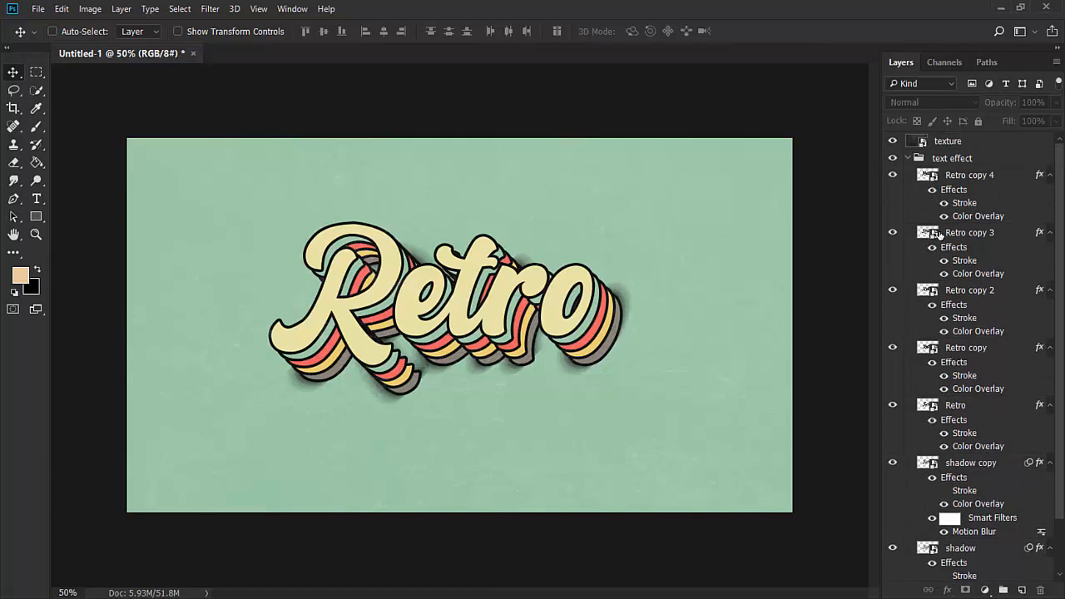
pyautogui.moveTo(939, 237)
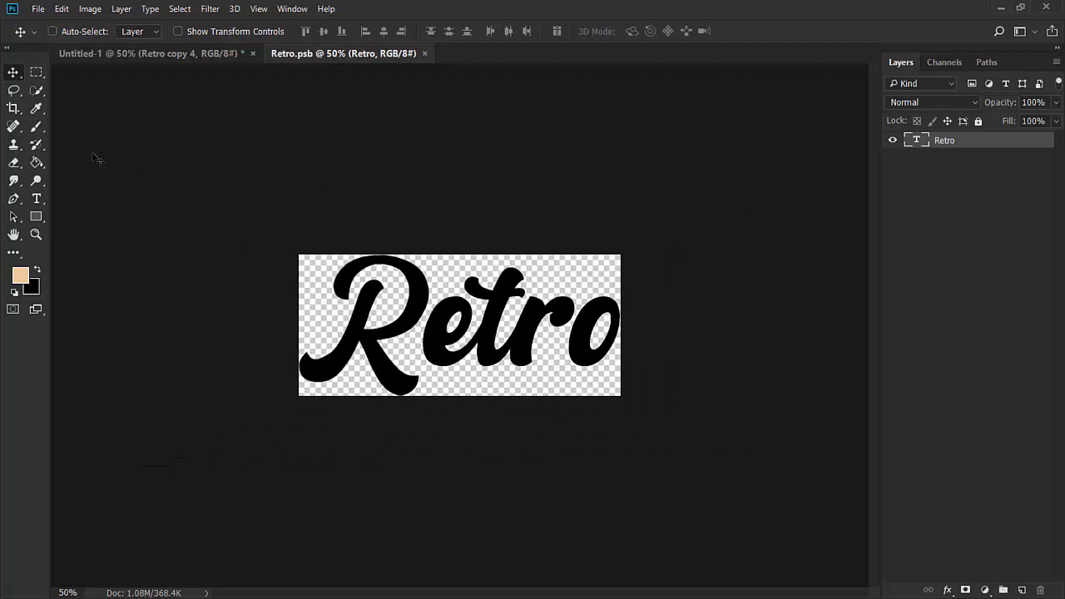
# Step: Enlarge the smart object's canvas with the Crop tool to fit the new word
pyautogui.click(13, 108)
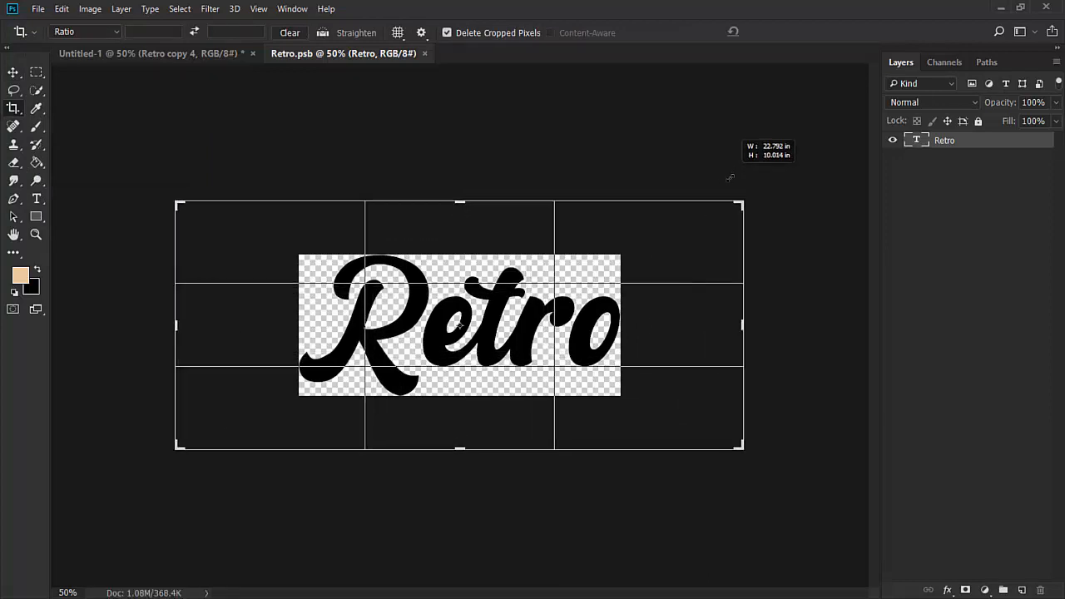
pyautogui.click(779, 32)
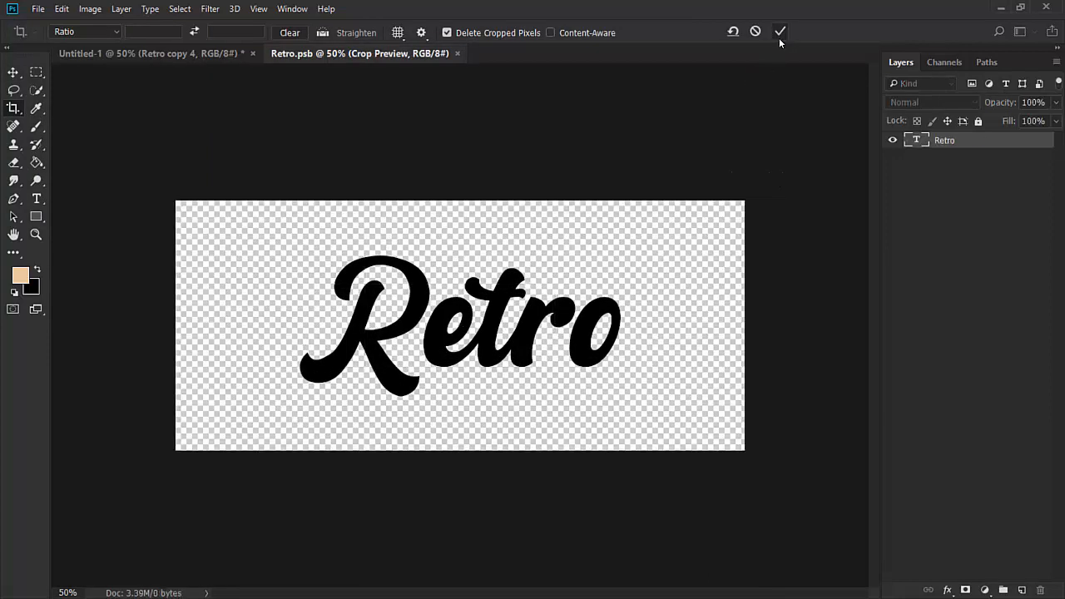
pyautogui.click(779, 32)
pyautogui.write('Text')
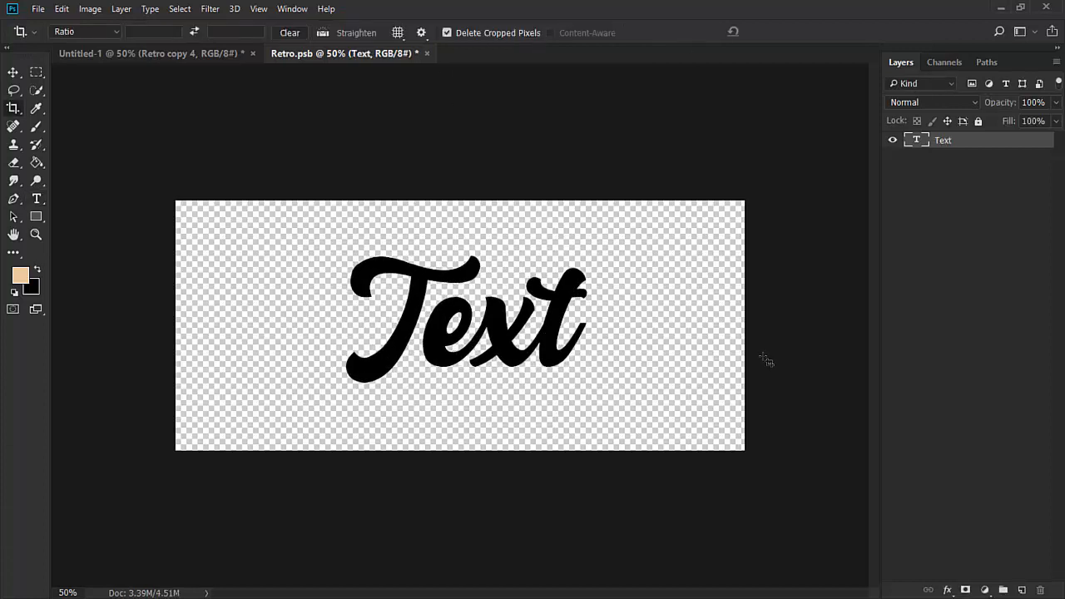
# Step: Save the edited smart object and return to the main document showing 'Text'
pyautogui.press('ctrl+s')
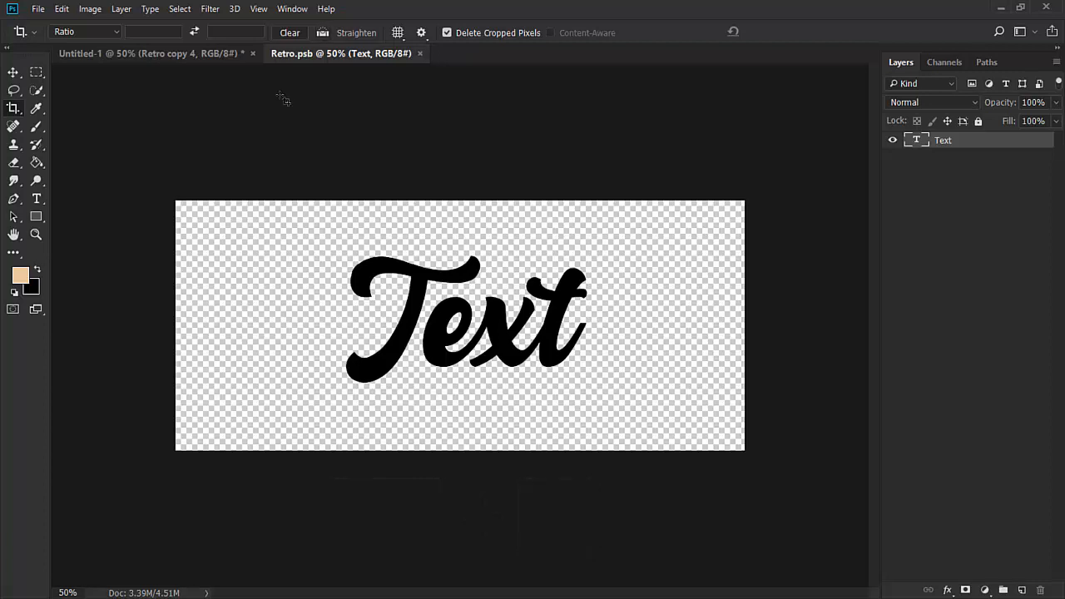
pyautogui.click(125, 53)
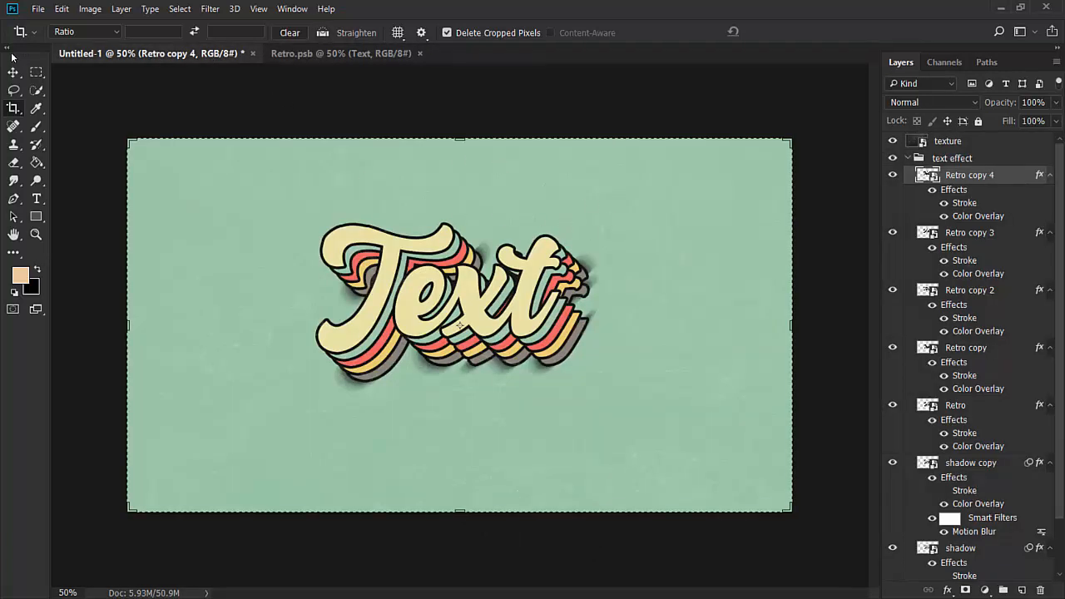
pyautogui.click(20, 73)
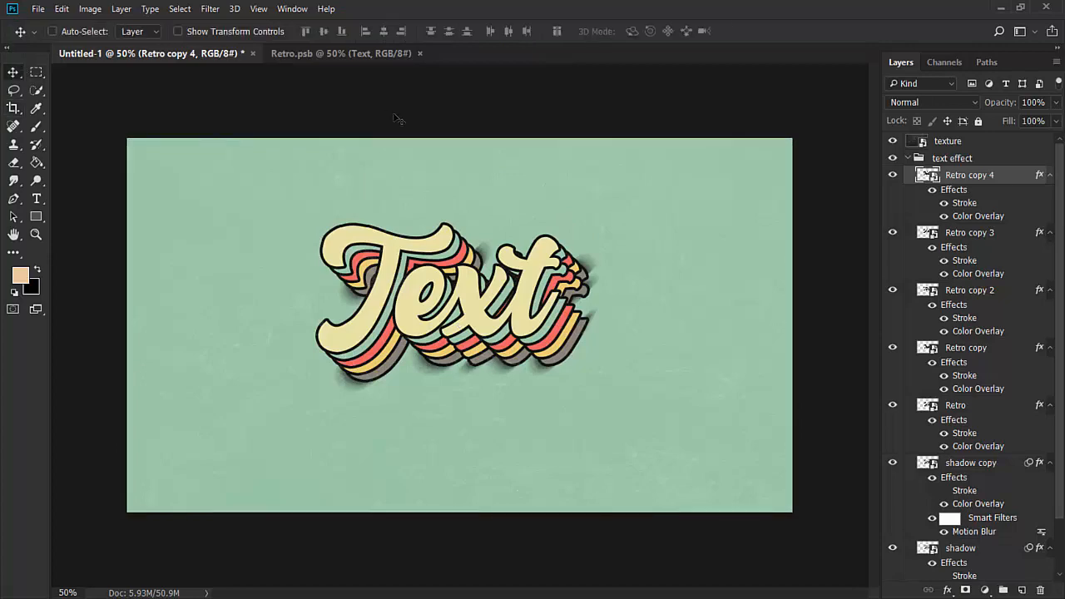